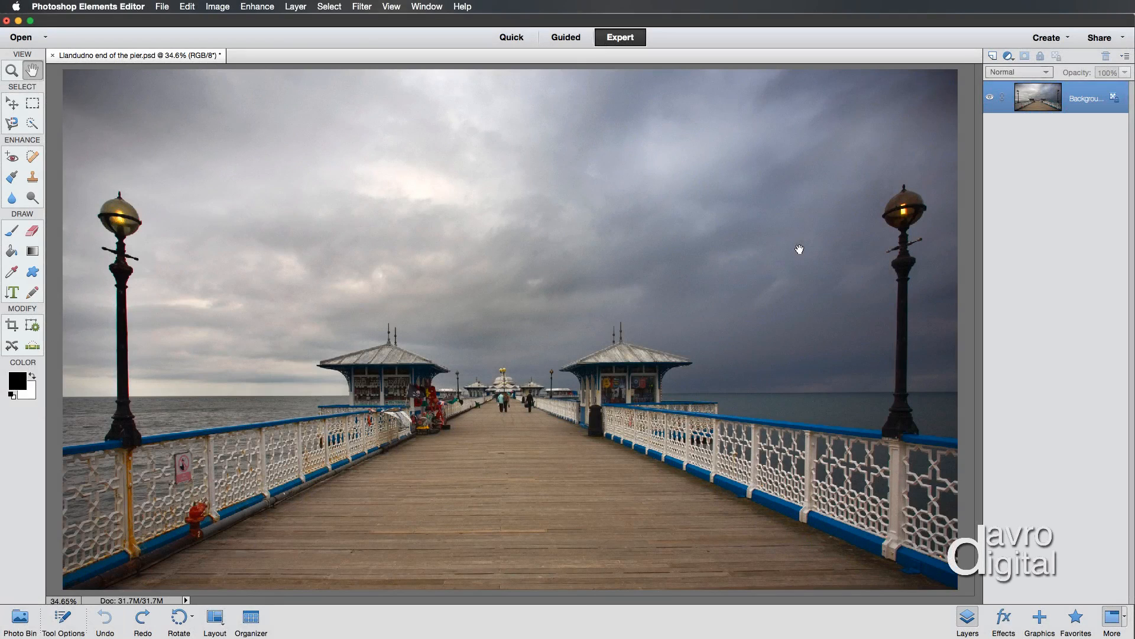
mouse_move(781, 413)
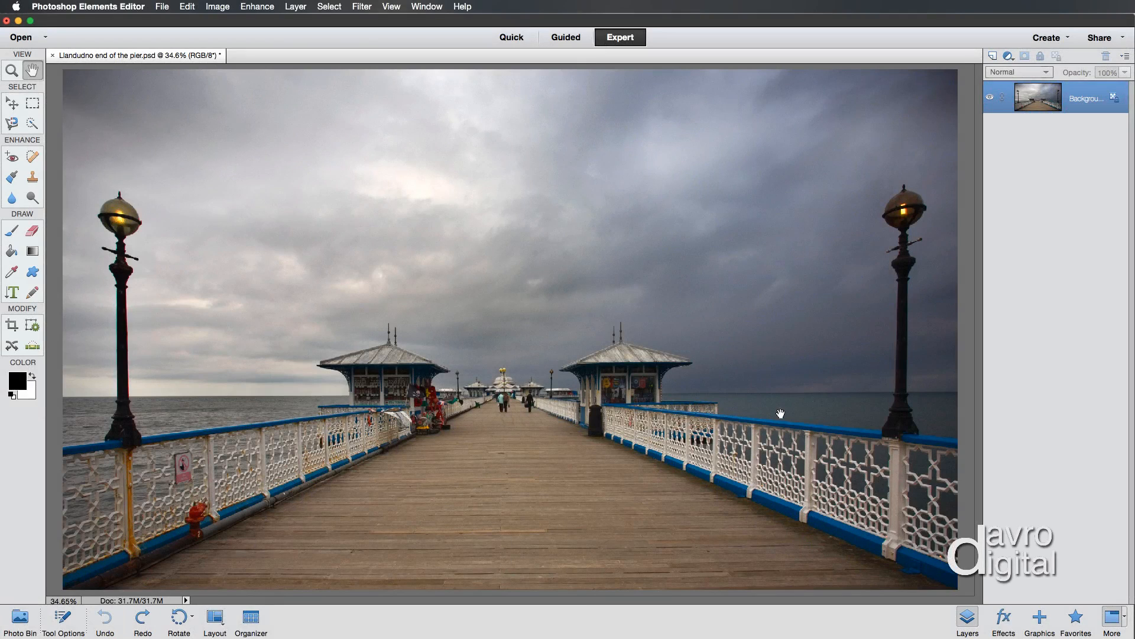
mouse_move(229, 304)
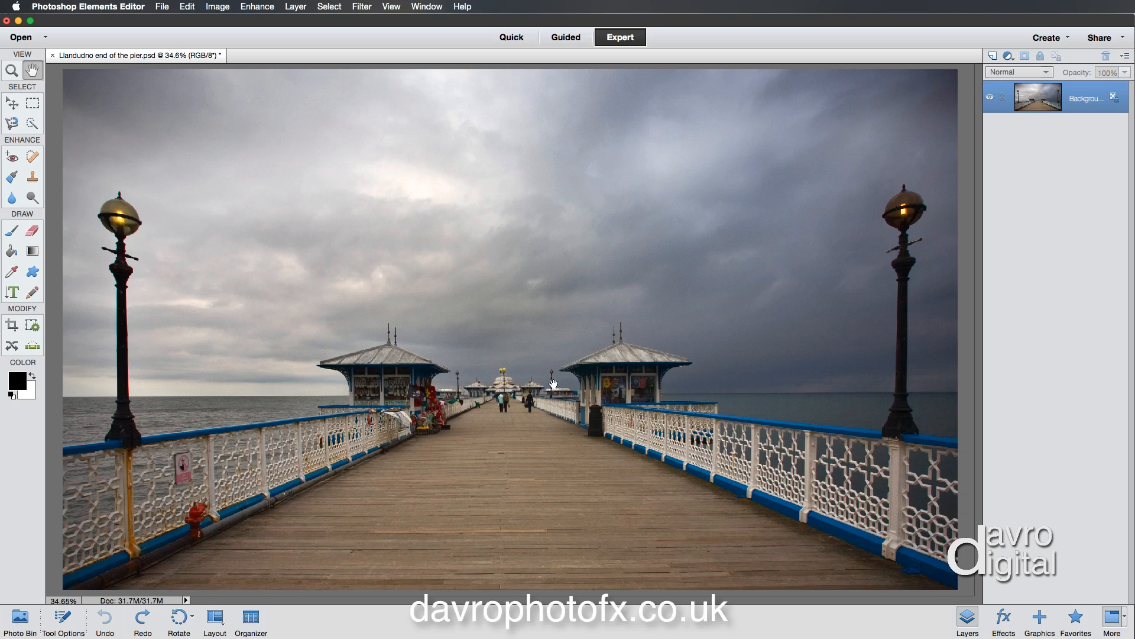
mouse_move(492, 393)
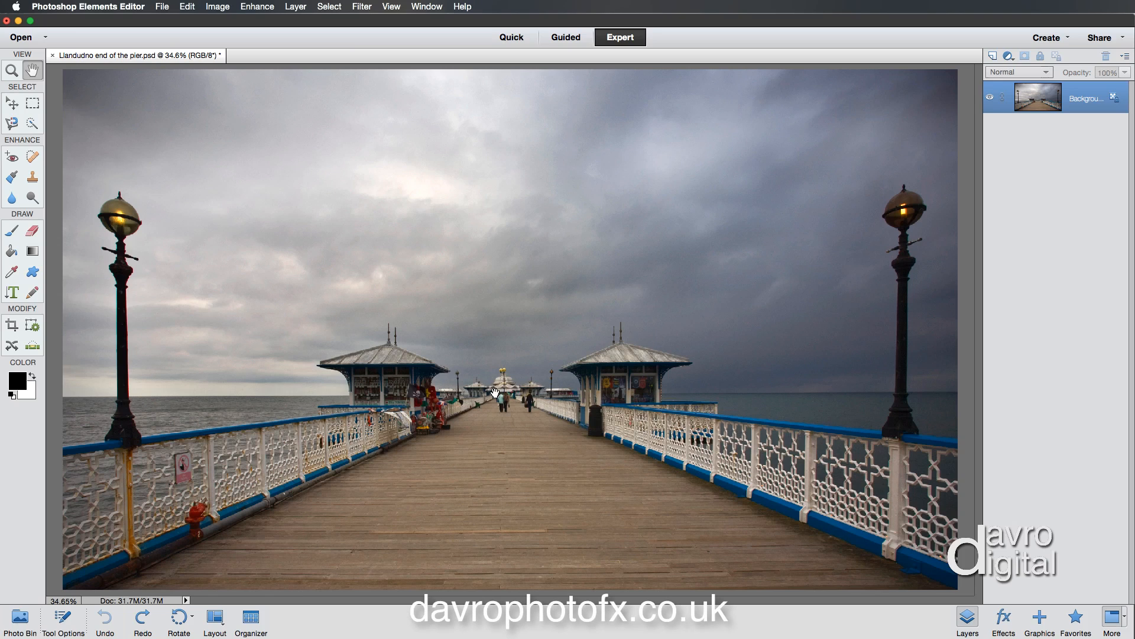
mouse_move(517, 393)
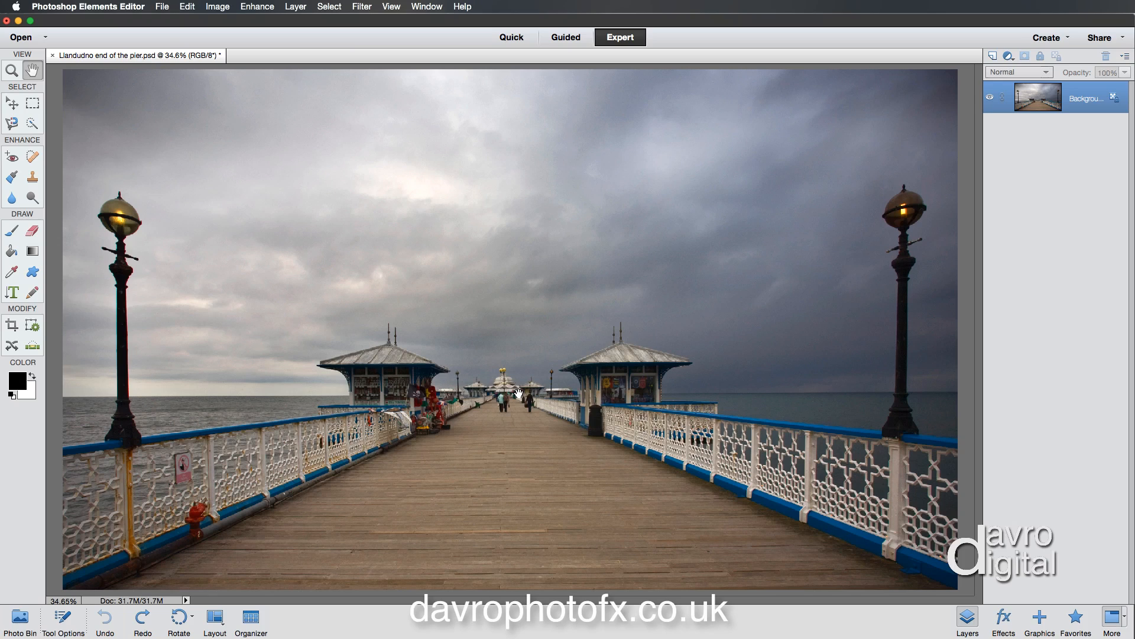
mouse_move(516, 403)
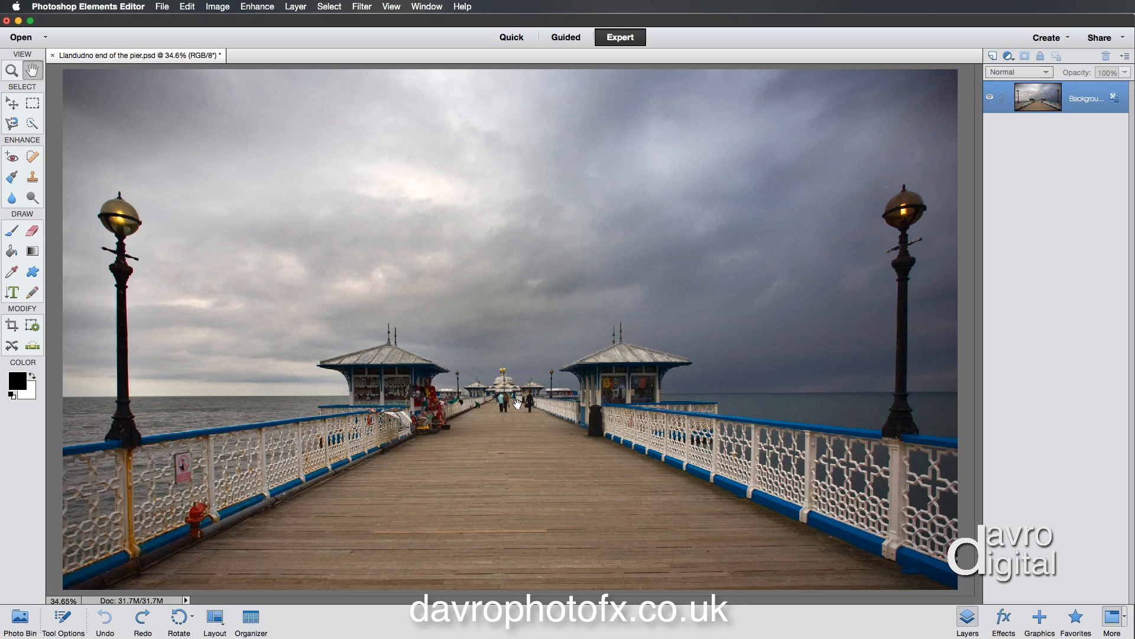
mouse_move(572, 391)
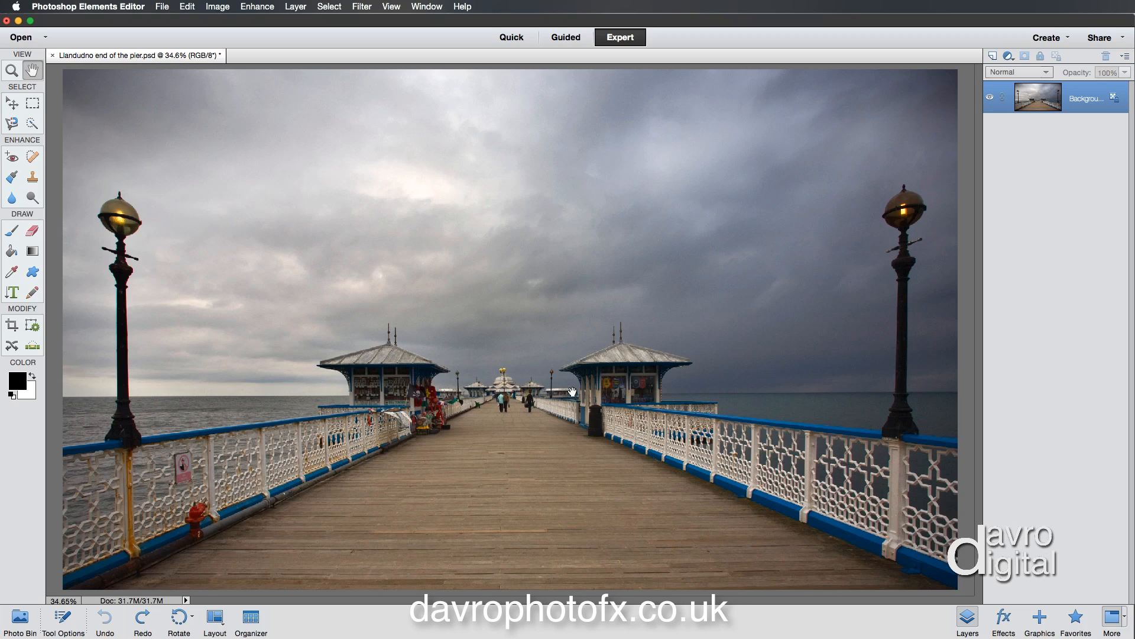
mouse_move(1041, 116)
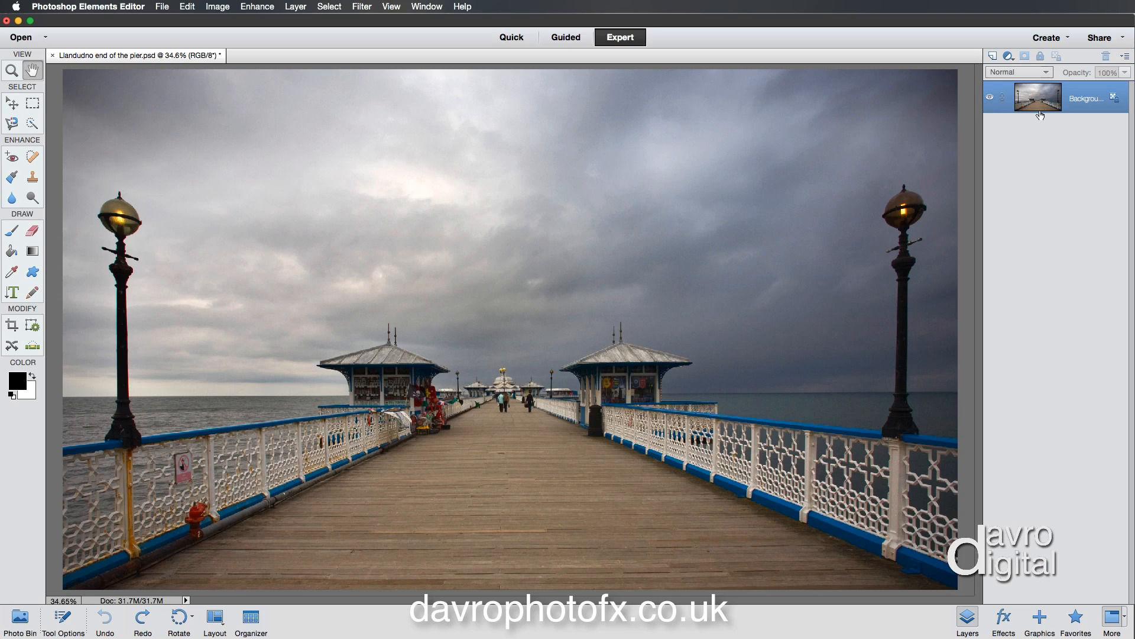
mouse_move(1037, 98)
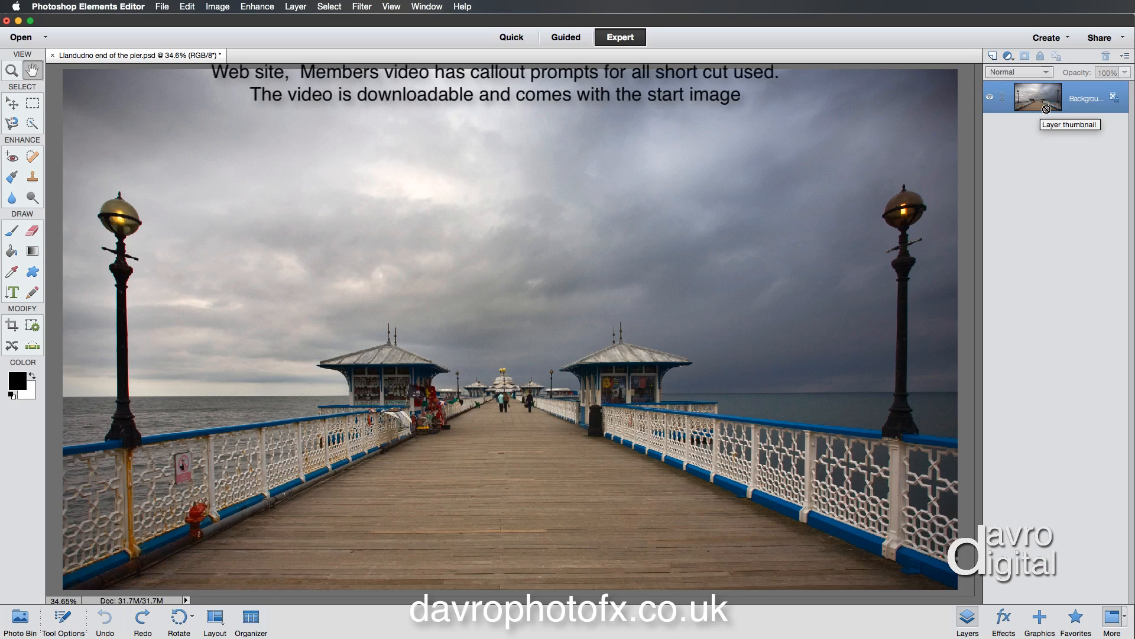
mouse_move(1036, 98)
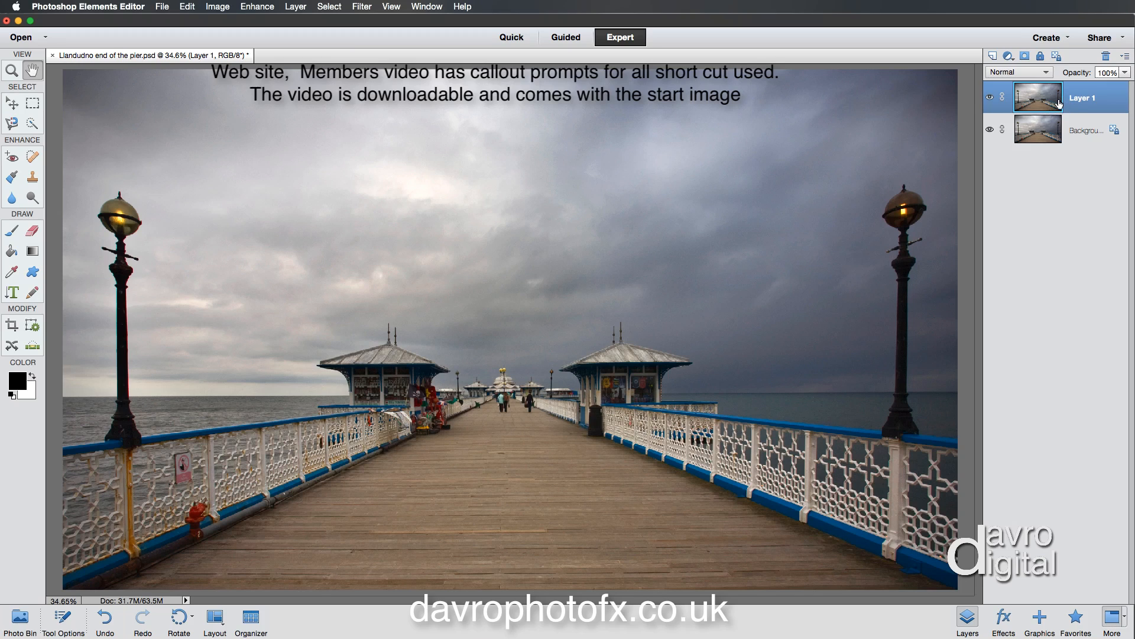
mouse_move(293, 80)
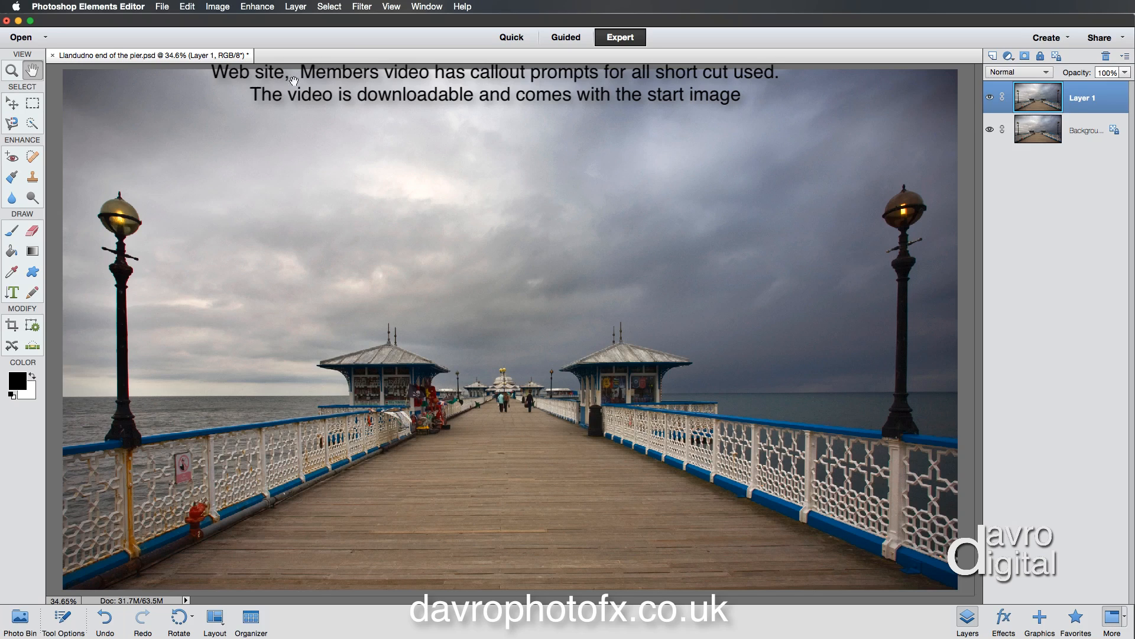
Start a Free Transform on the duplicated Layer 1 via Image > Transform.
left_click(217, 6)
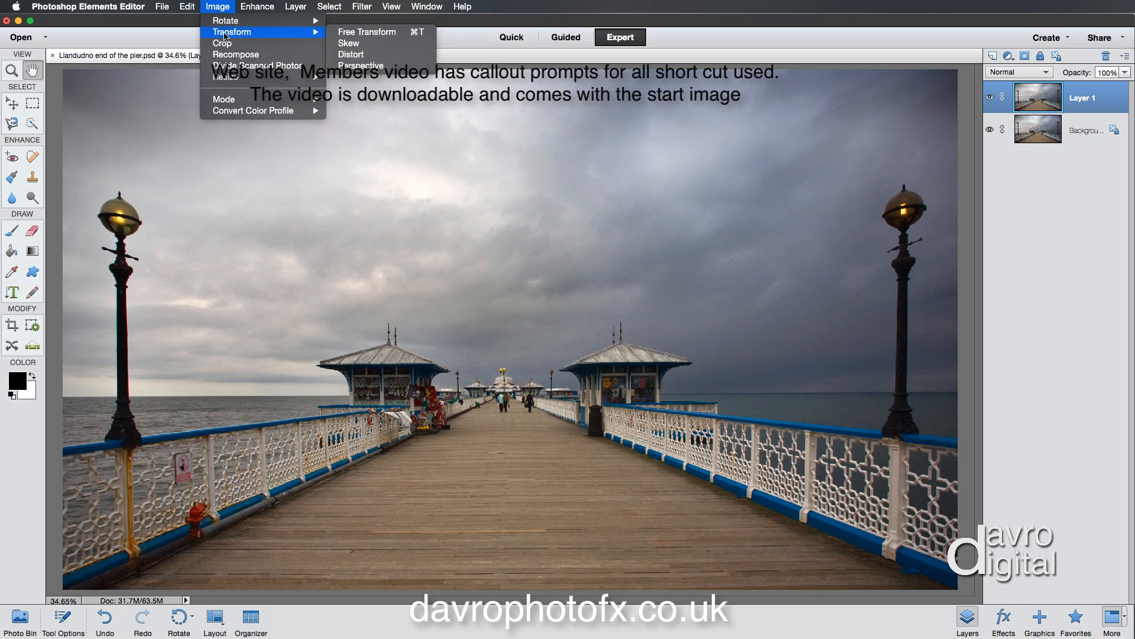
mouse_move(367, 32)
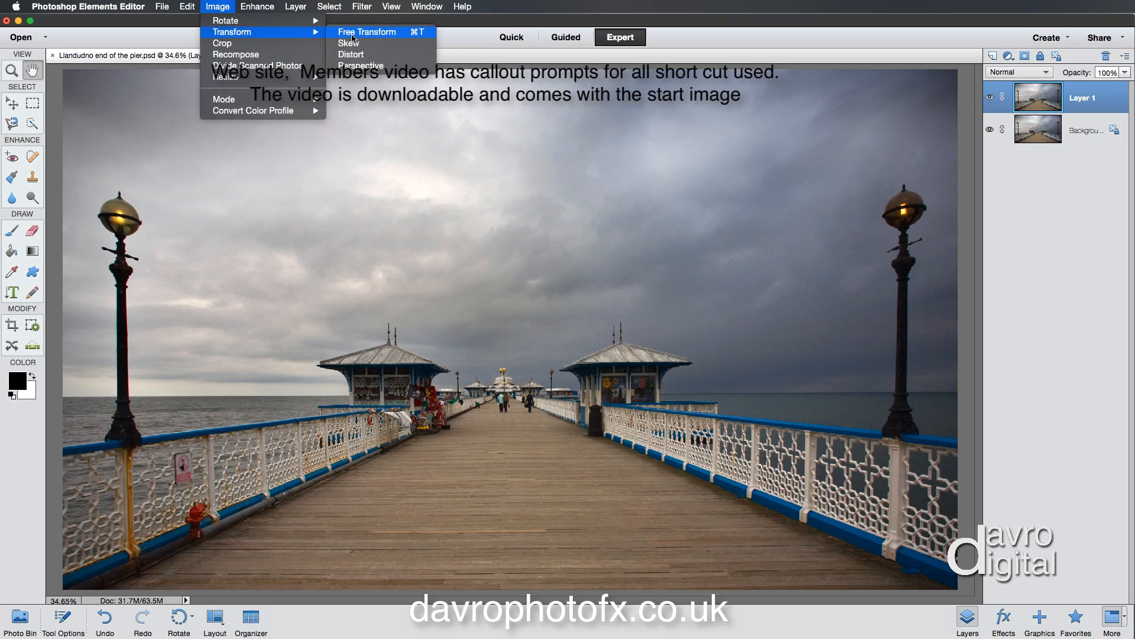
mouse_move(387, 37)
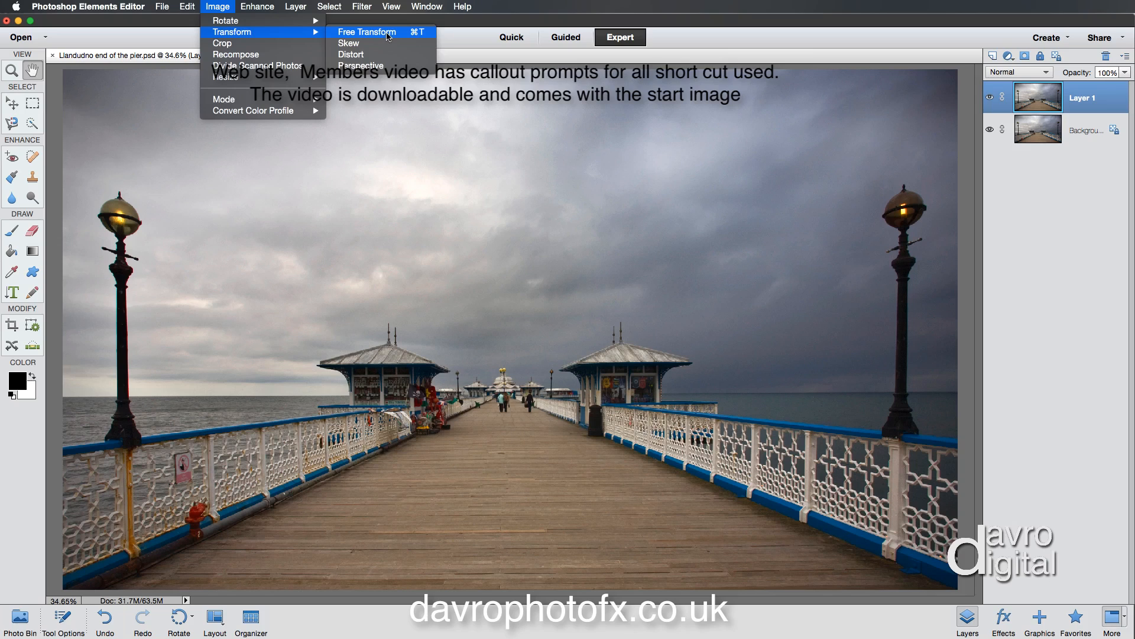
left_click(366, 32)
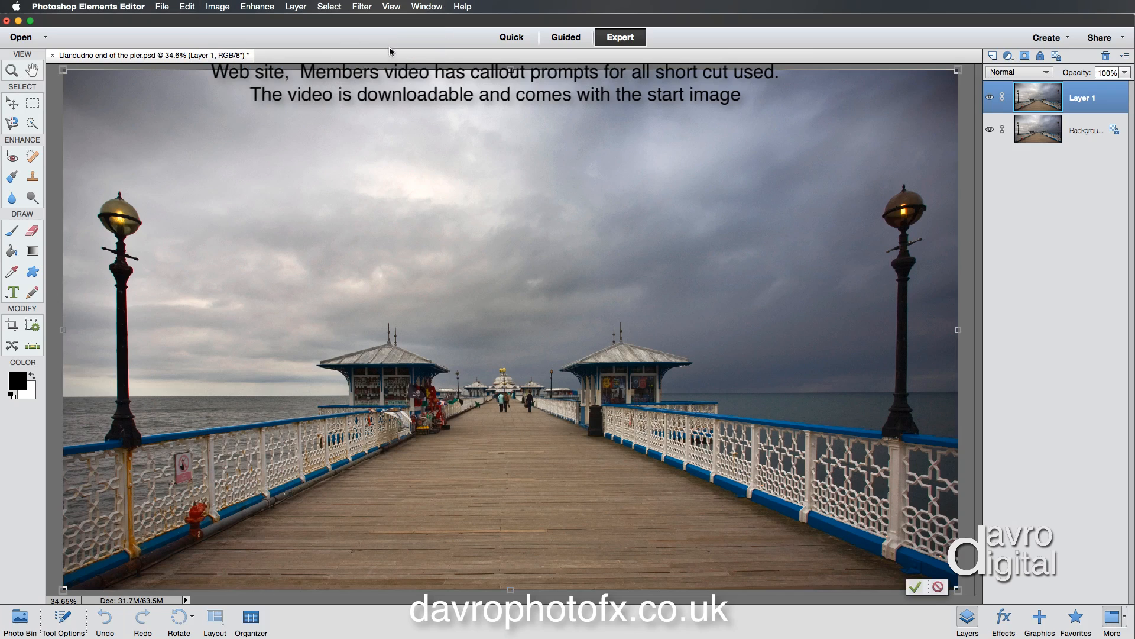
mouse_move(202, 143)
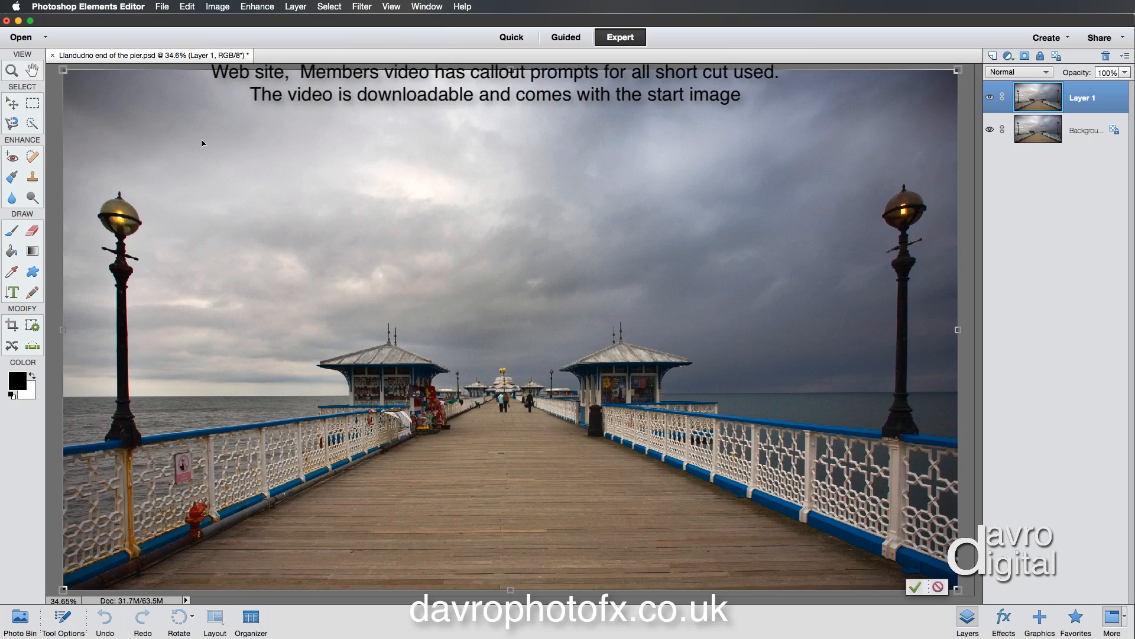
mouse_move(400, 207)
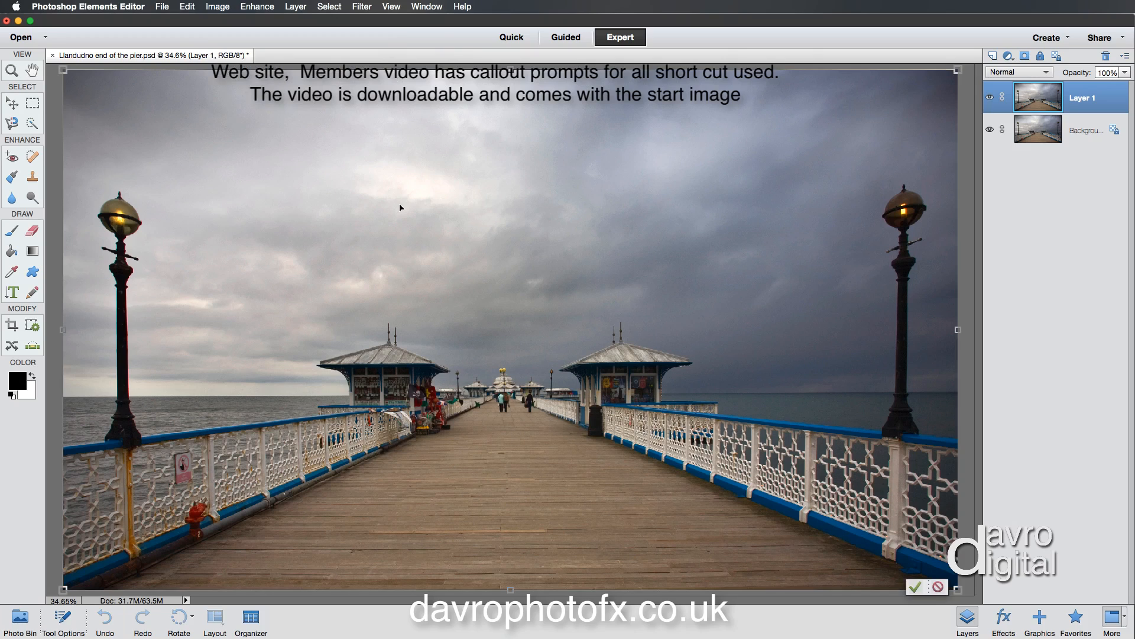
mouse_move(153, 524)
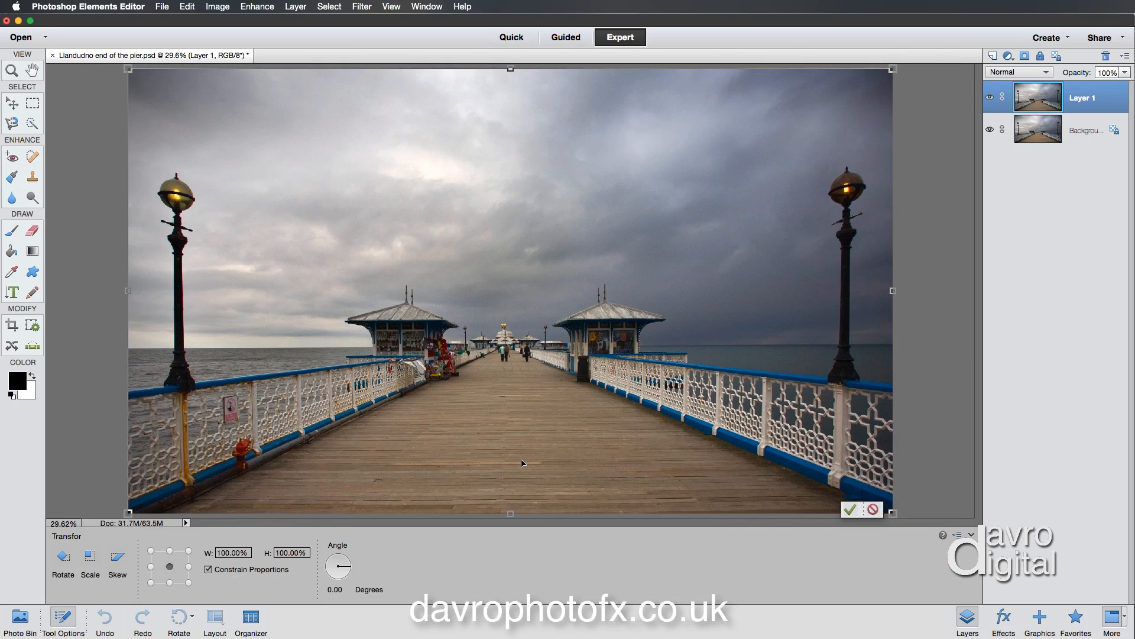
mouse_move(518, 406)
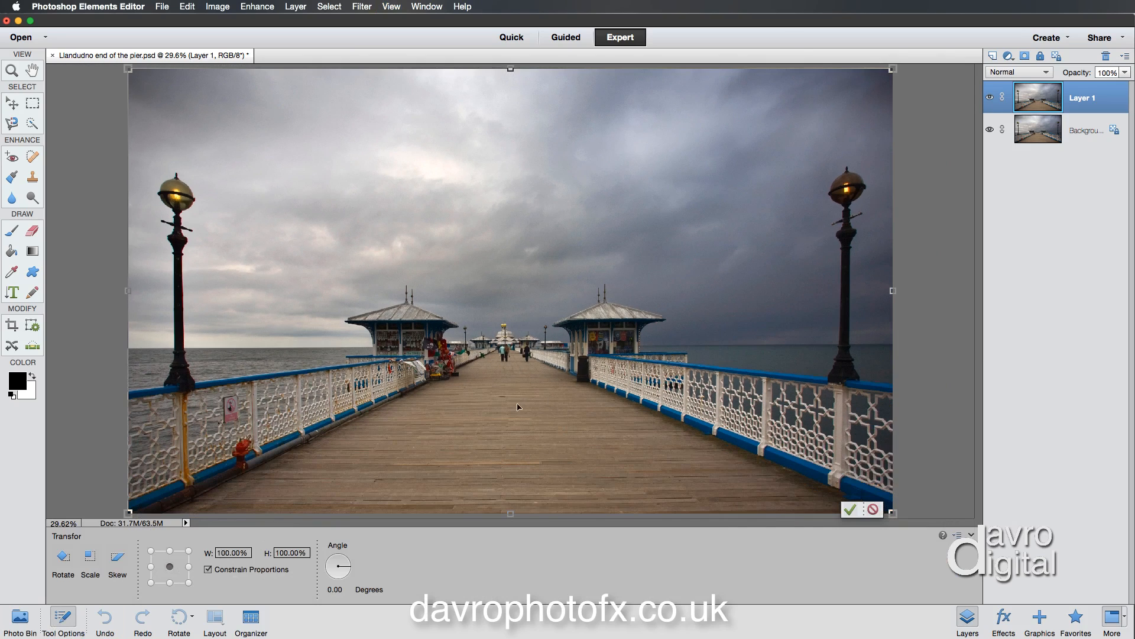
mouse_move(346, 551)
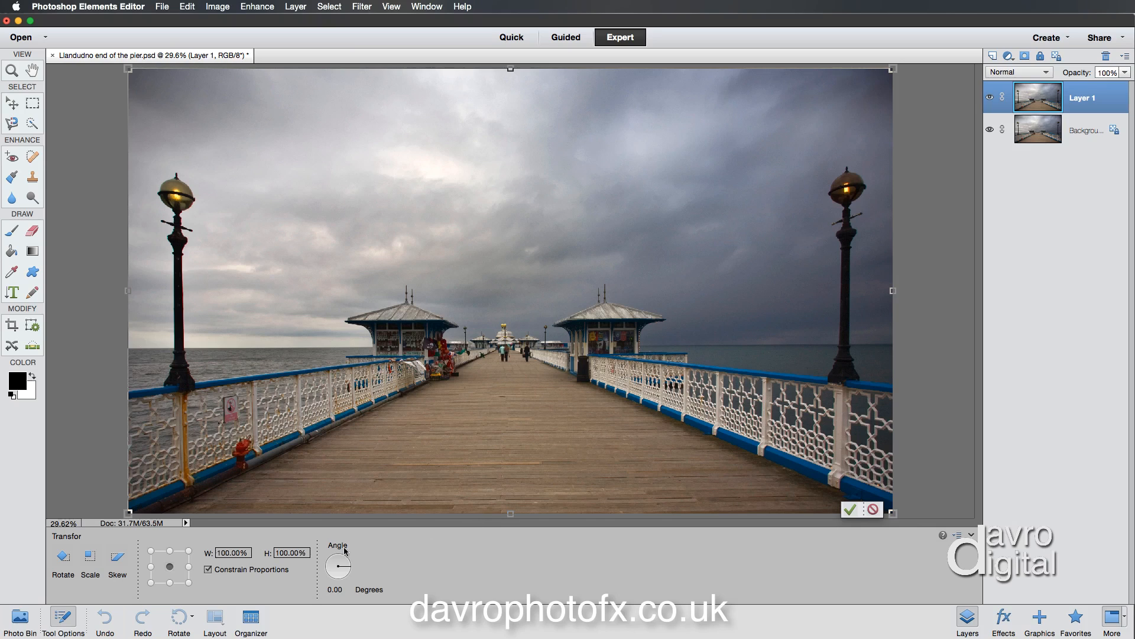
mouse_move(195, 549)
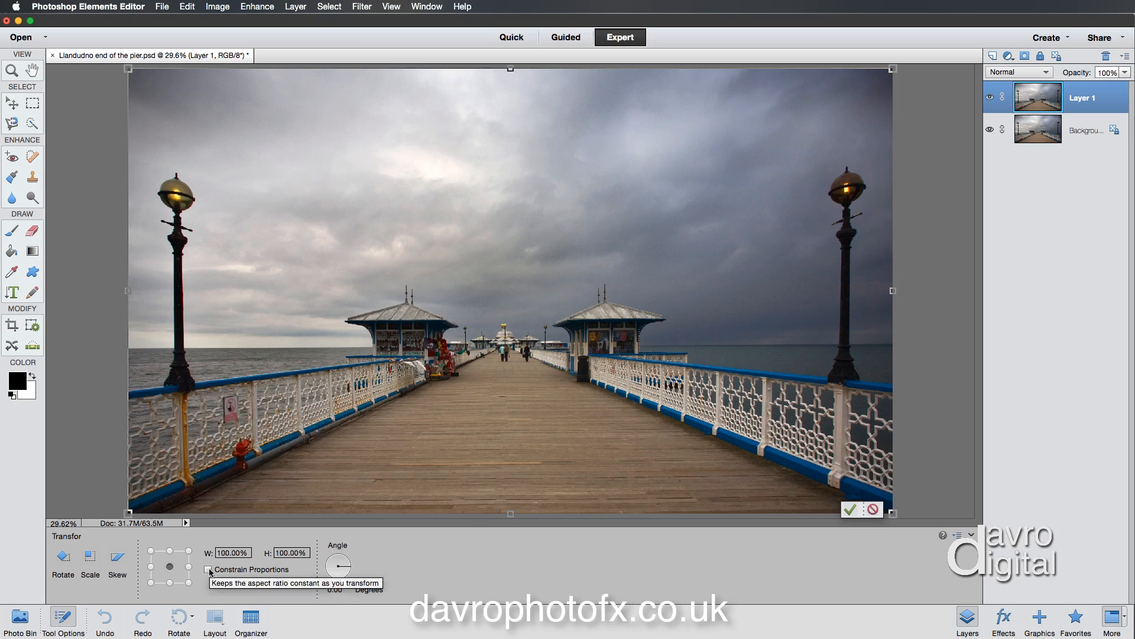
Lock width and height together with Constrain Proportions in the transform options.
left_click(207, 569)
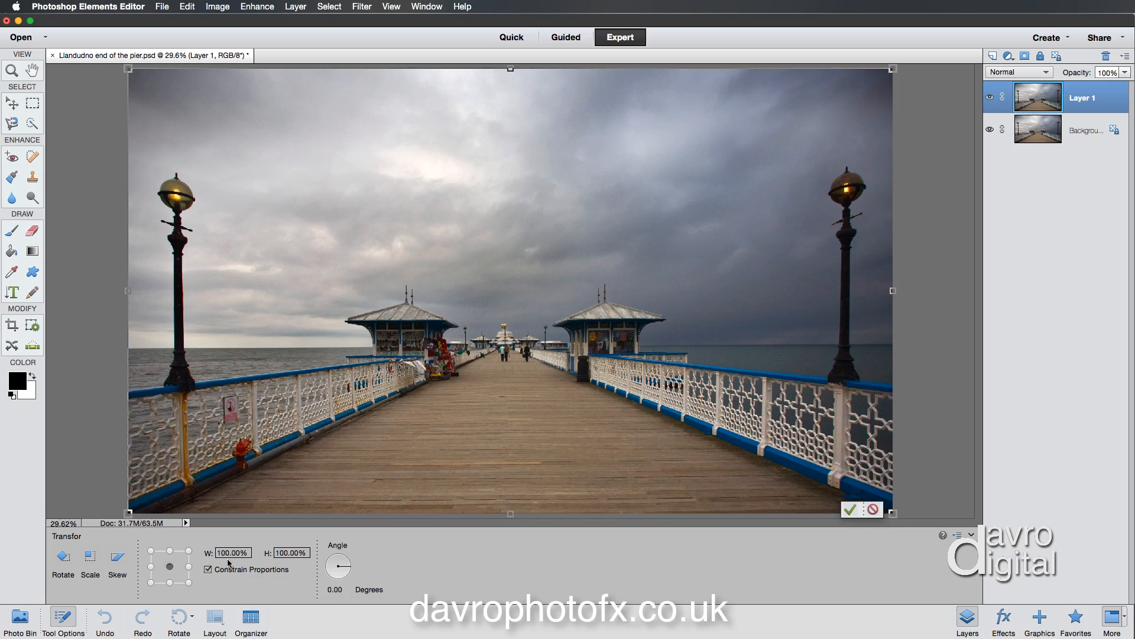
mouse_move(288, 545)
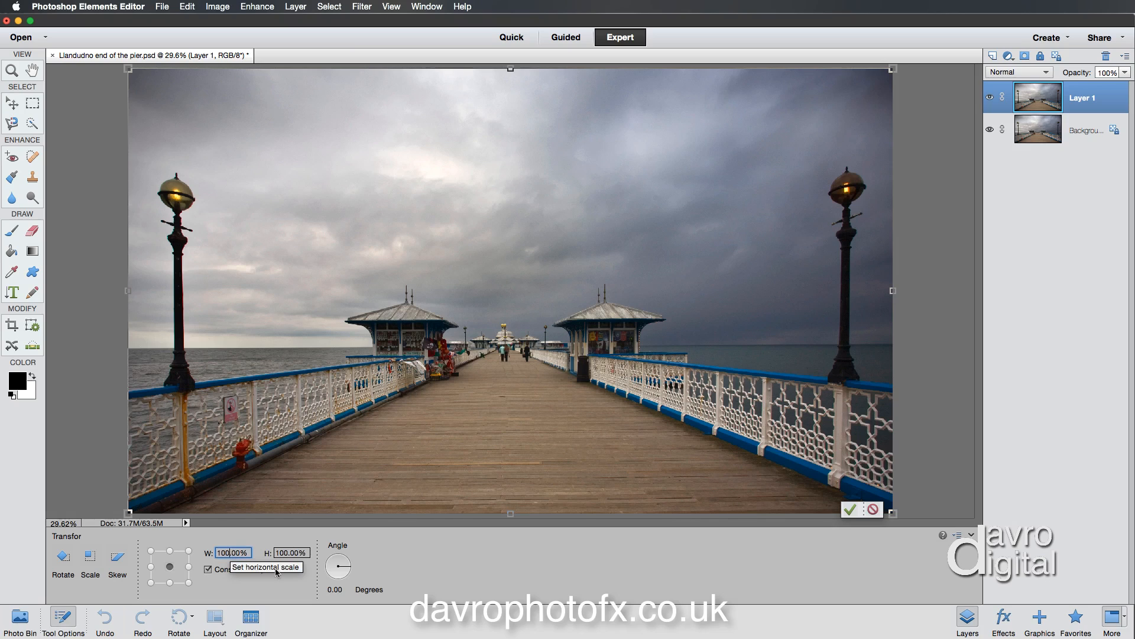
mouse_move(254, 565)
type("90")
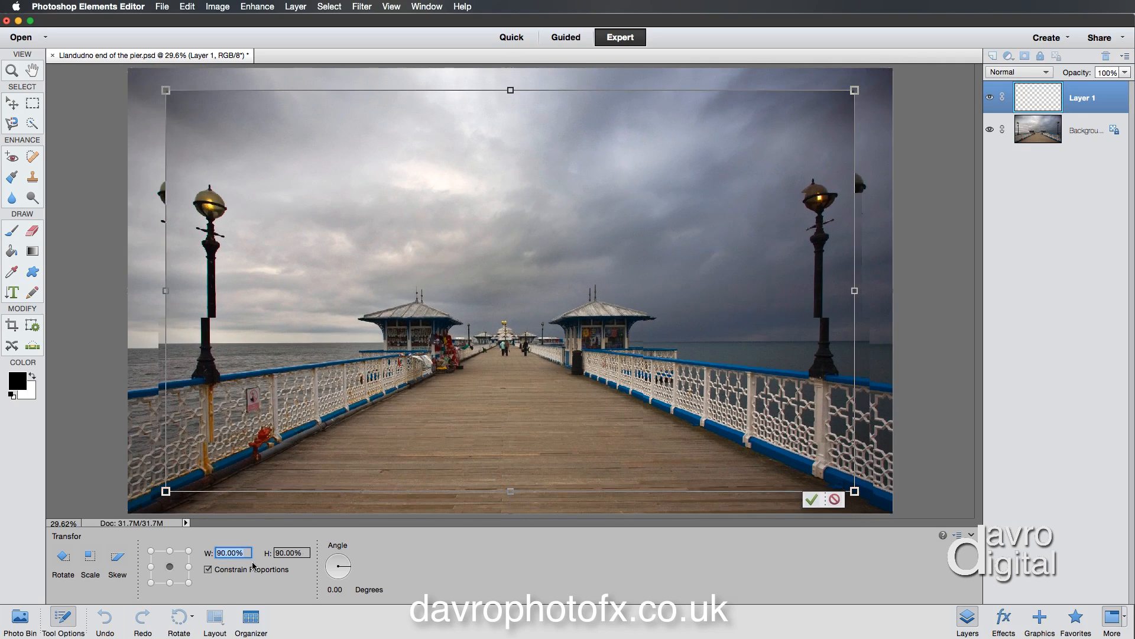
Scale Layer 1 down proportionally by entering a smaller W percentage.
type("87.00%")
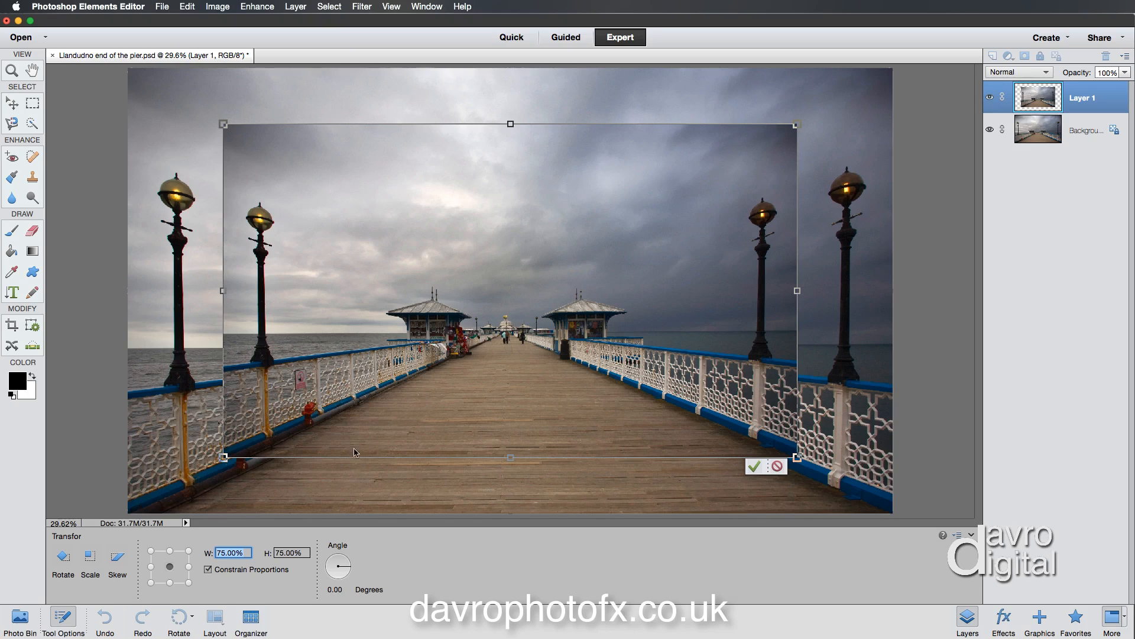
mouse_move(325, 442)
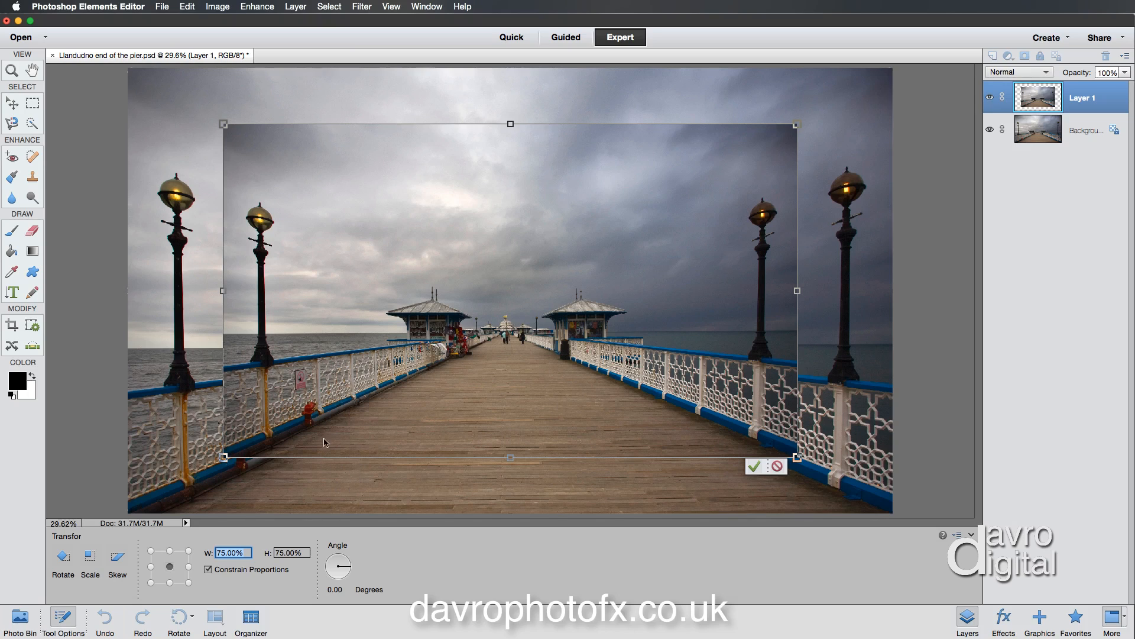
mouse_move(216, 476)
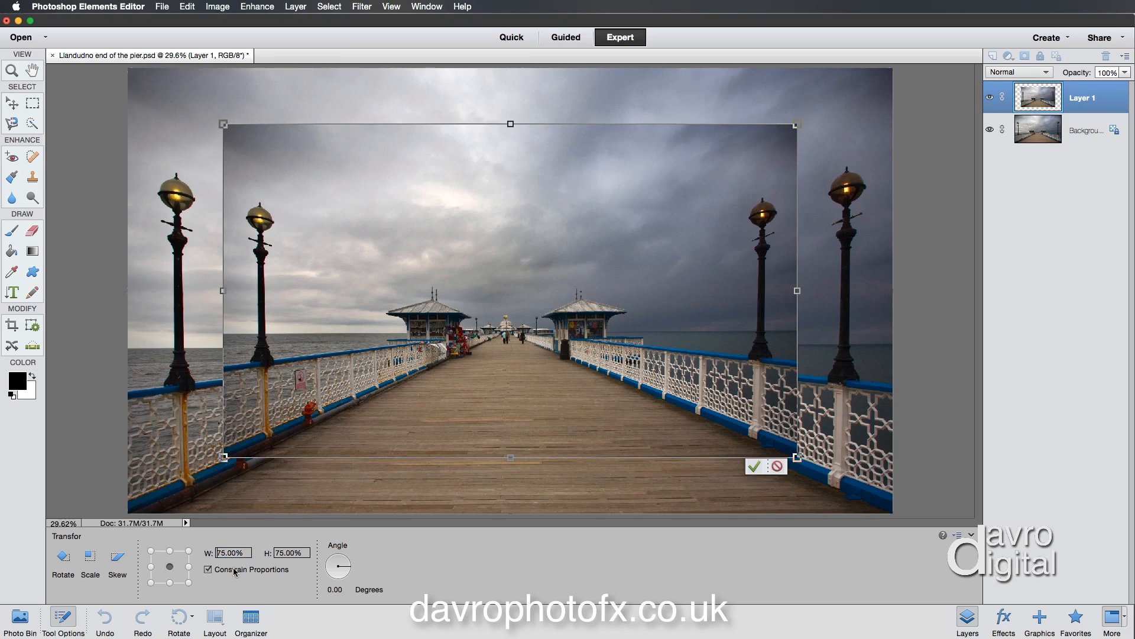
mouse_move(308, 536)
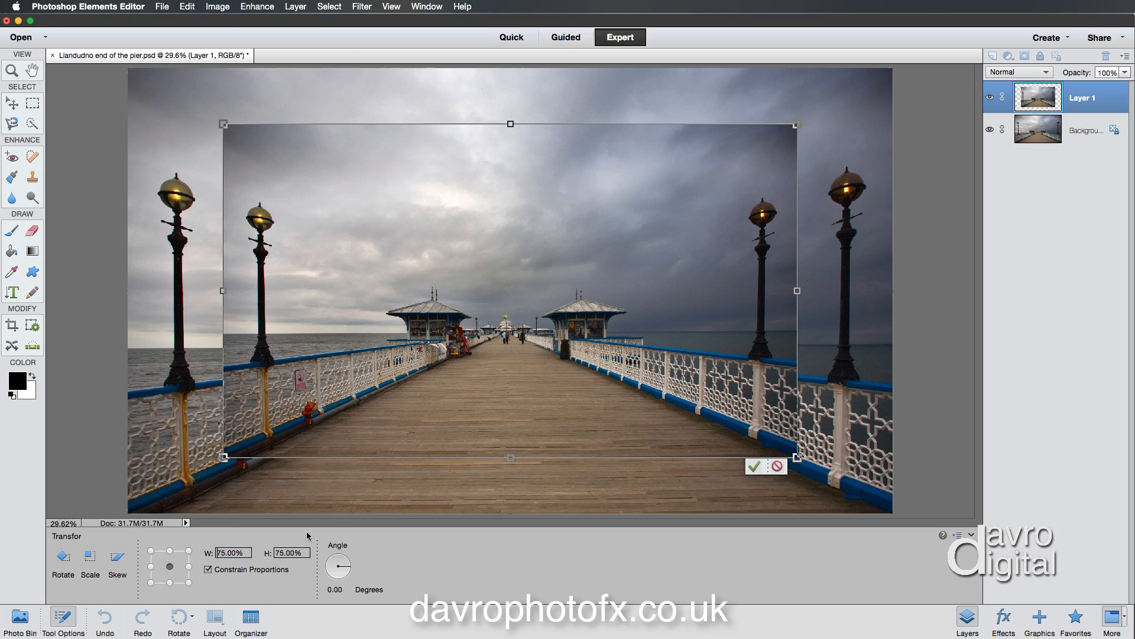
mouse_move(492, 403)
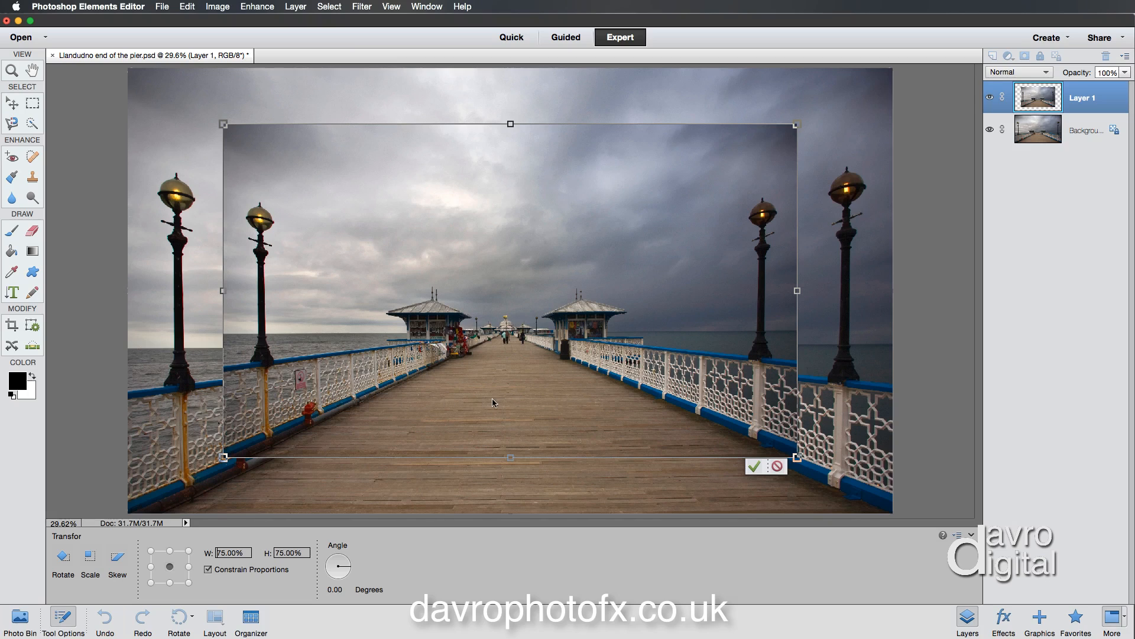
mouse_move(470, 399)
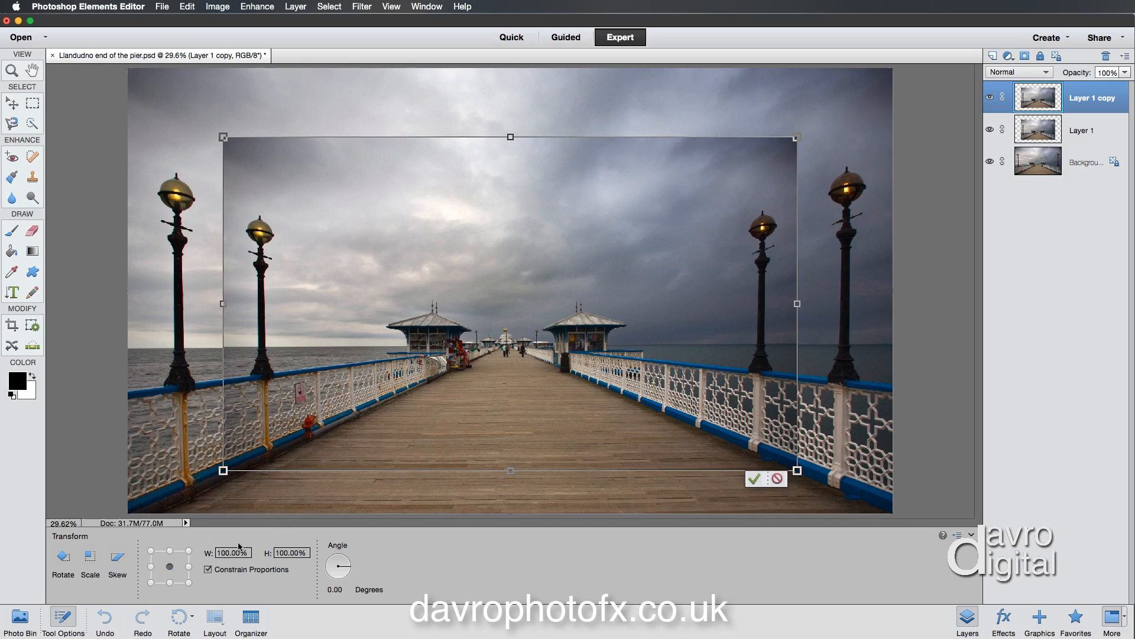
Scale the duplicate frame to 75% width and commit the transform.
triple_click(232, 552)
type("75")
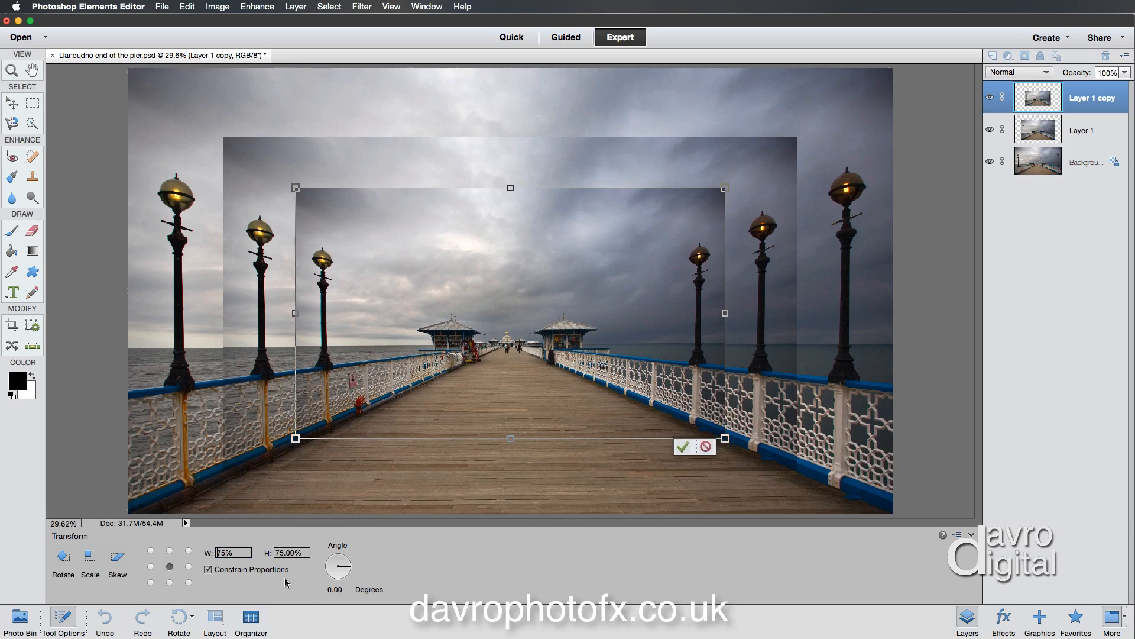
left_click(682, 446)
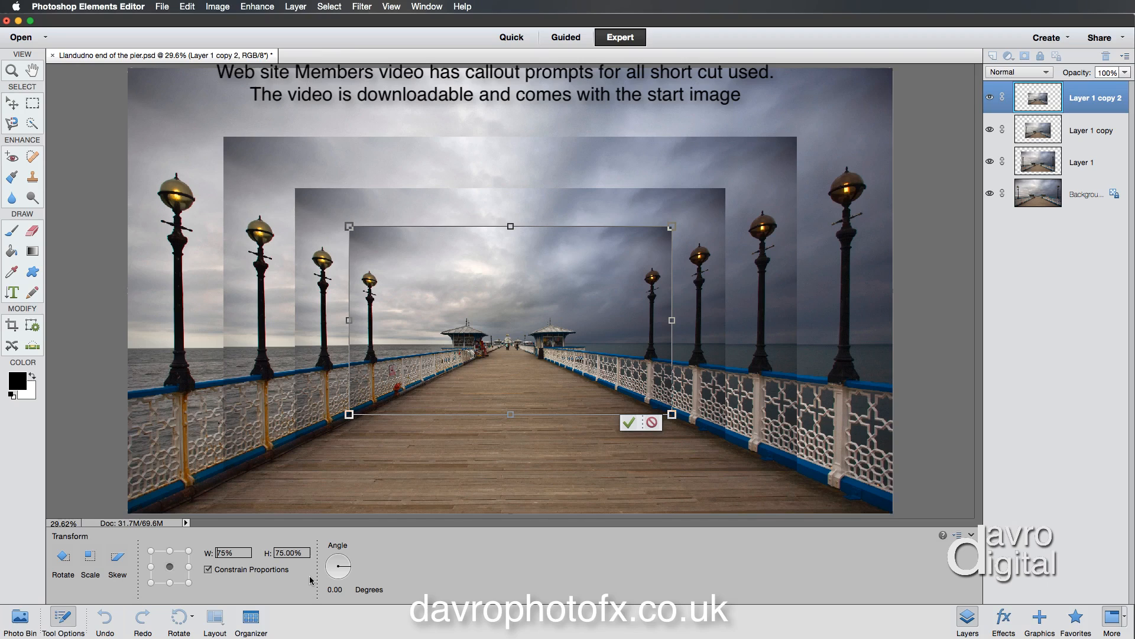
Commit 75% scaling on Layer 1 copy 3 and Layer 1 copy 4 to deepen the tunnel.
left_click(628, 422)
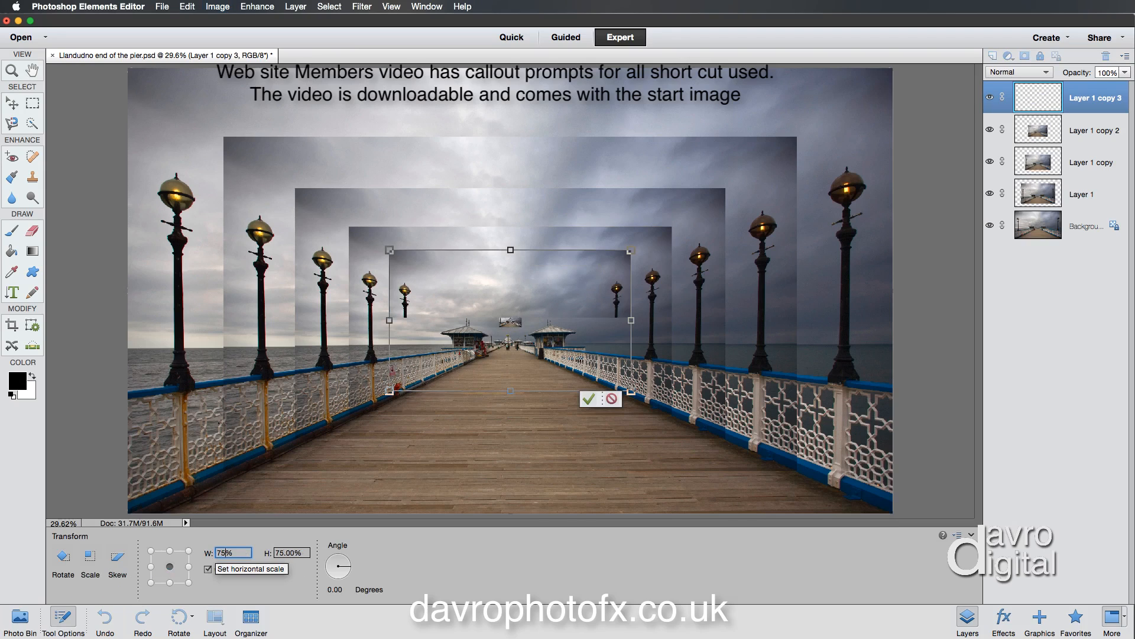
left_click(209, 569)
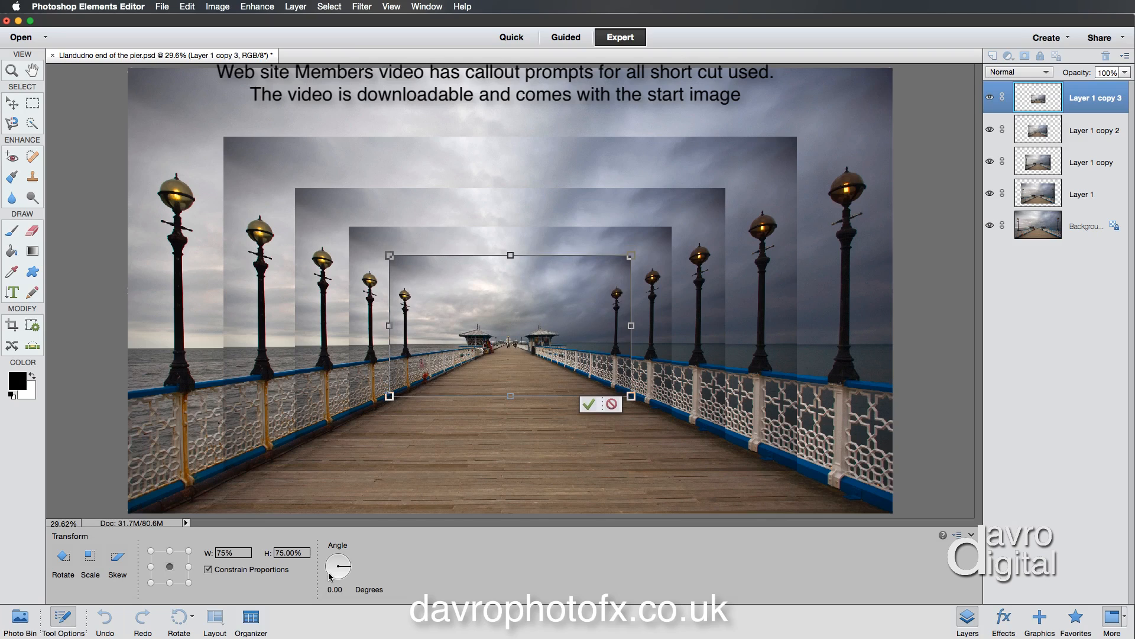
left_click(588, 404)
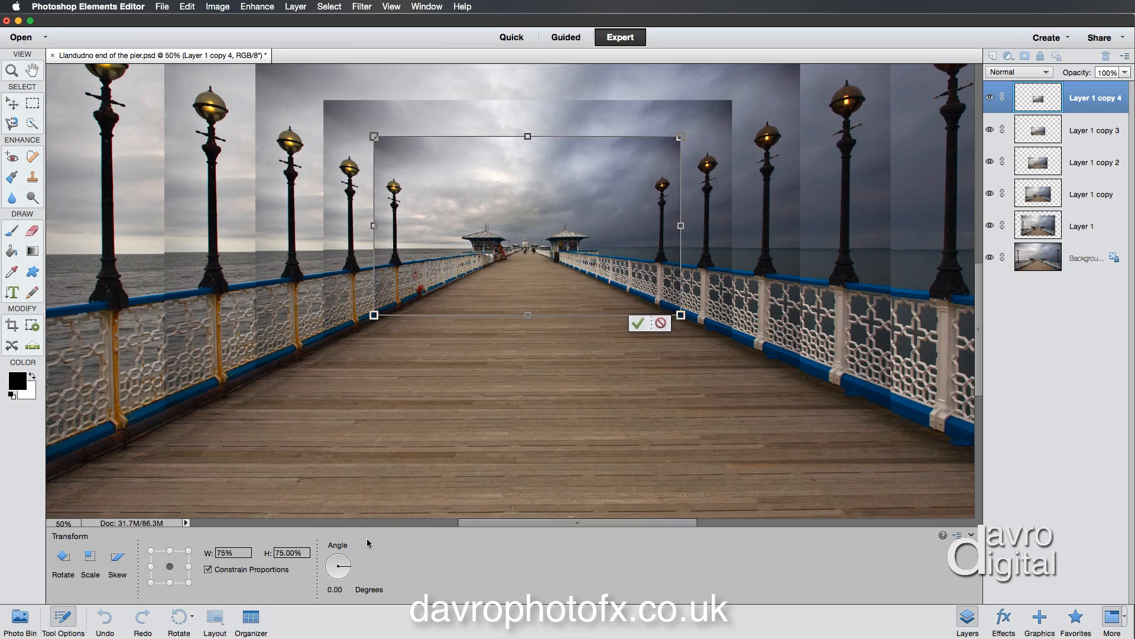
Commit the previous frame's scaling and set the sixth frame's W to 73%.
left_click(639, 323)
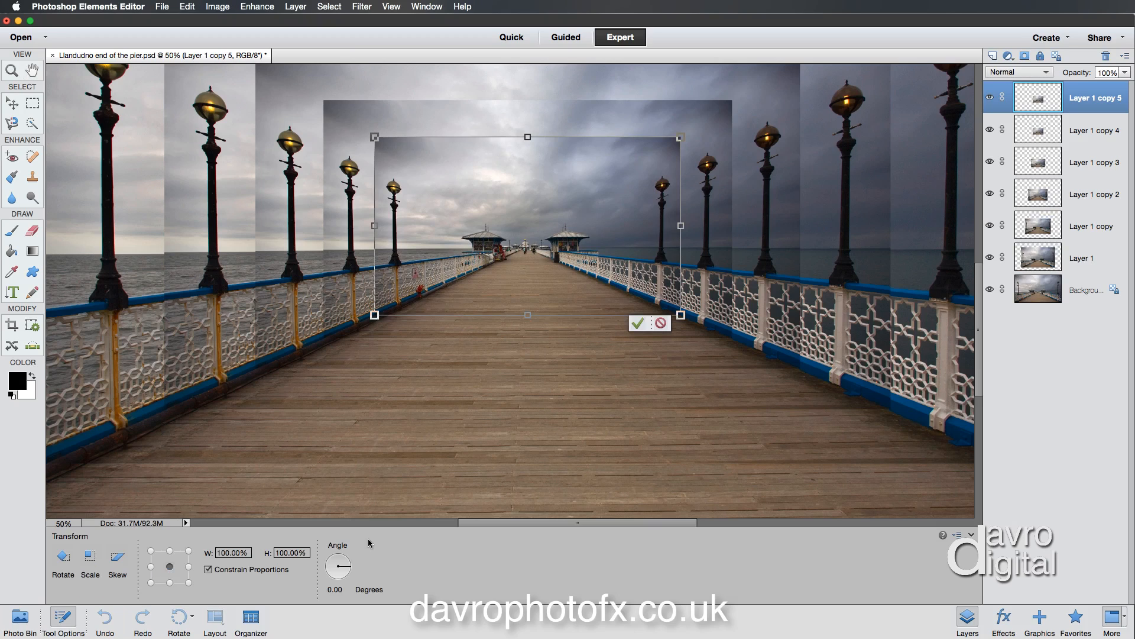
triple_click(232, 553)
type("75")
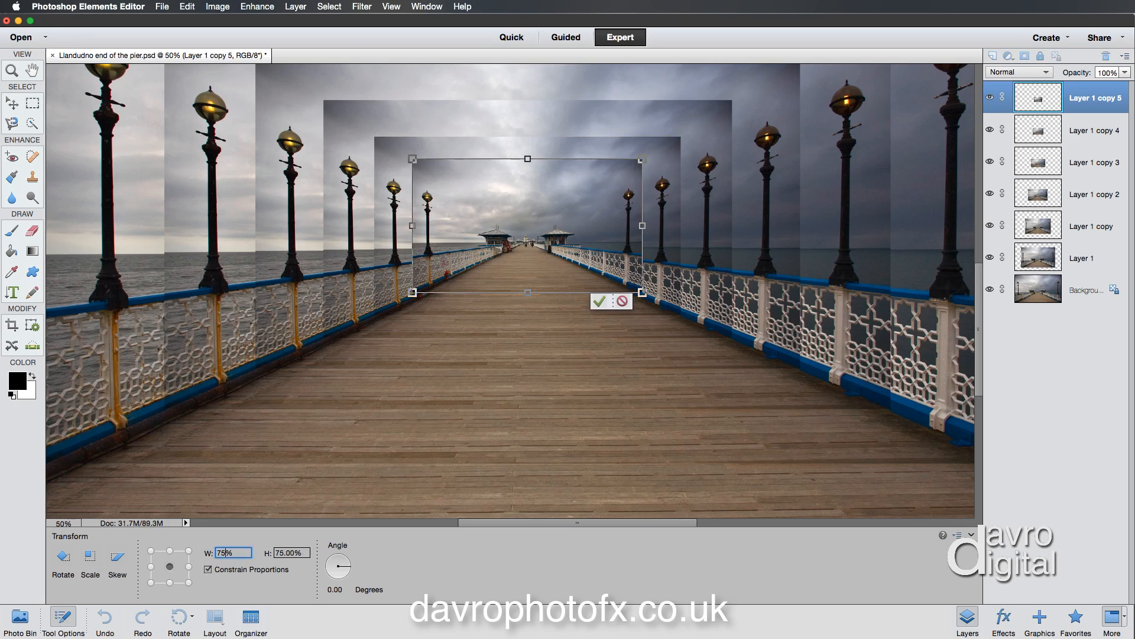
type("73.00%")
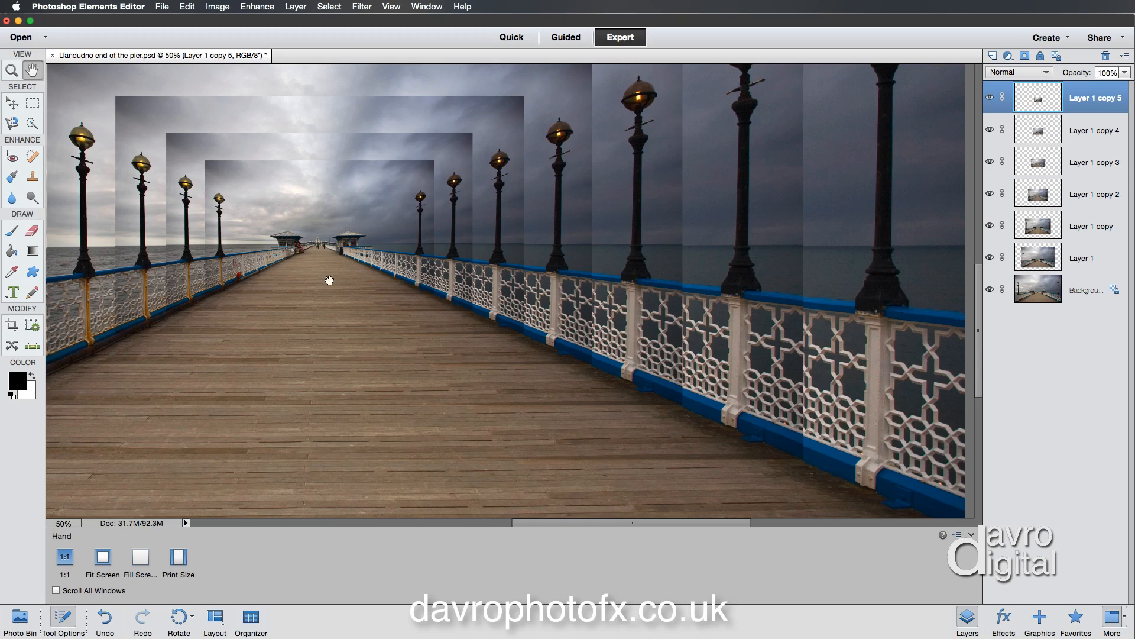
Switch to the Move tool, turn off Auto Select Layer and hide Tool Options.
left_click(12, 103)
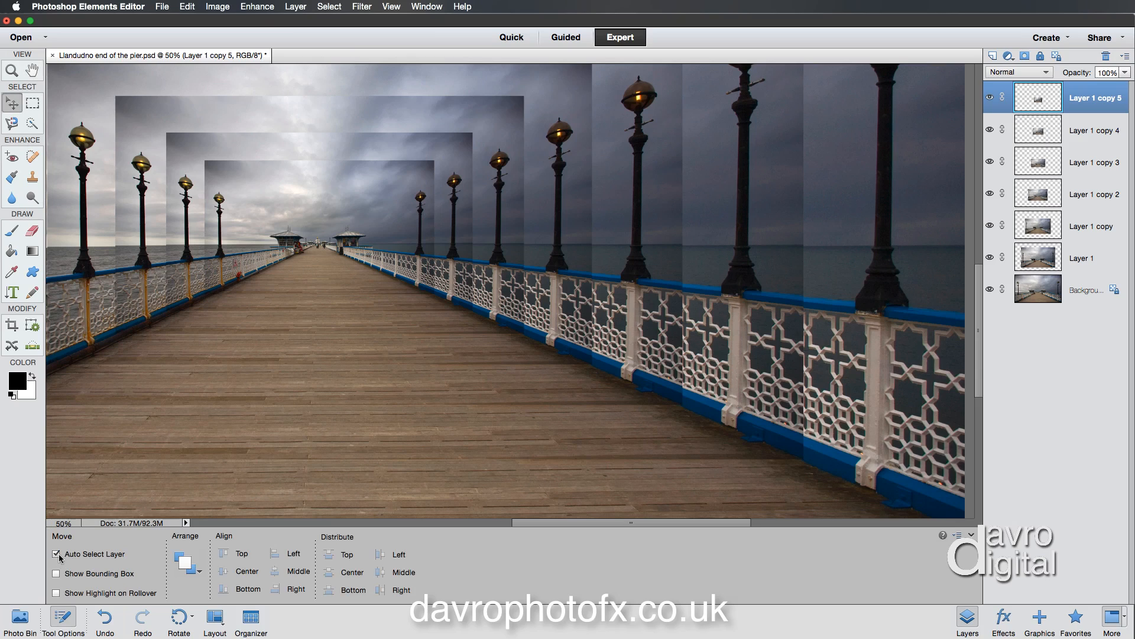
left_click(56, 554)
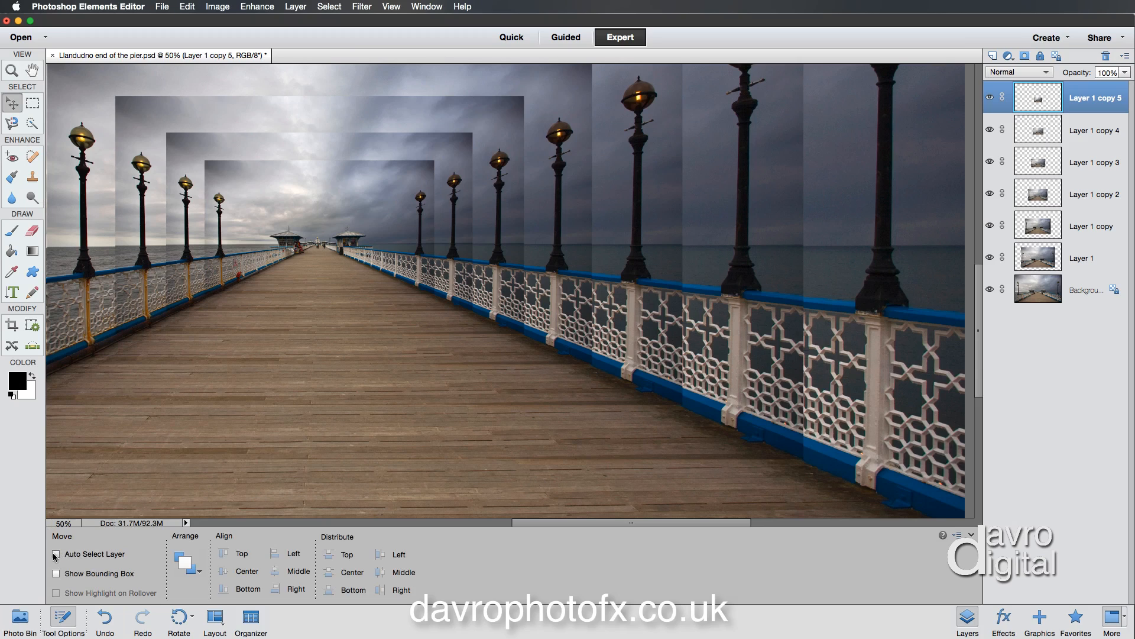
left_click(56, 554)
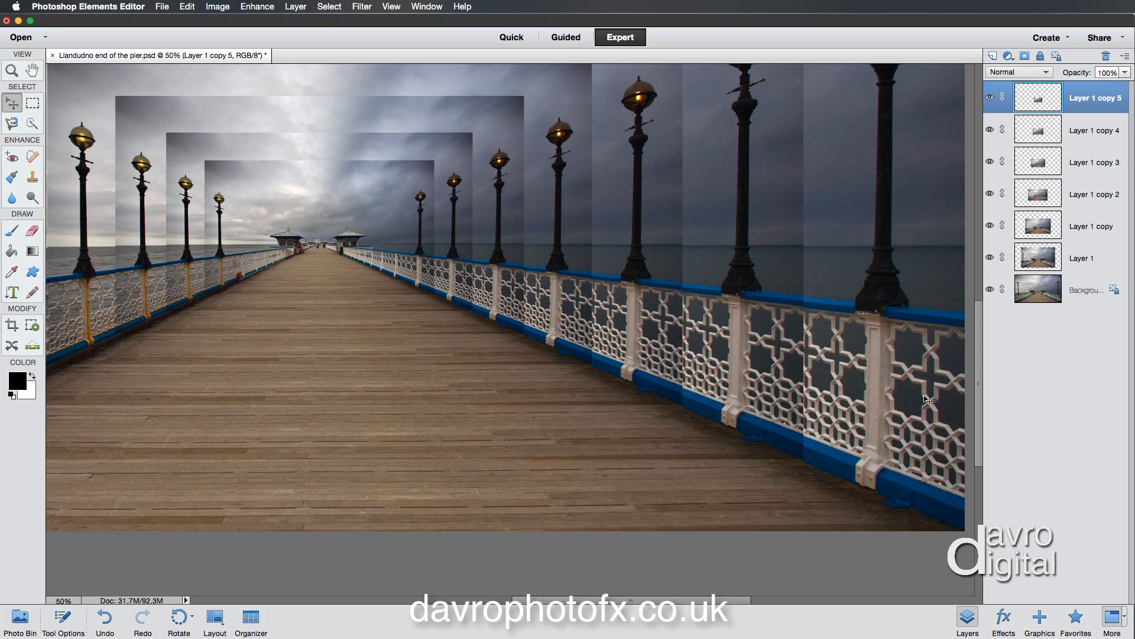
mouse_move(753, 282)
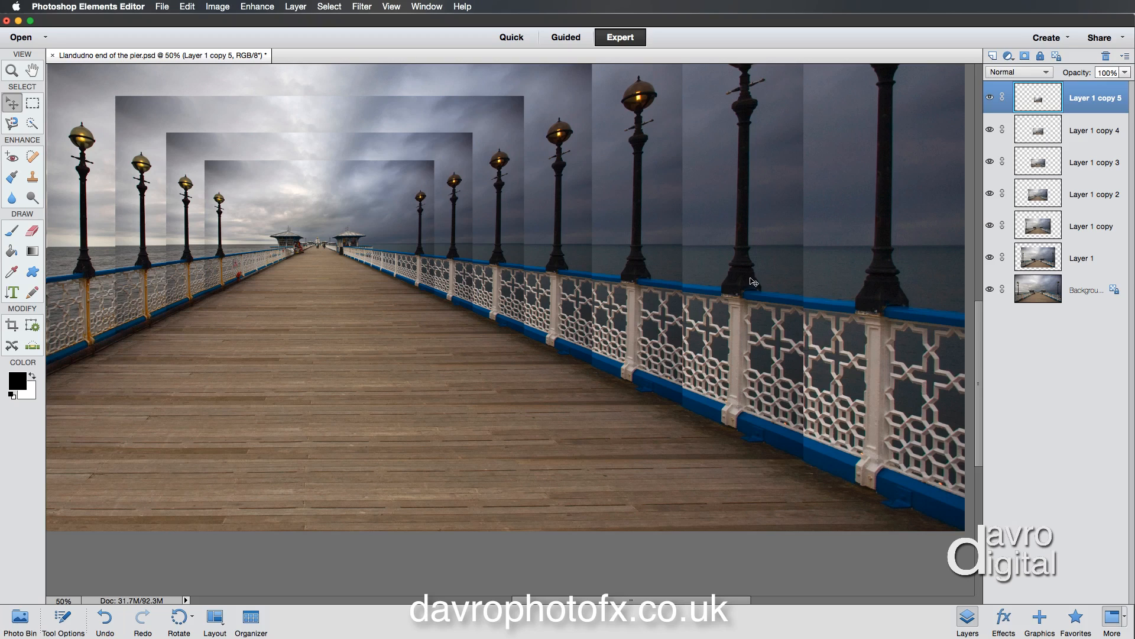
mouse_move(755, 296)
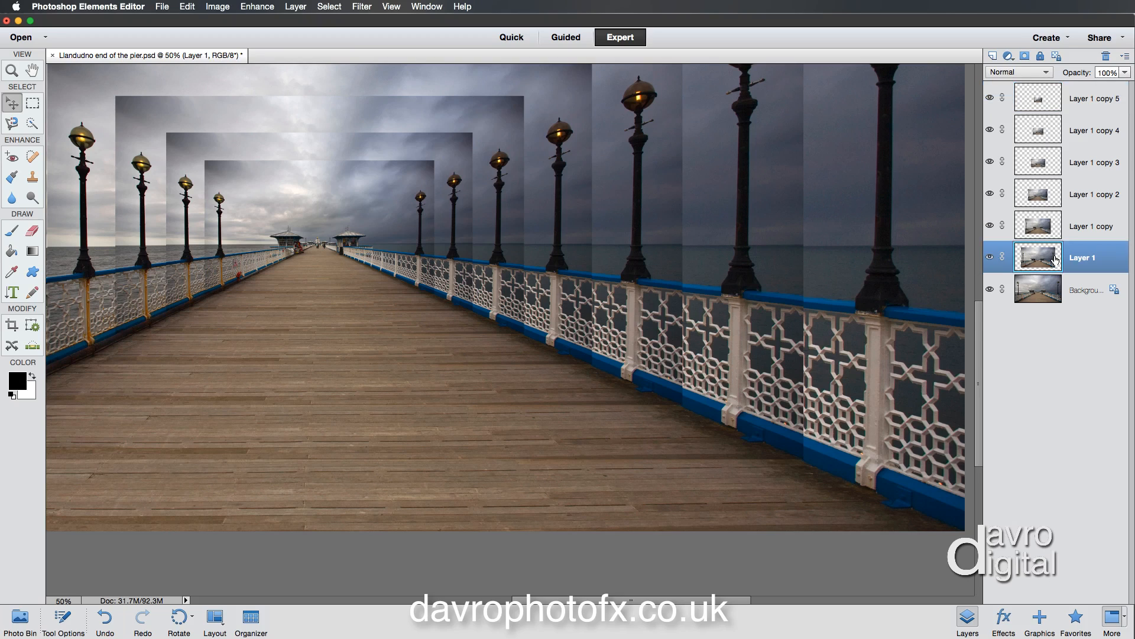
mouse_move(717, 292)
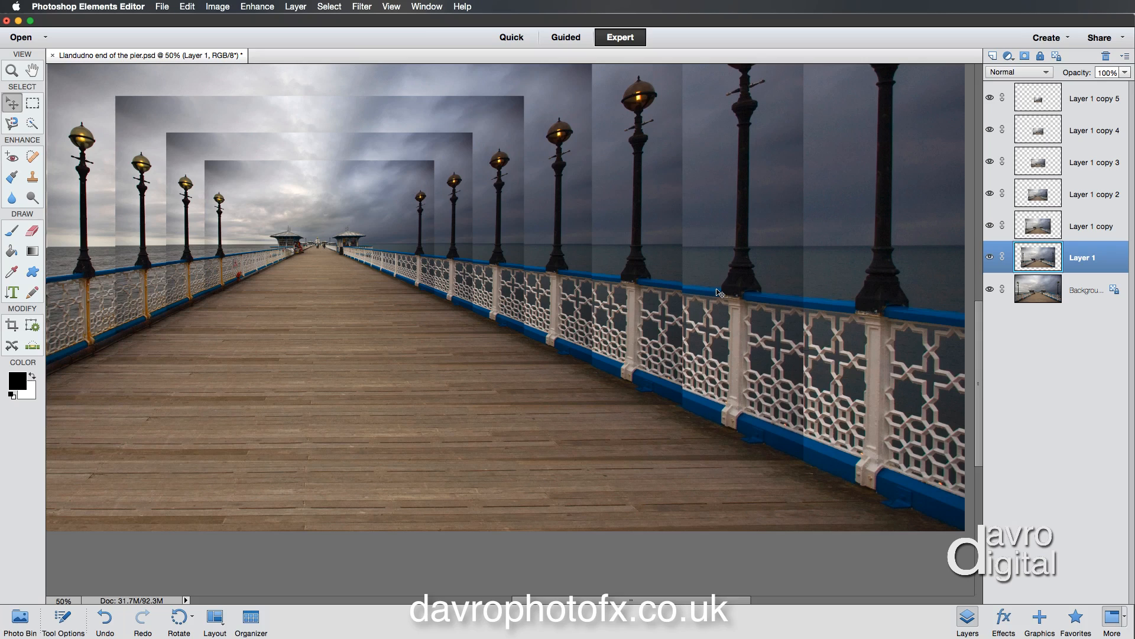
Make each frame layer active in turn, from Layer 1 copy up to Layer 1 copy 5.
left_click(1082, 225)
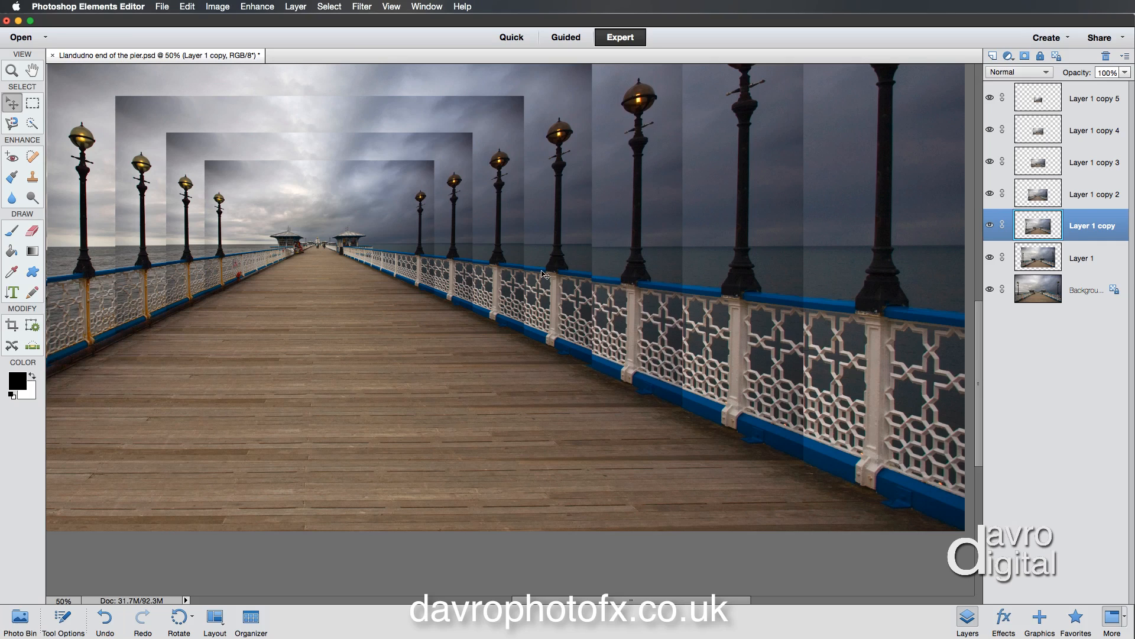
left_click(1094, 193)
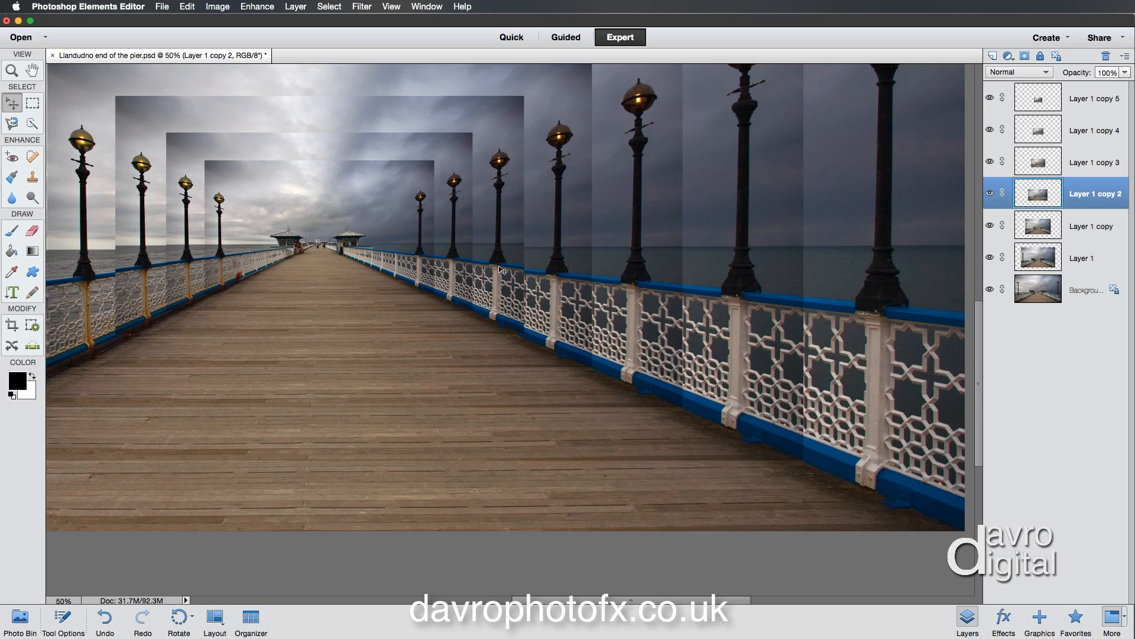
left_click(1094, 161)
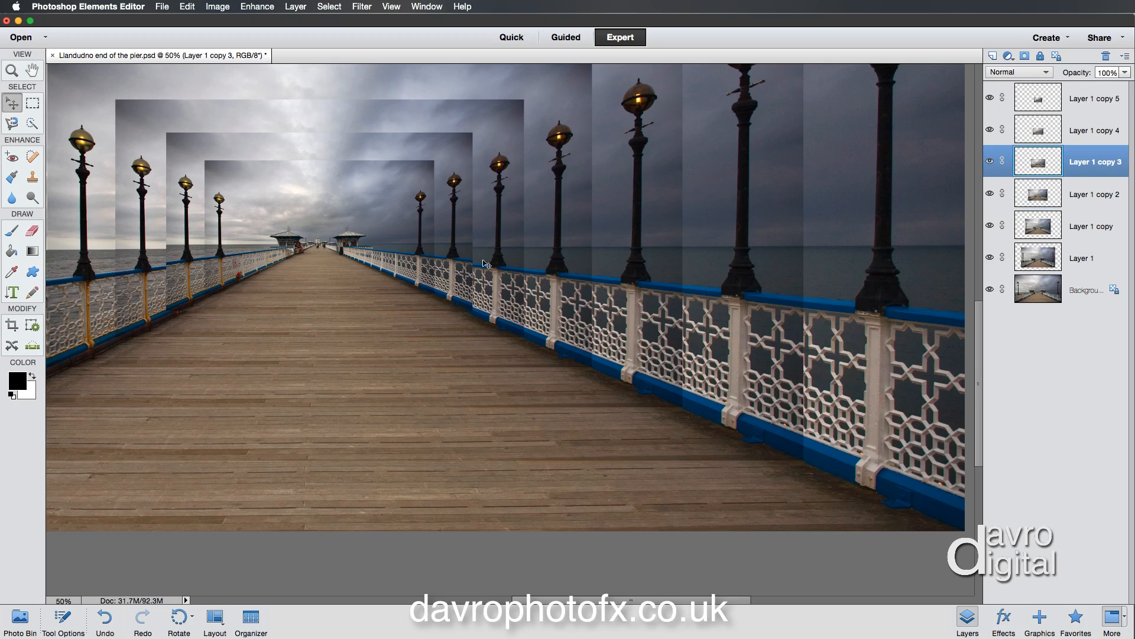
left_click(1094, 129)
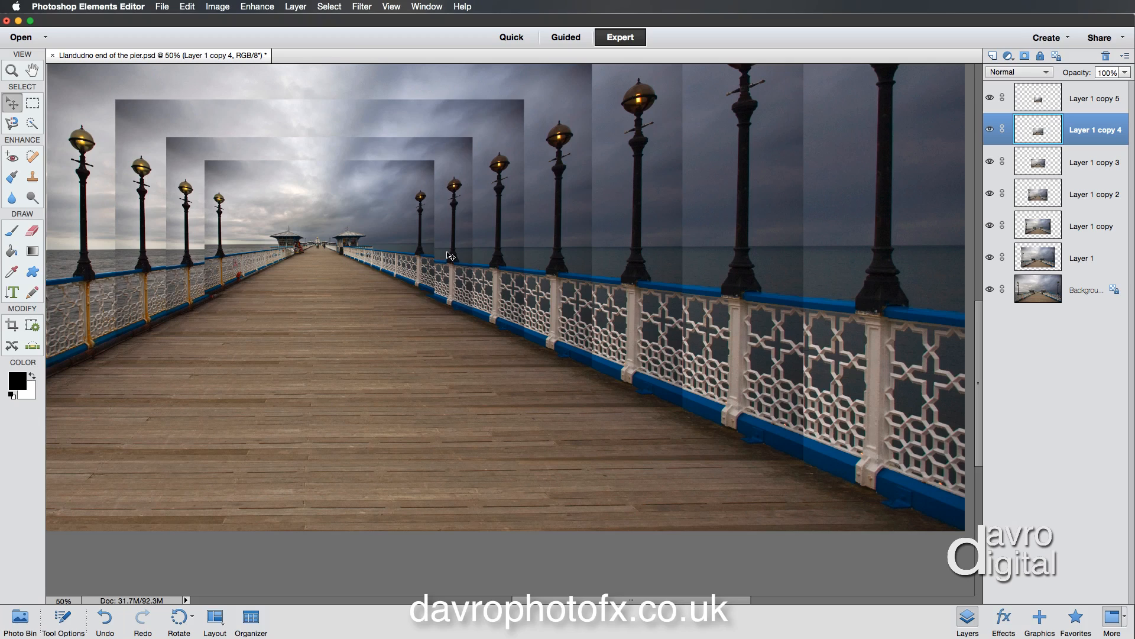
mouse_move(406, 248)
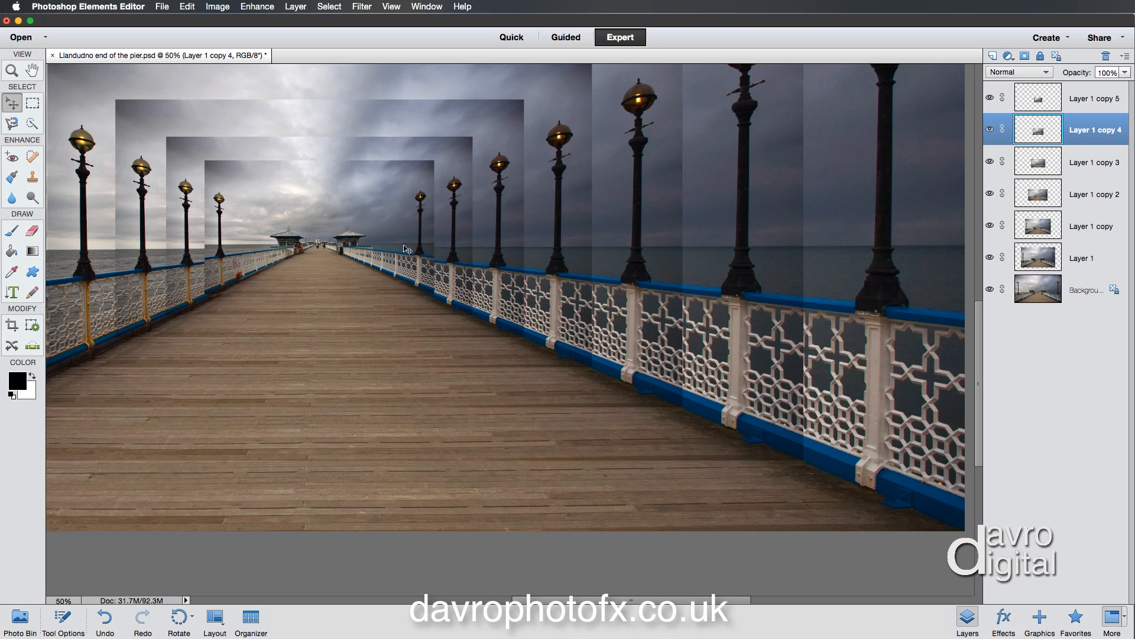
left_click(1095, 97)
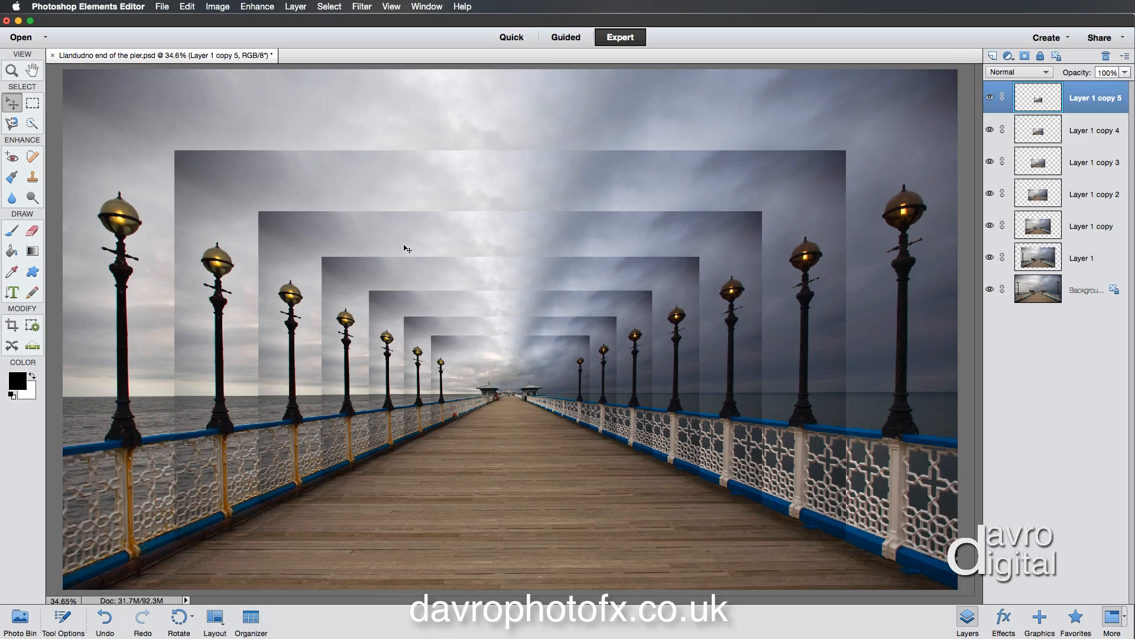
mouse_move(232, 388)
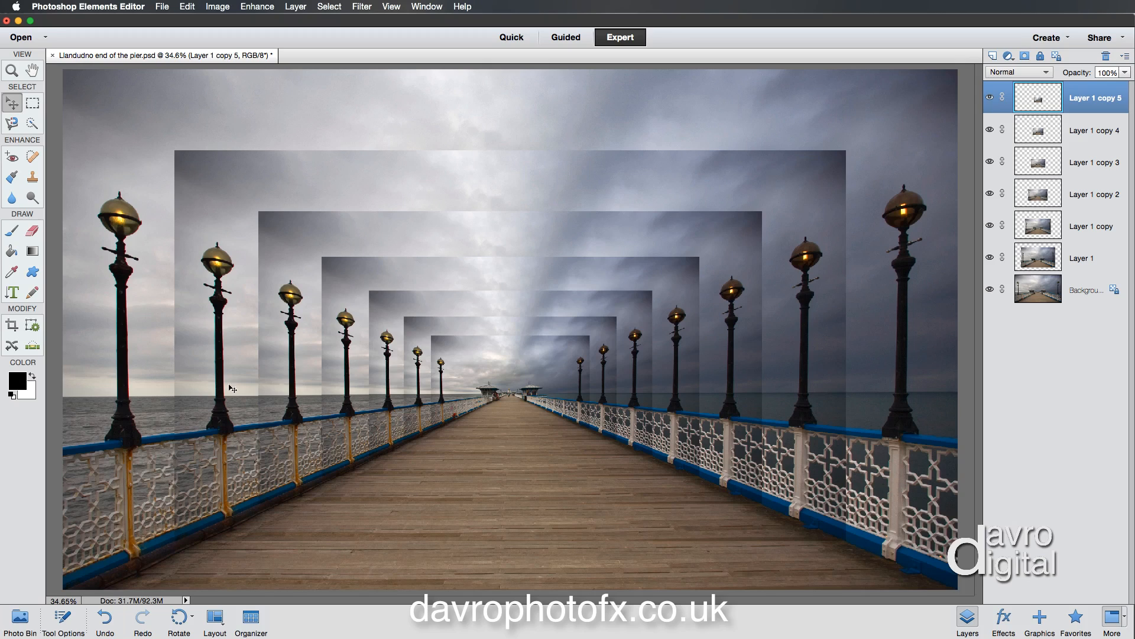
mouse_move(639, 394)
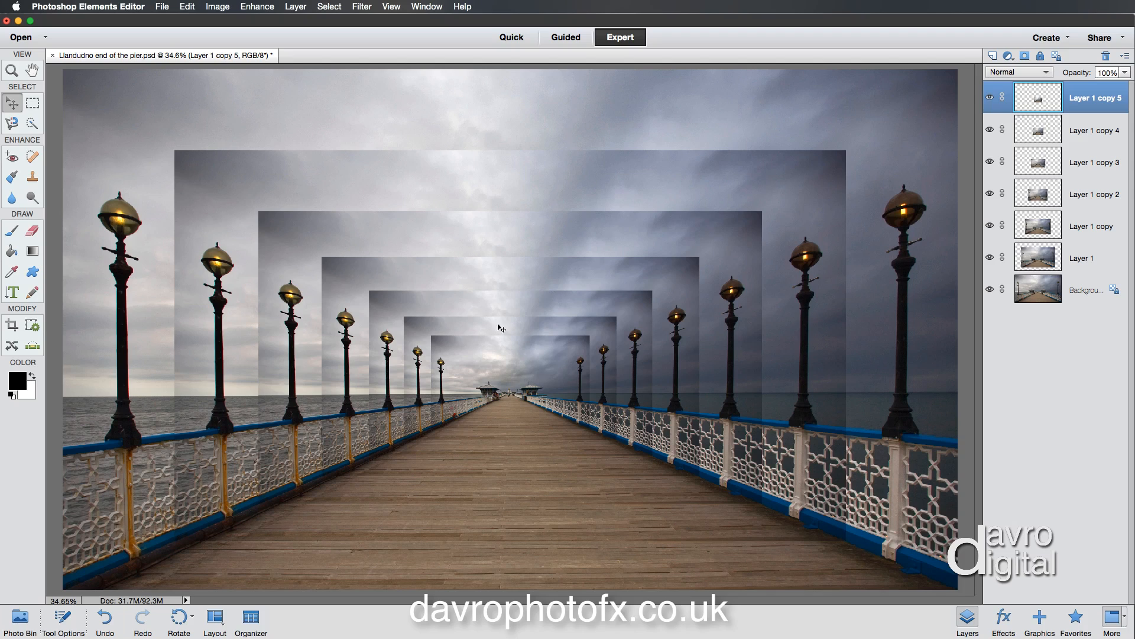
mouse_move(732, 334)
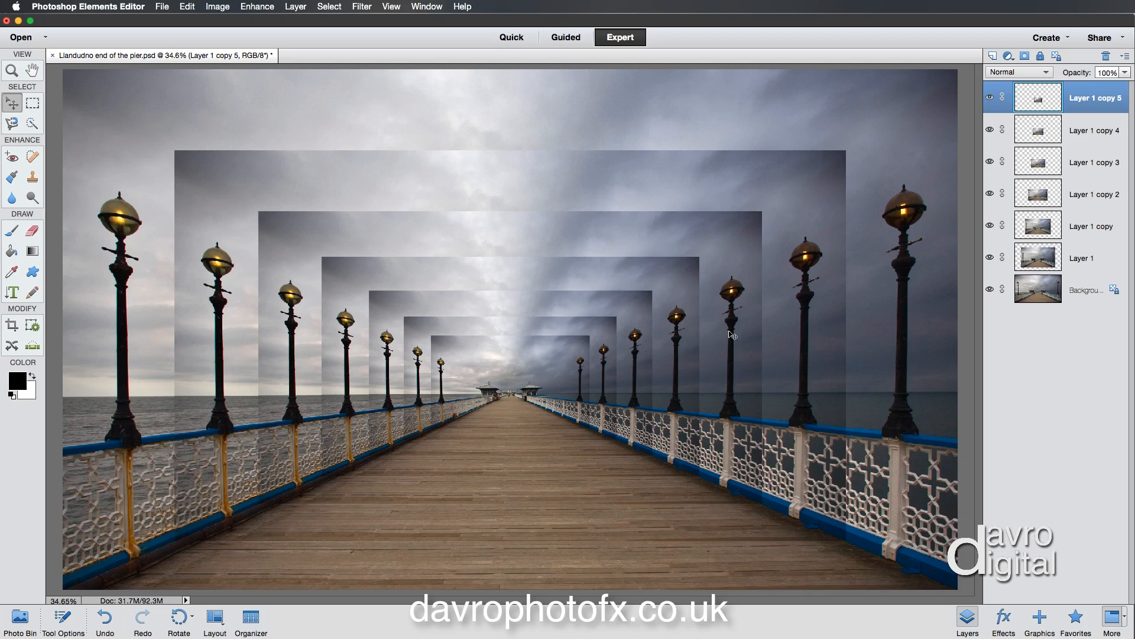
Select Layer 1 and show the Inner Shadows style category in the Effects panel.
left_click(1082, 257)
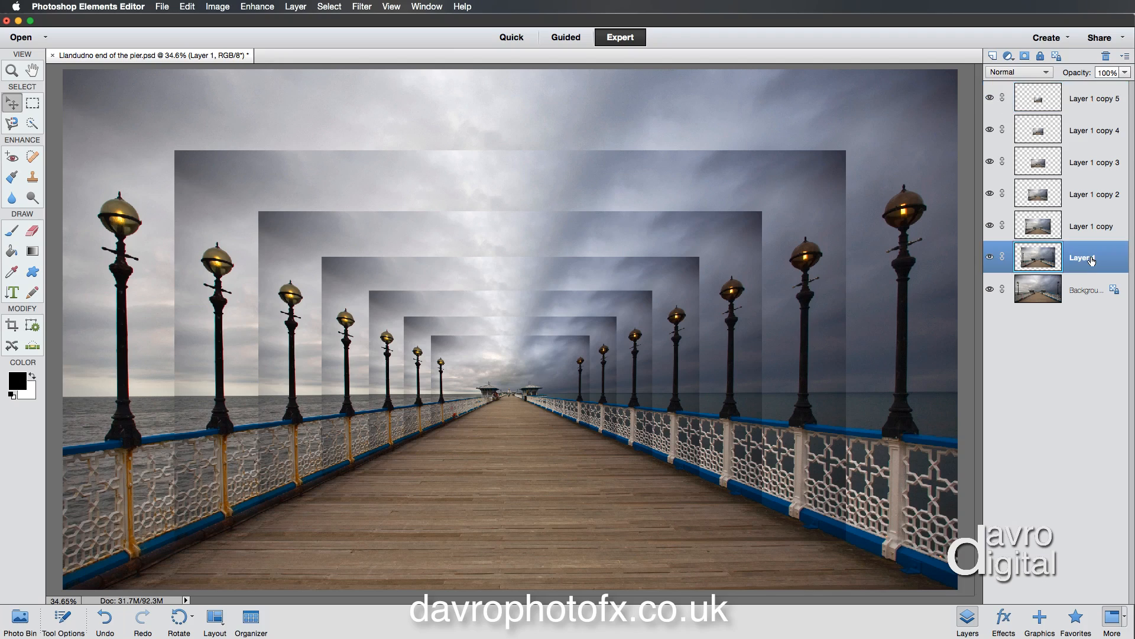
mouse_move(1054, 385)
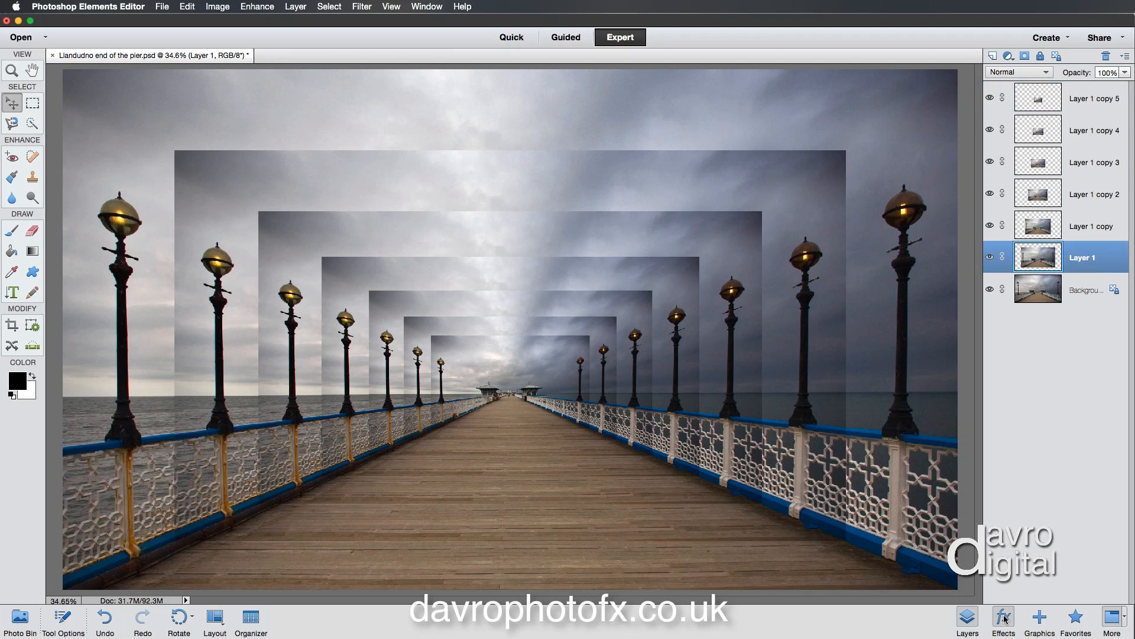
left_click(1003, 622)
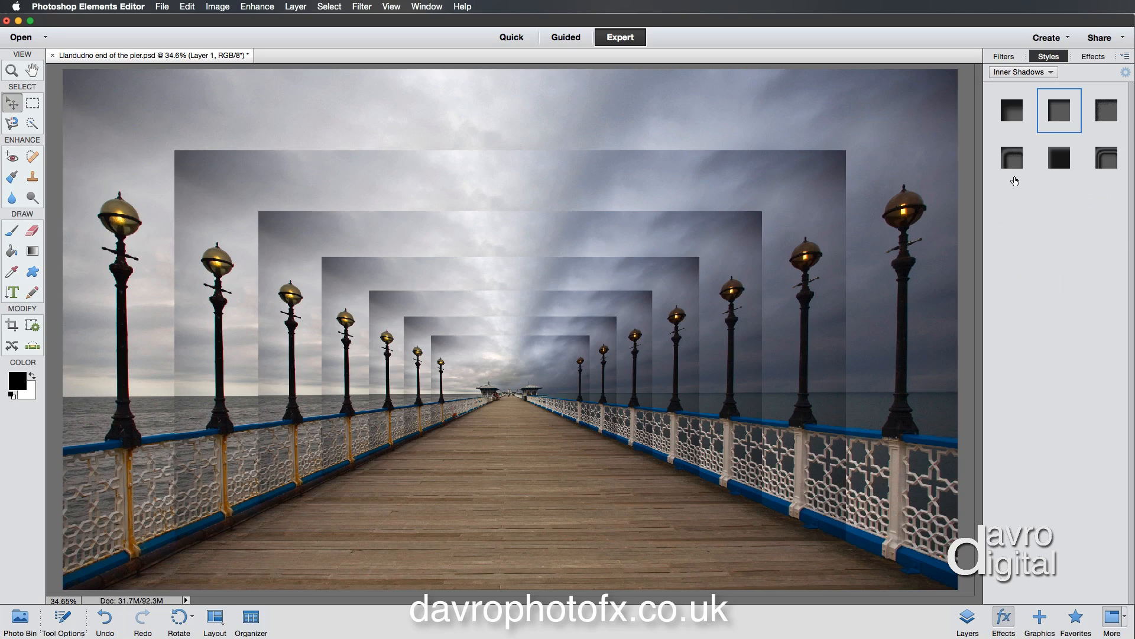
left_click(1022, 72)
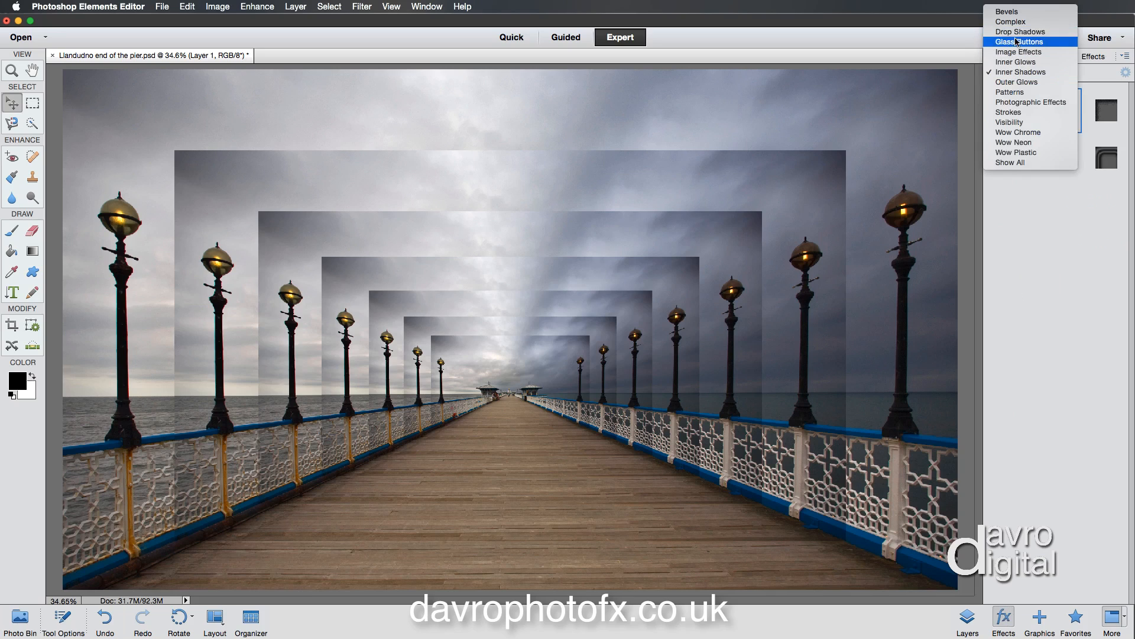
left_click(1022, 72)
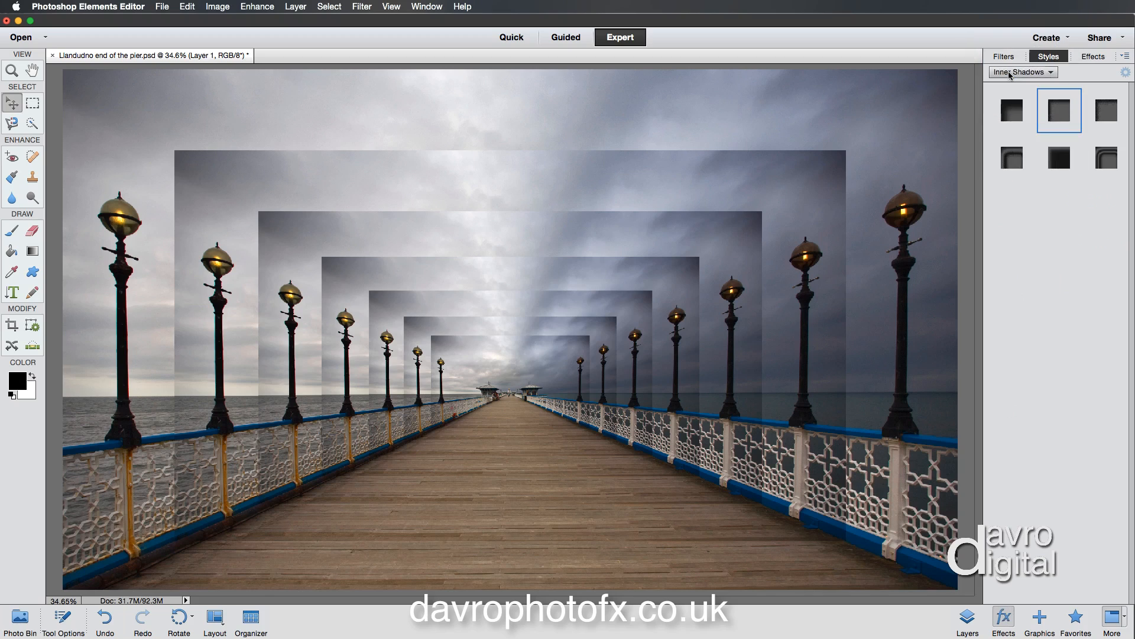
Try several inner shadow presets and settle on the soft second one for Layer 1.
left_click(1012, 110)
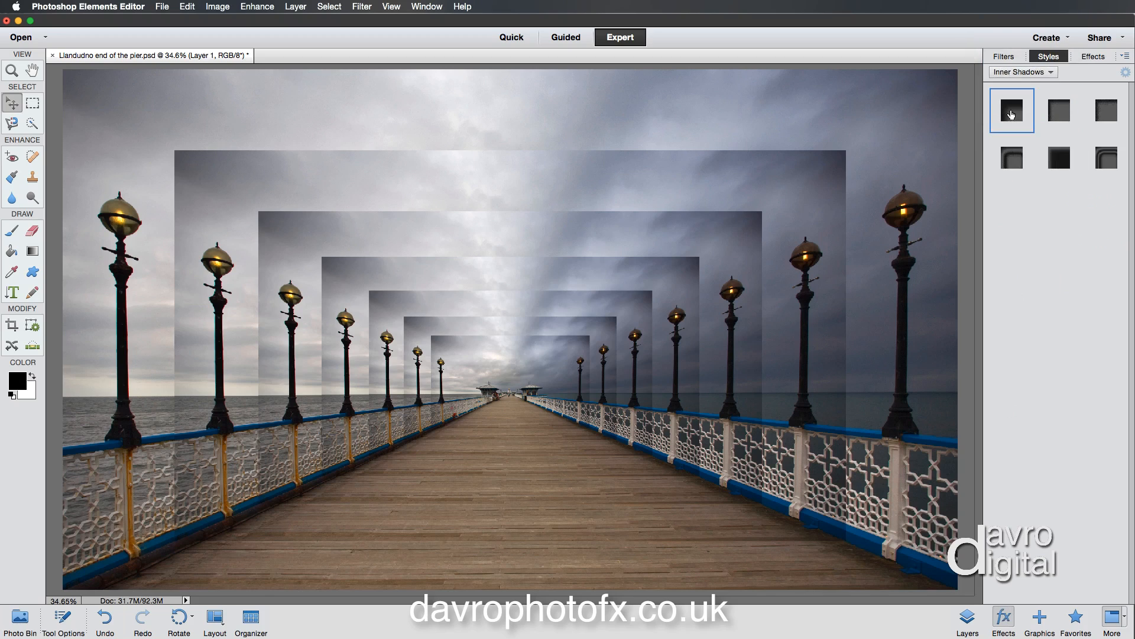
left_click(1011, 110)
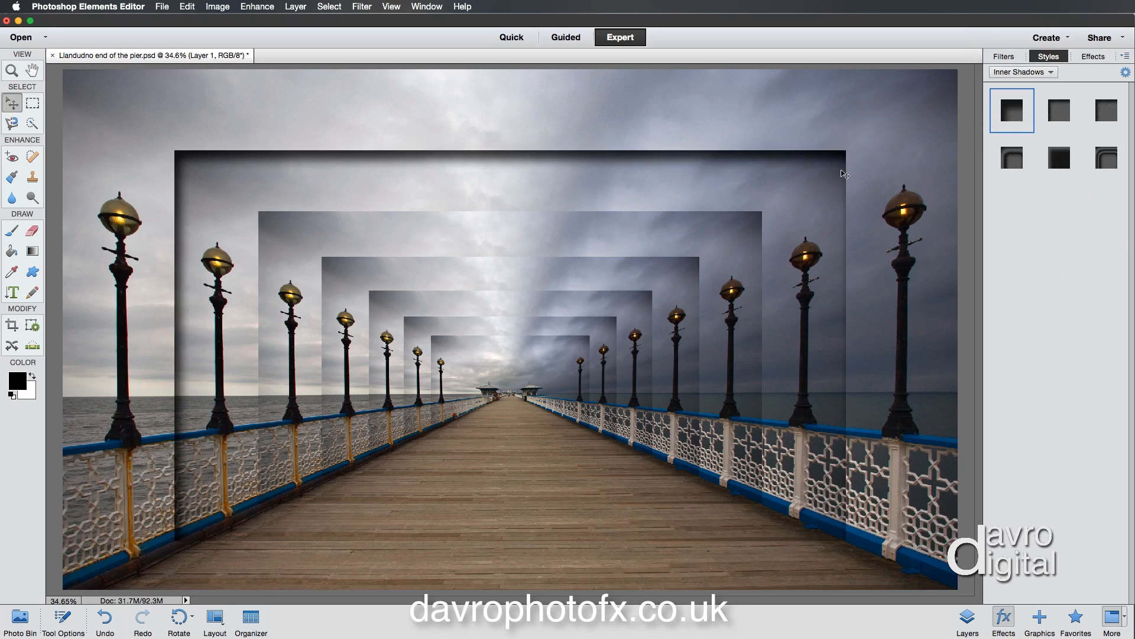
left_click(1058, 110)
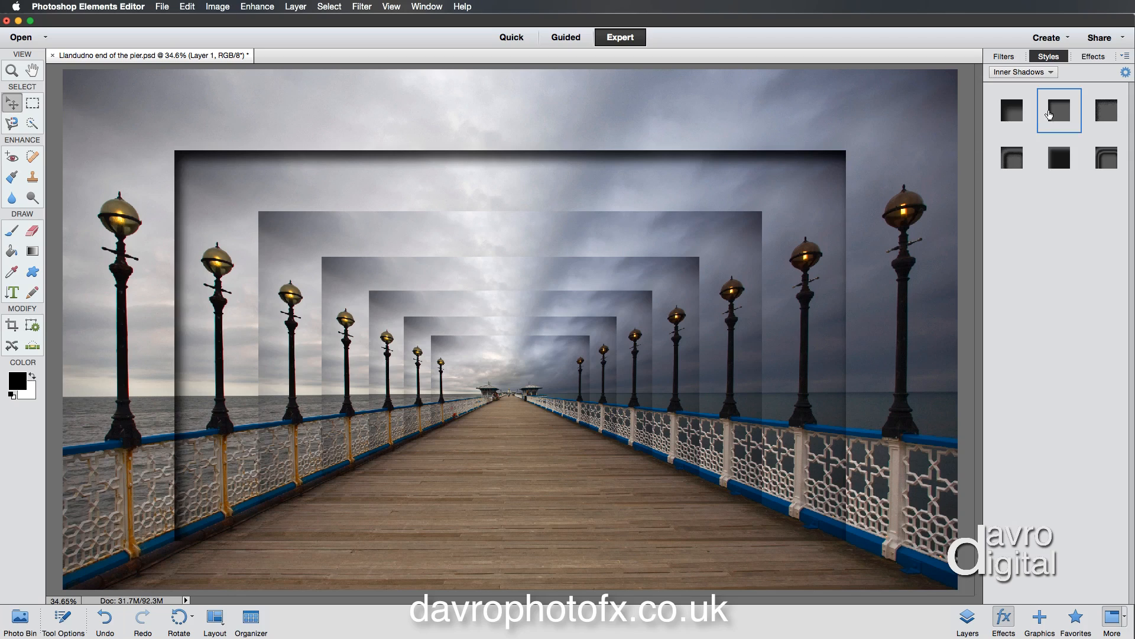
mouse_move(1104, 116)
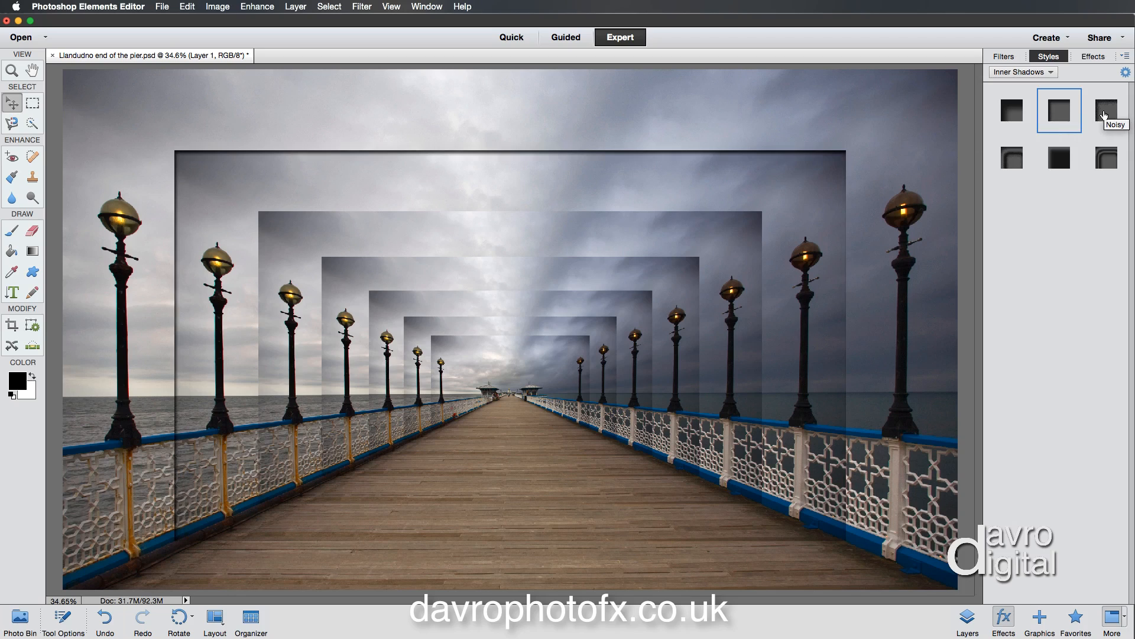
left_click(1106, 158)
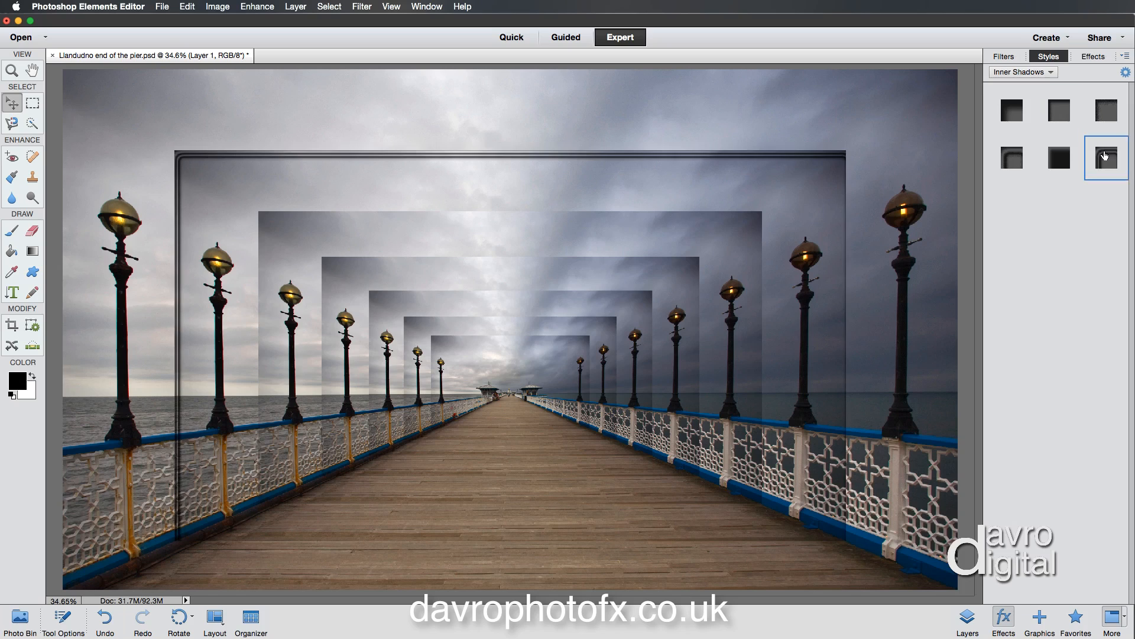
left_click(1059, 158)
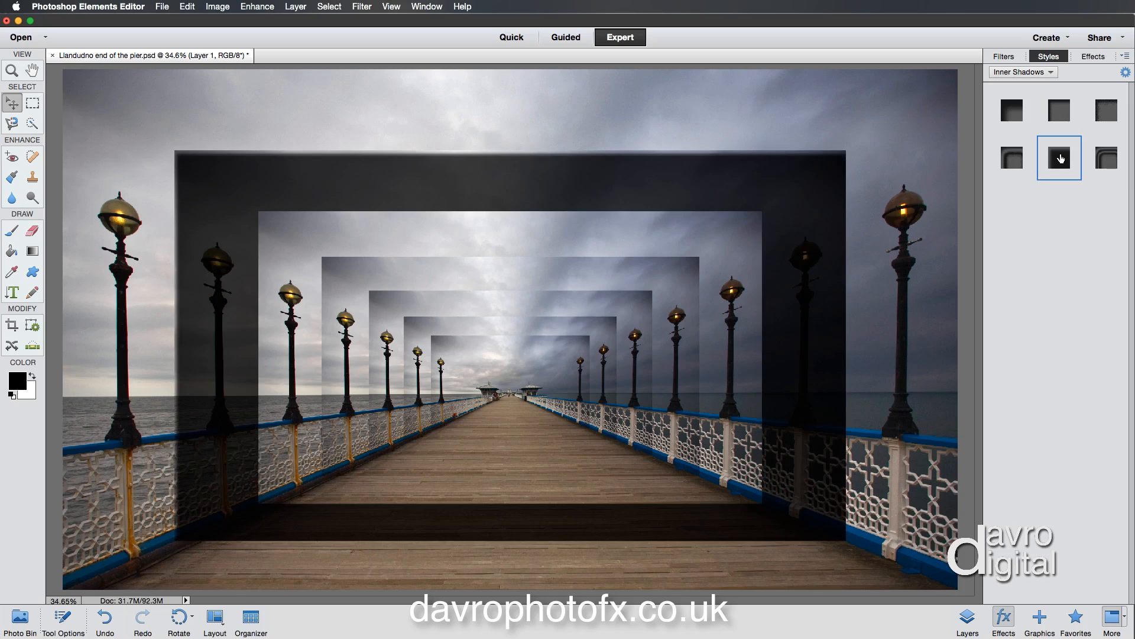
left_click(1013, 110)
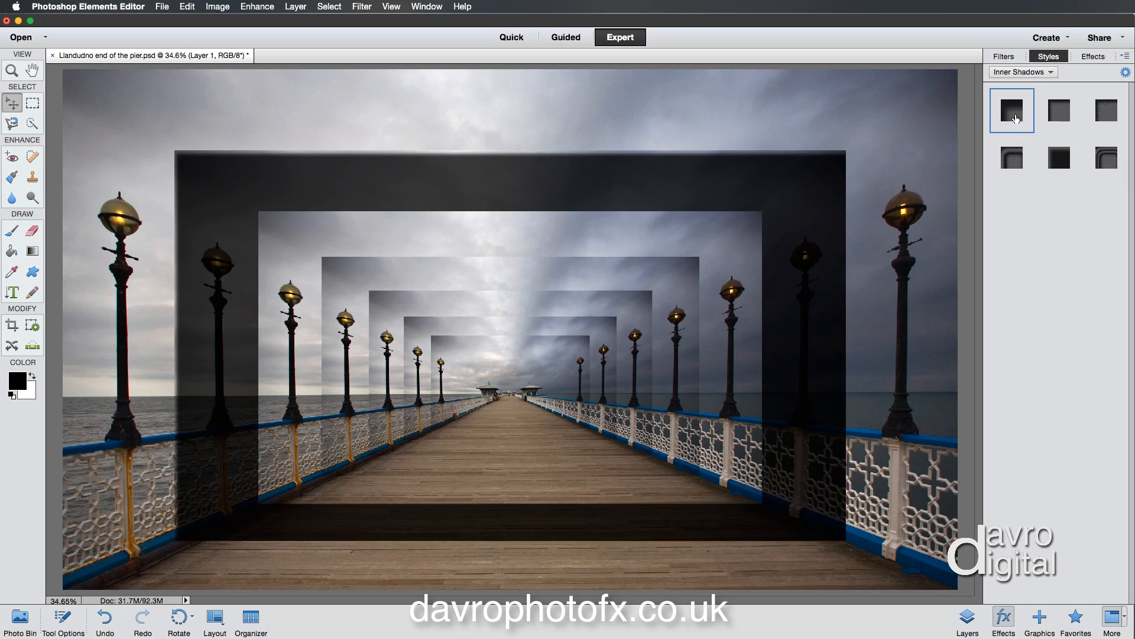
left_click(1012, 110)
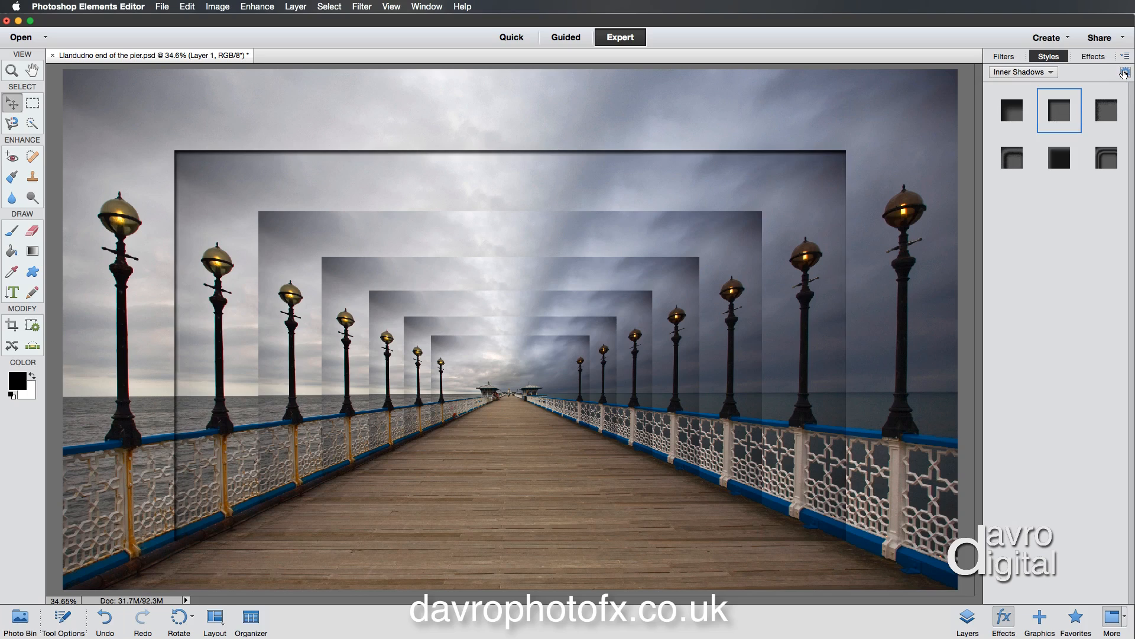
Review Layer 1's style settings at 90° lighting, preview a drop shadow and return to Layers.
left_click(1125, 72)
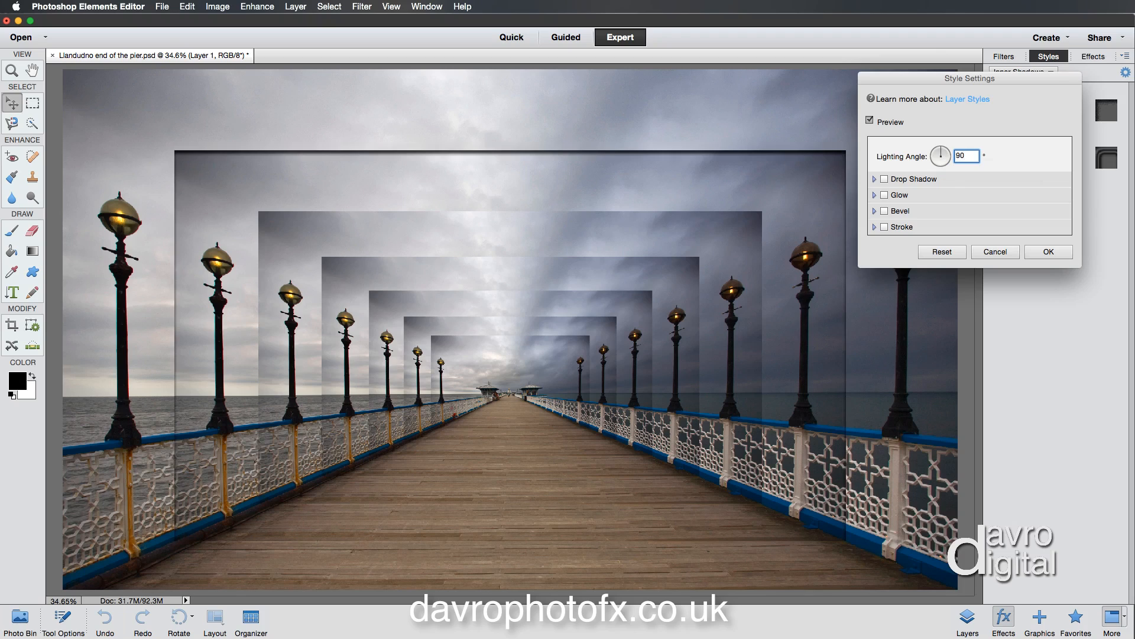
mouse_move(553, 81)
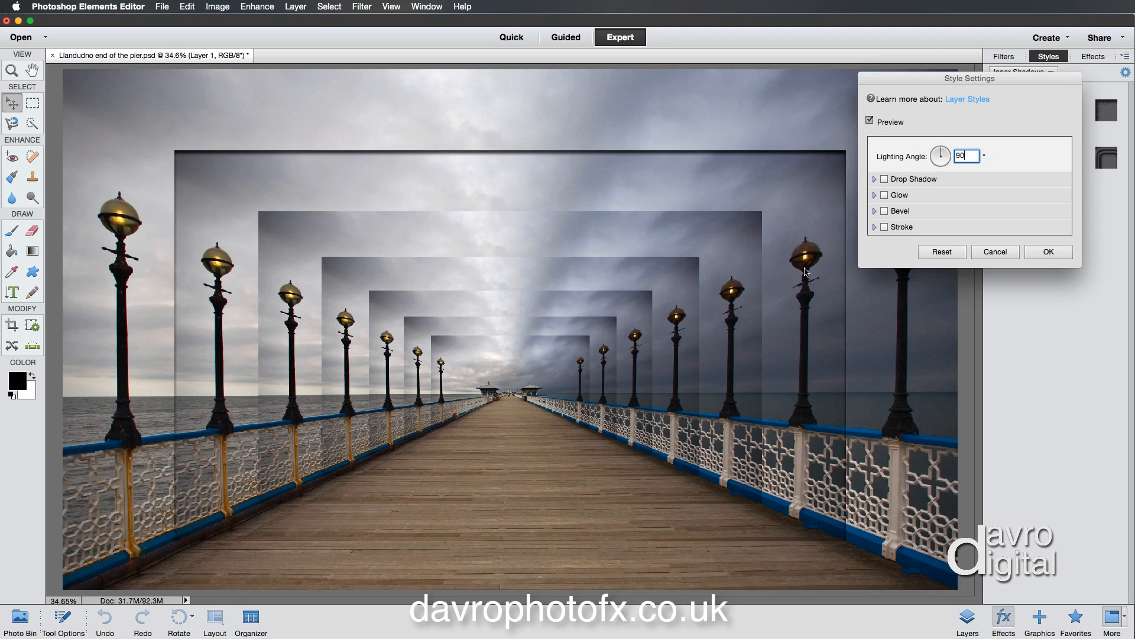
mouse_move(612, 161)
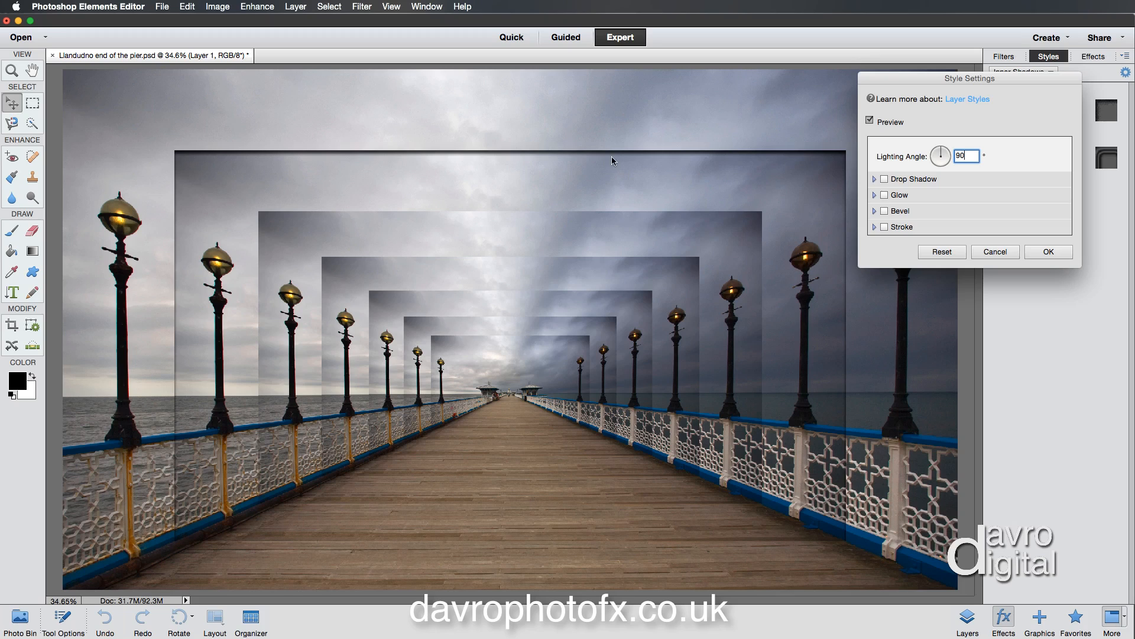
mouse_move(588, 540)
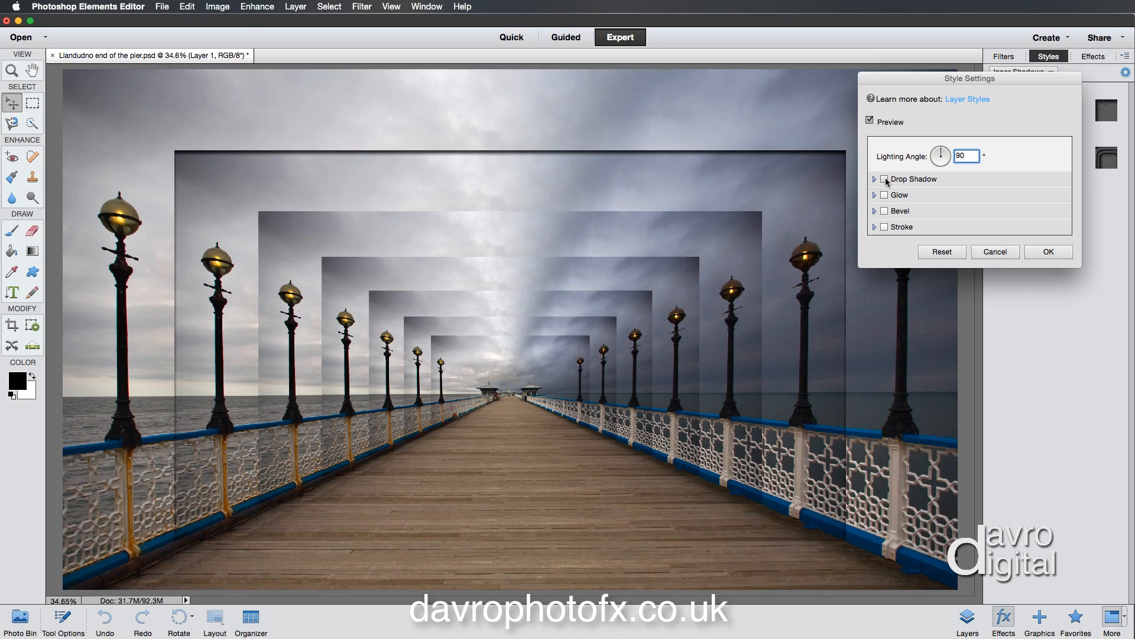
left_click(885, 179)
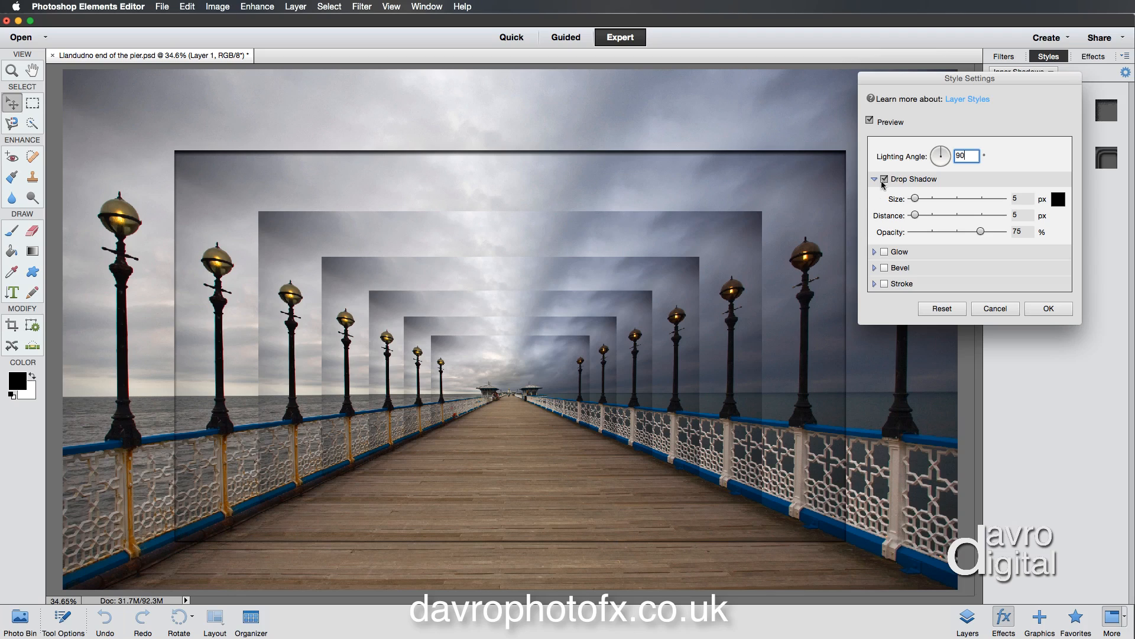
left_click(884, 178)
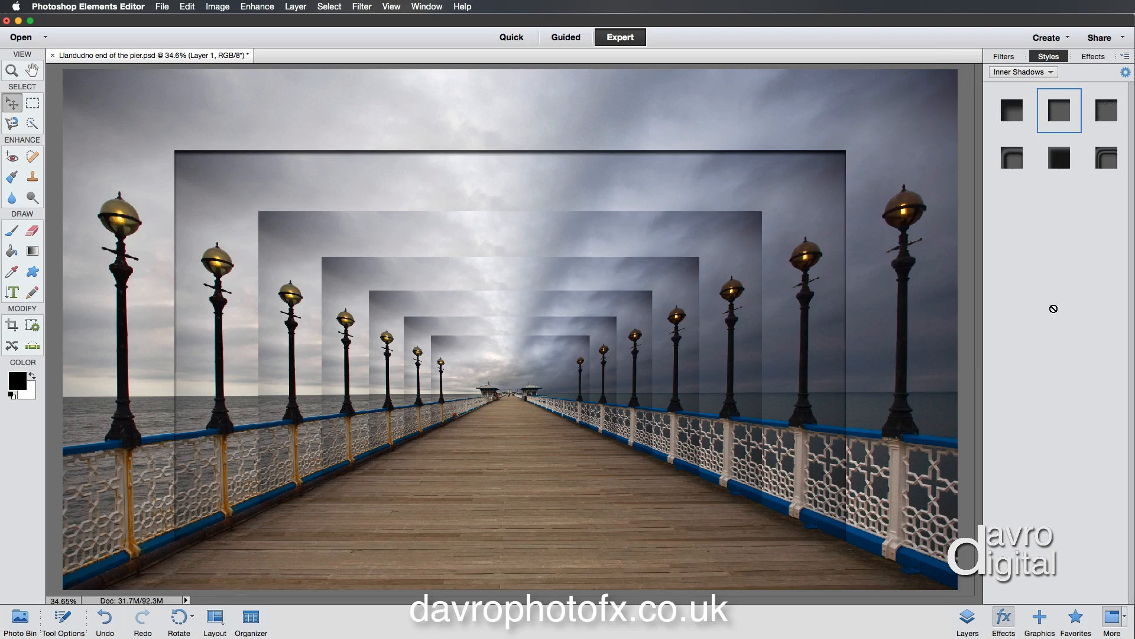
left_click(967, 616)
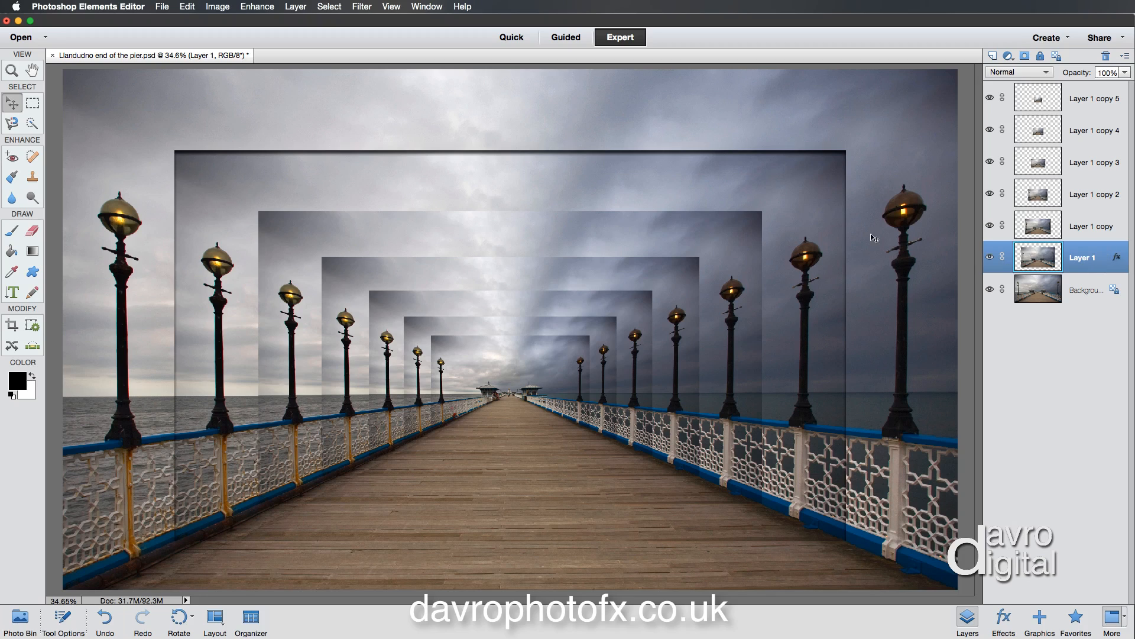
mouse_move(1037, 255)
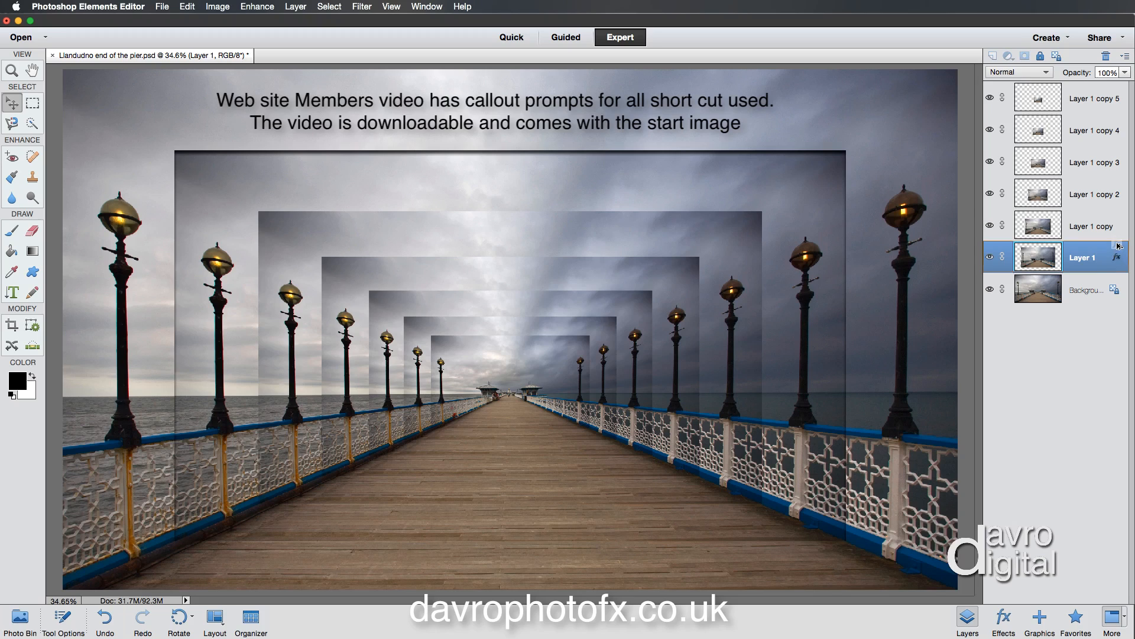
mouse_move(1119, 232)
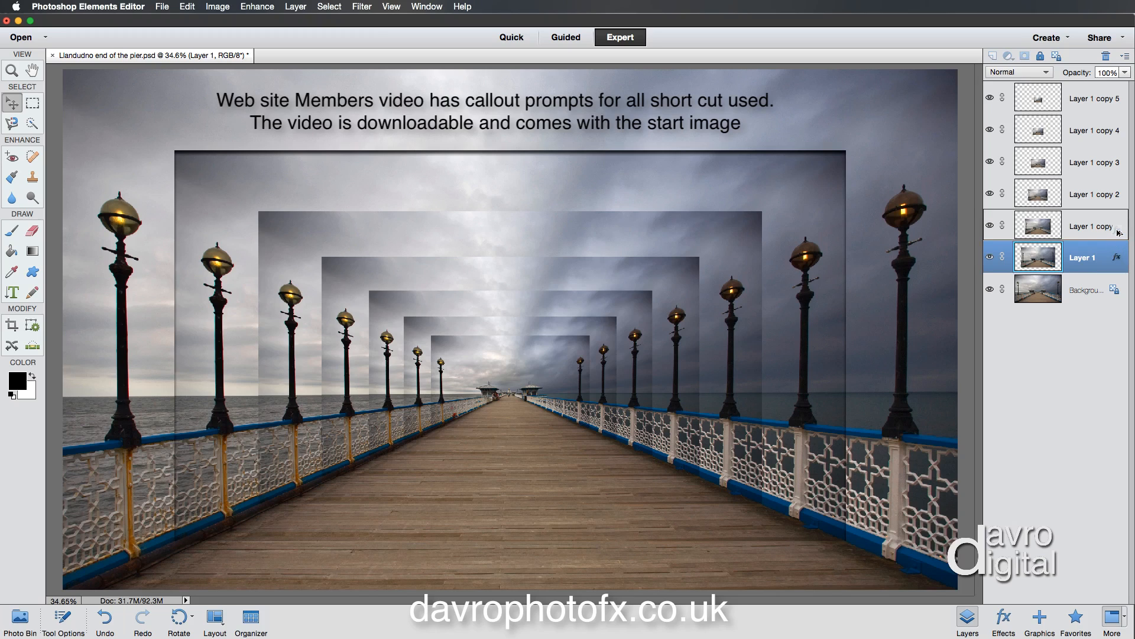
mouse_move(1119, 227)
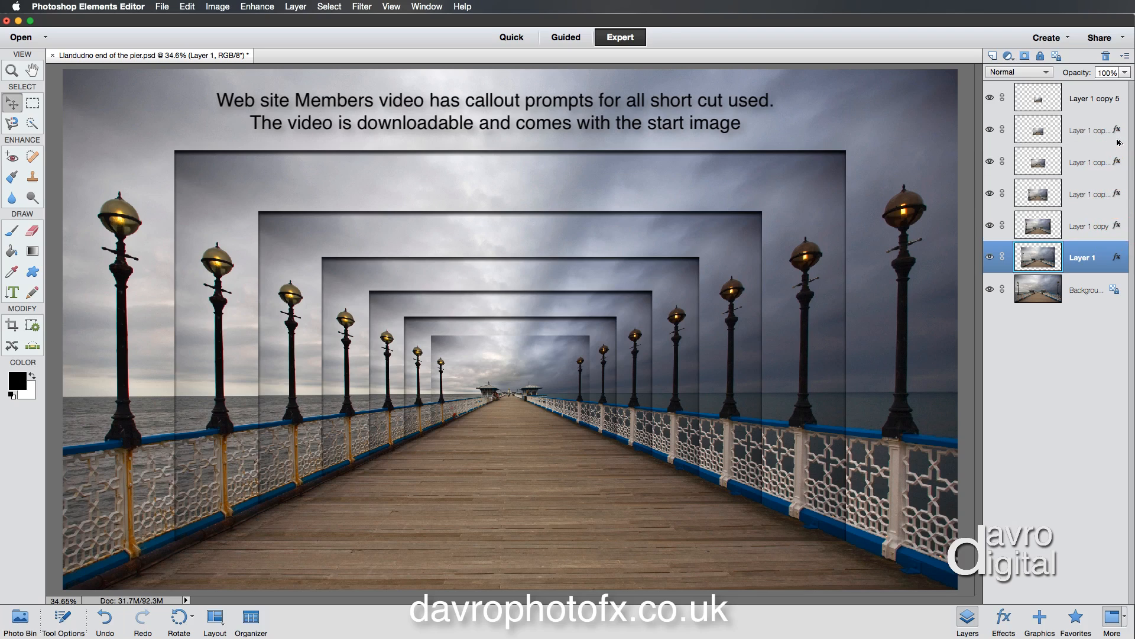
mouse_move(1120, 107)
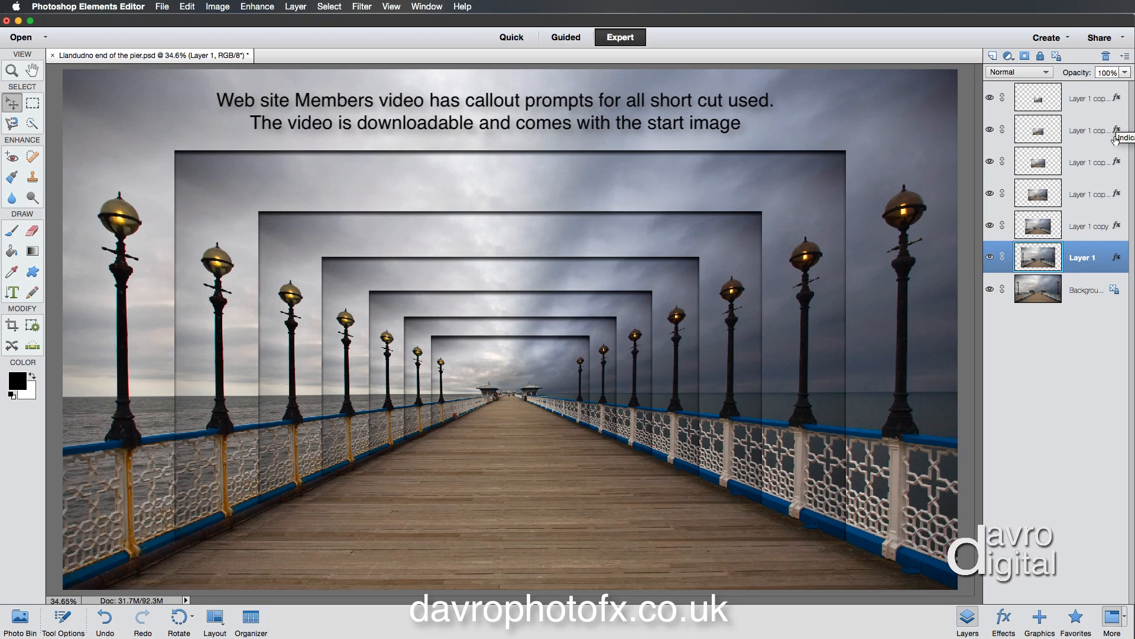
Select the Background photo layer after styling all frame copies.
left_click(1083, 290)
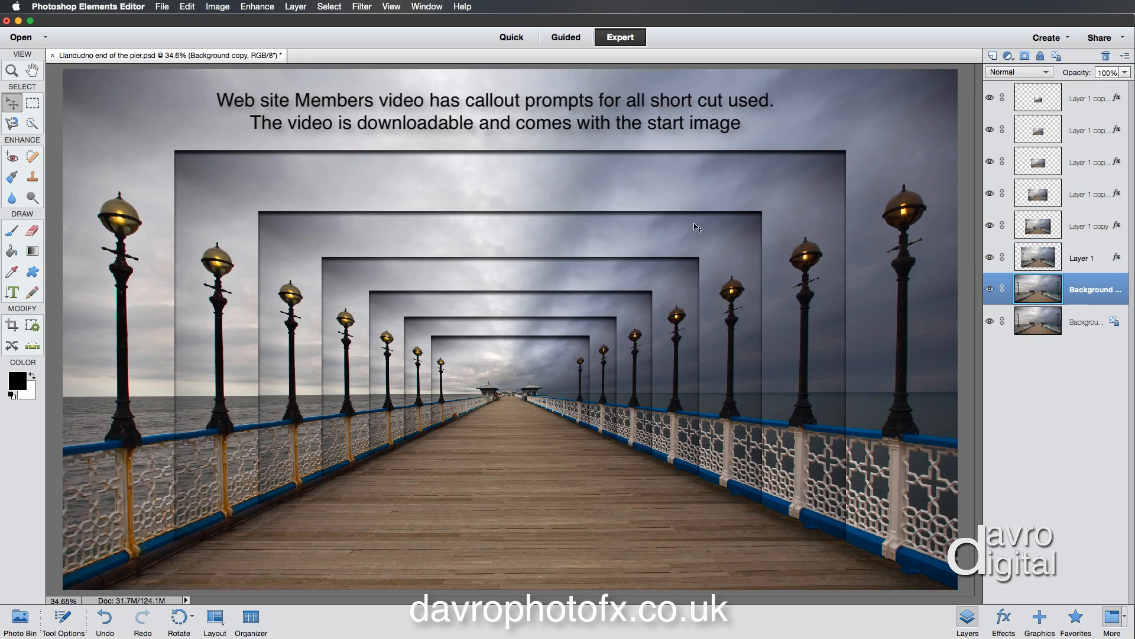
Soften the Background copy with a Gaussian Blur of about 6.6 pixels and compare it by toggling visibility.
left_click(361, 7)
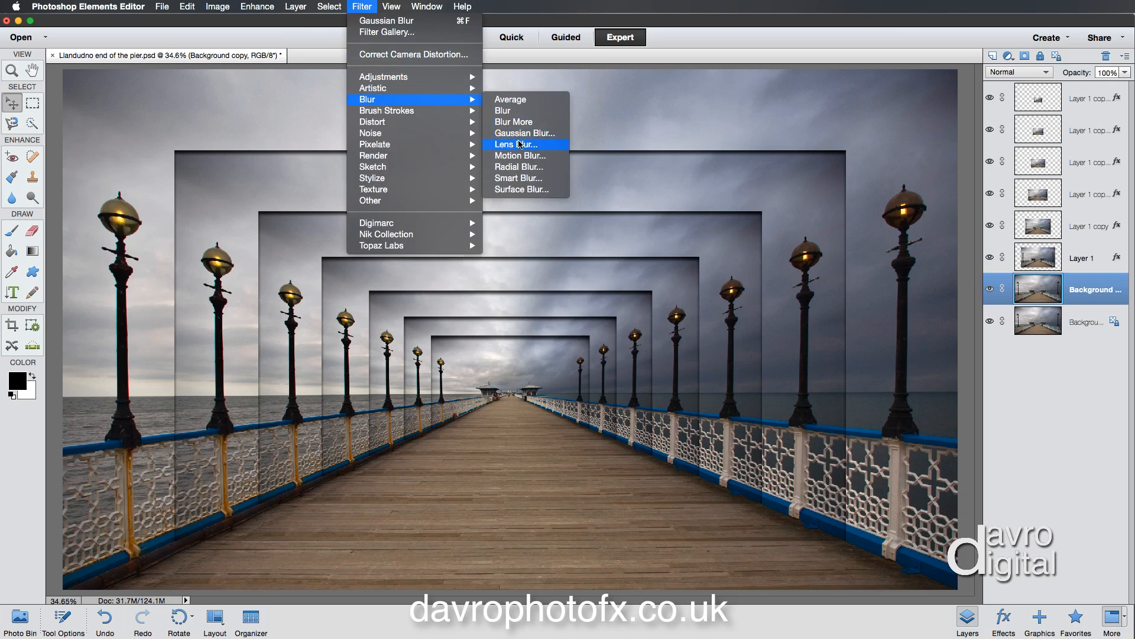
left_click(525, 133)
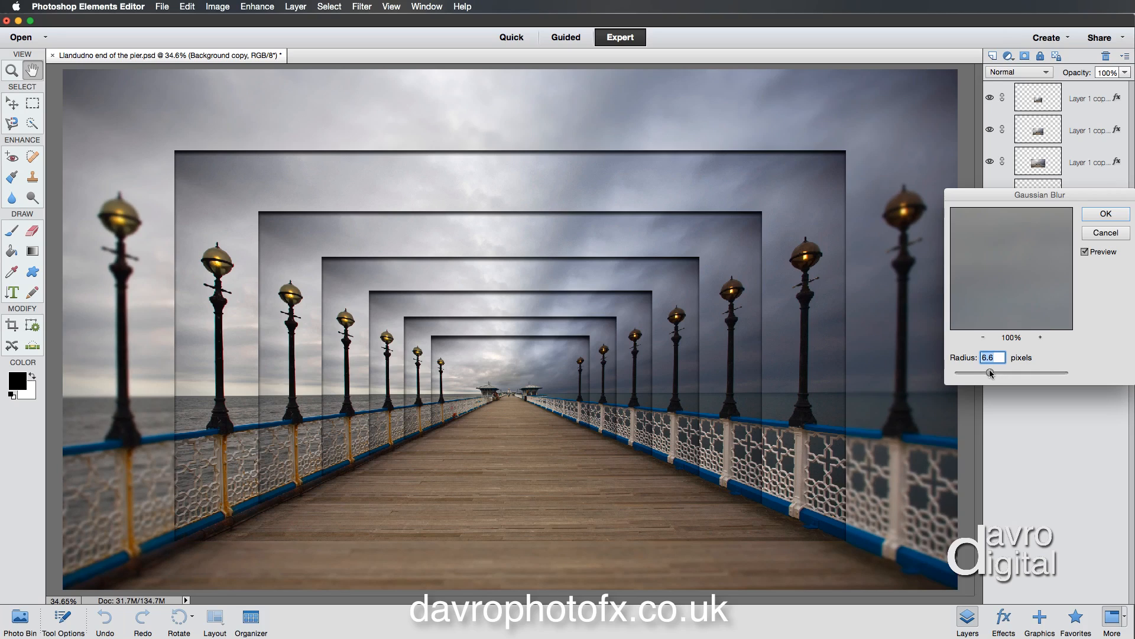
left_click(1103, 213)
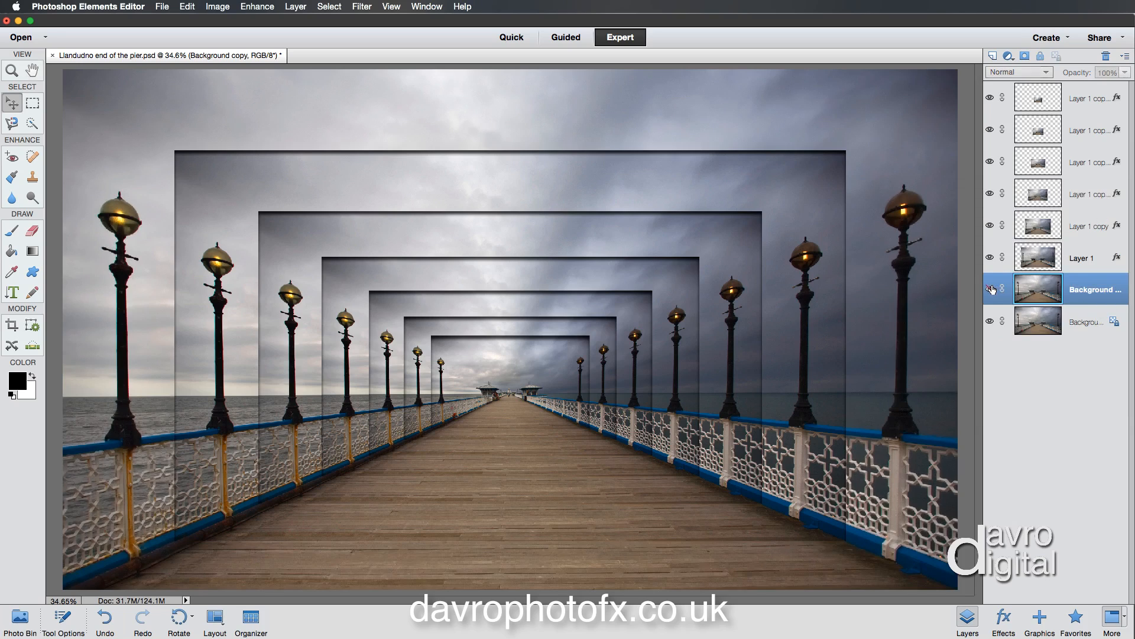
left_click(989, 288)
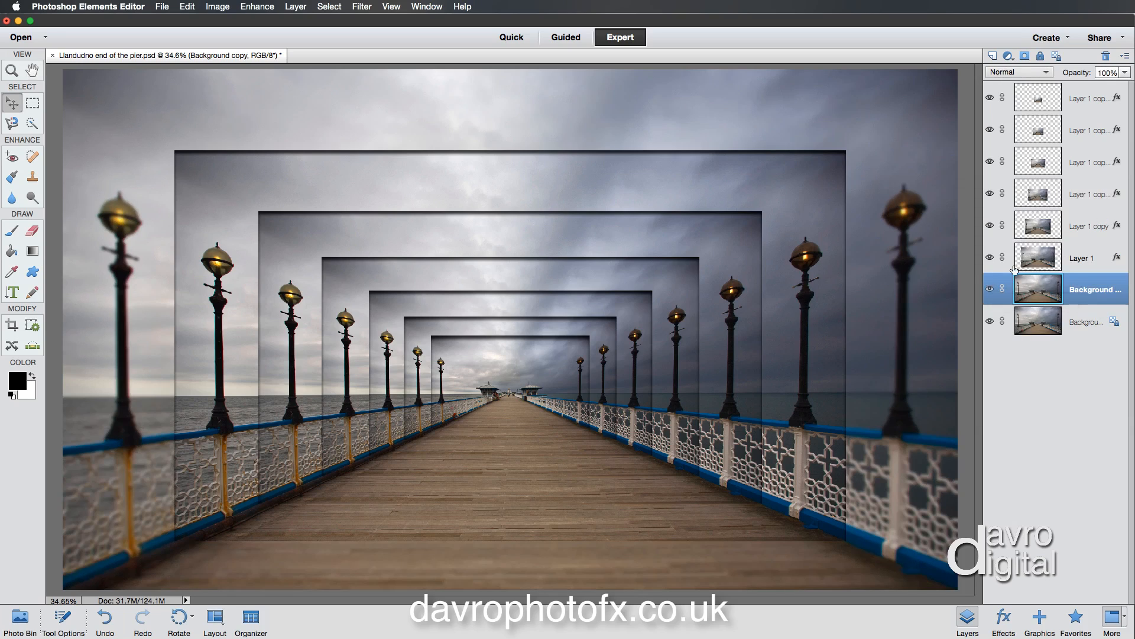
left_click(1007, 56)
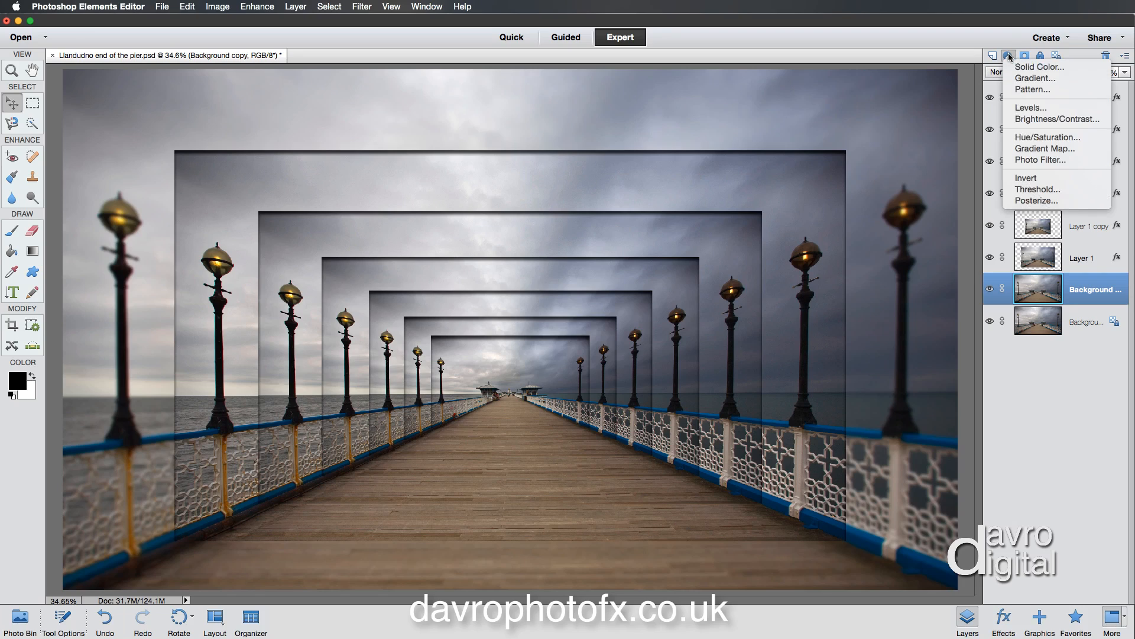
mouse_move(1048, 137)
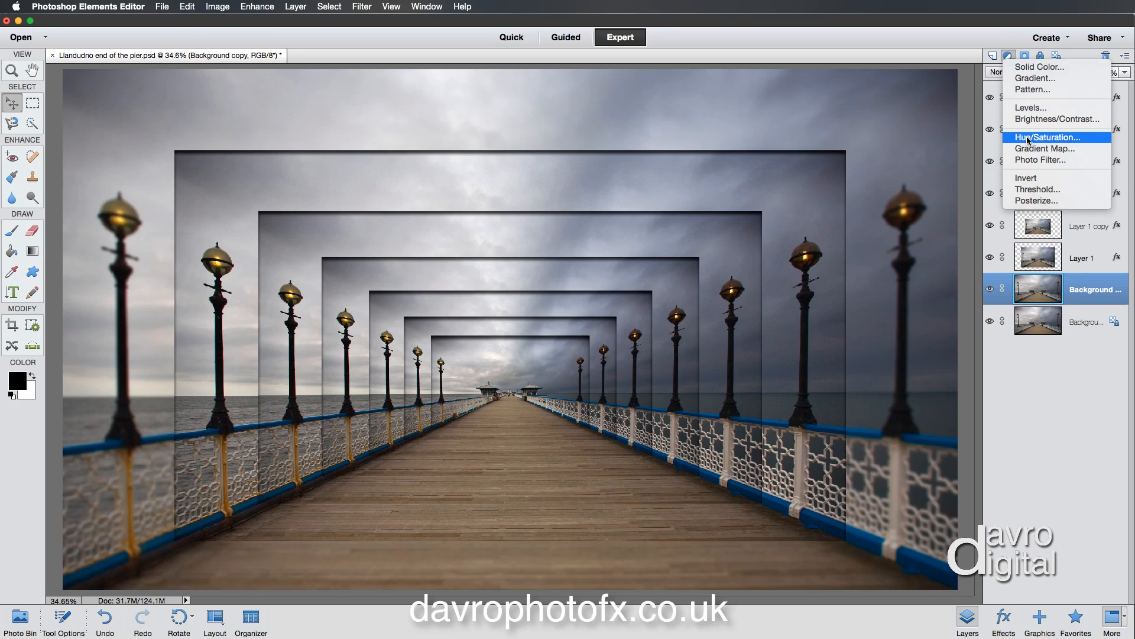
Tint the blurred background sepia with a Colorize Hue/Saturation layer: Hue 39, Saturation 15, Lightness -26.
left_click(1048, 138)
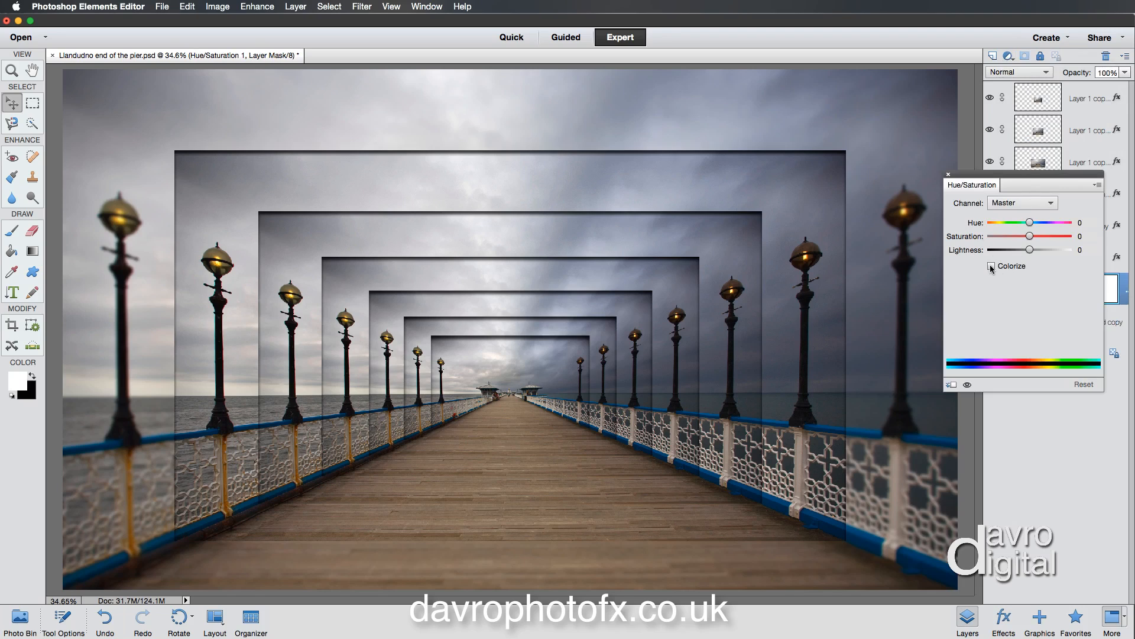
left_click(992, 266)
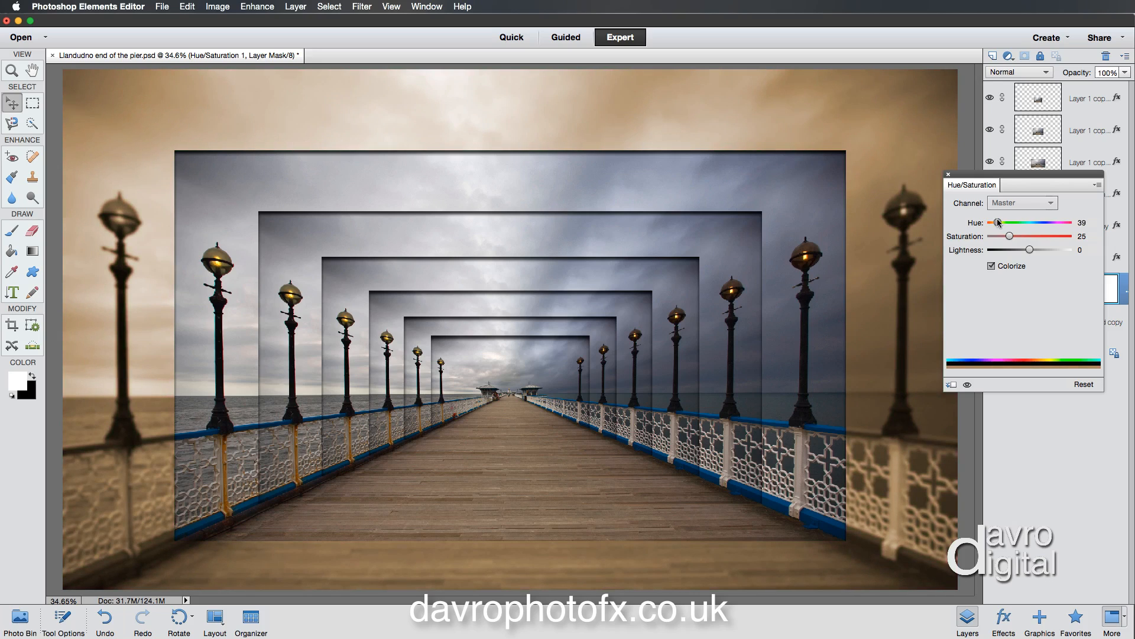
mouse_move(1043, 234)
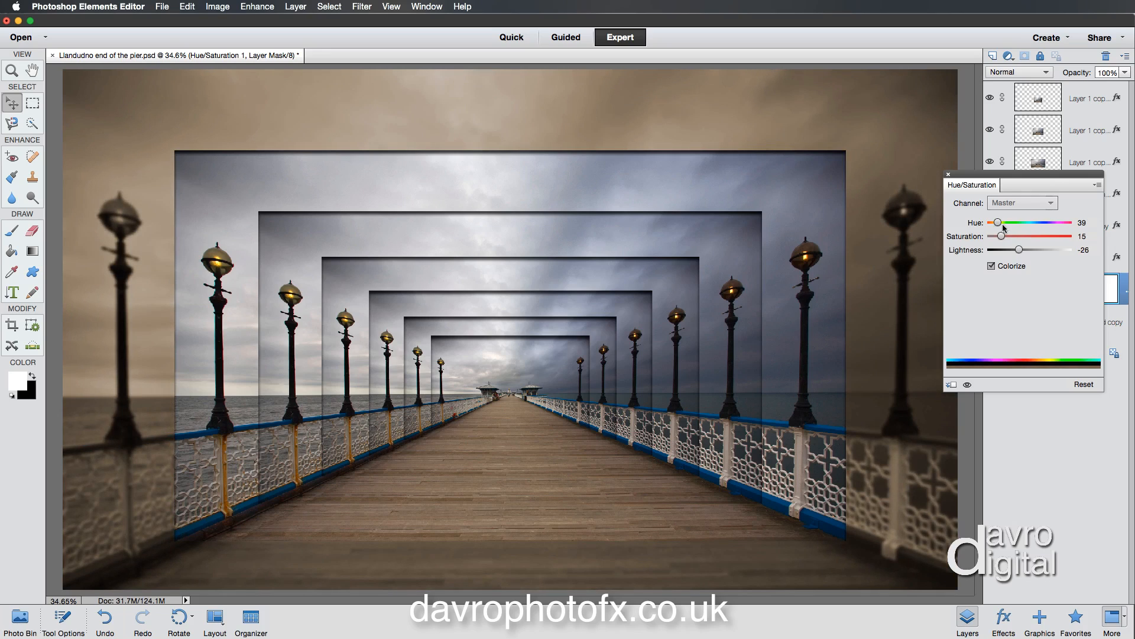
left_click(949, 174)
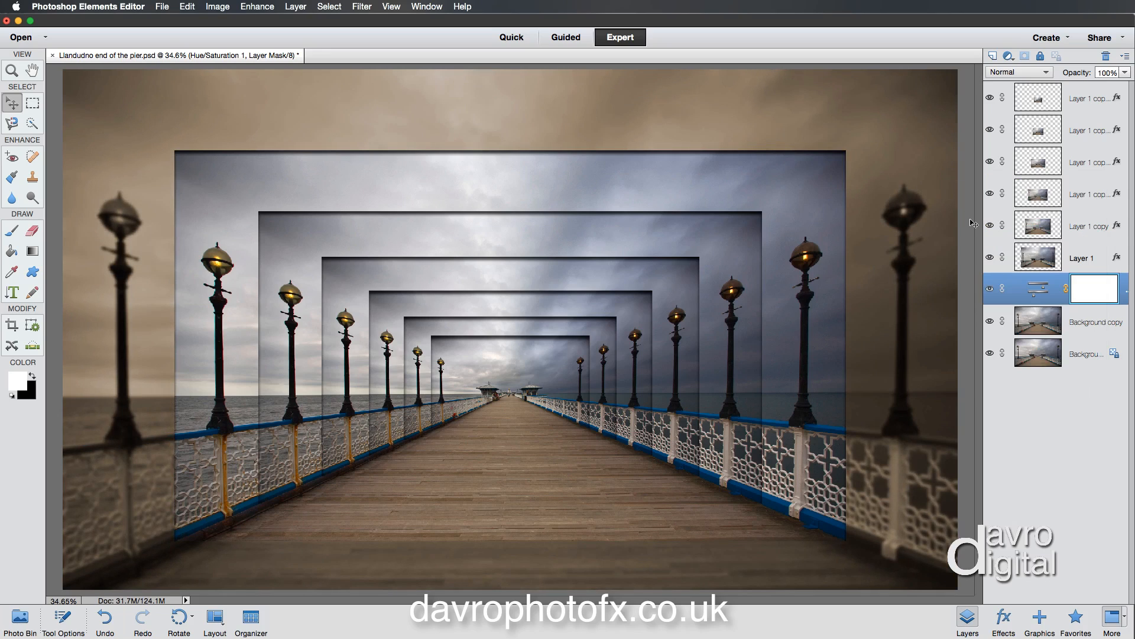
mouse_move(948, 232)
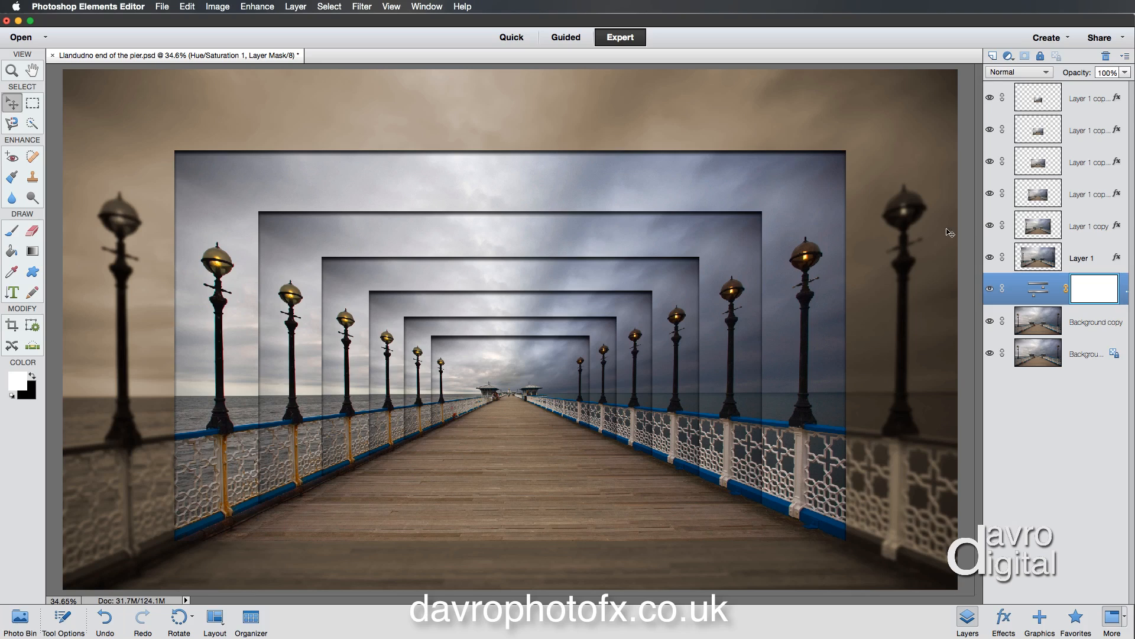
mouse_move(68, 60)
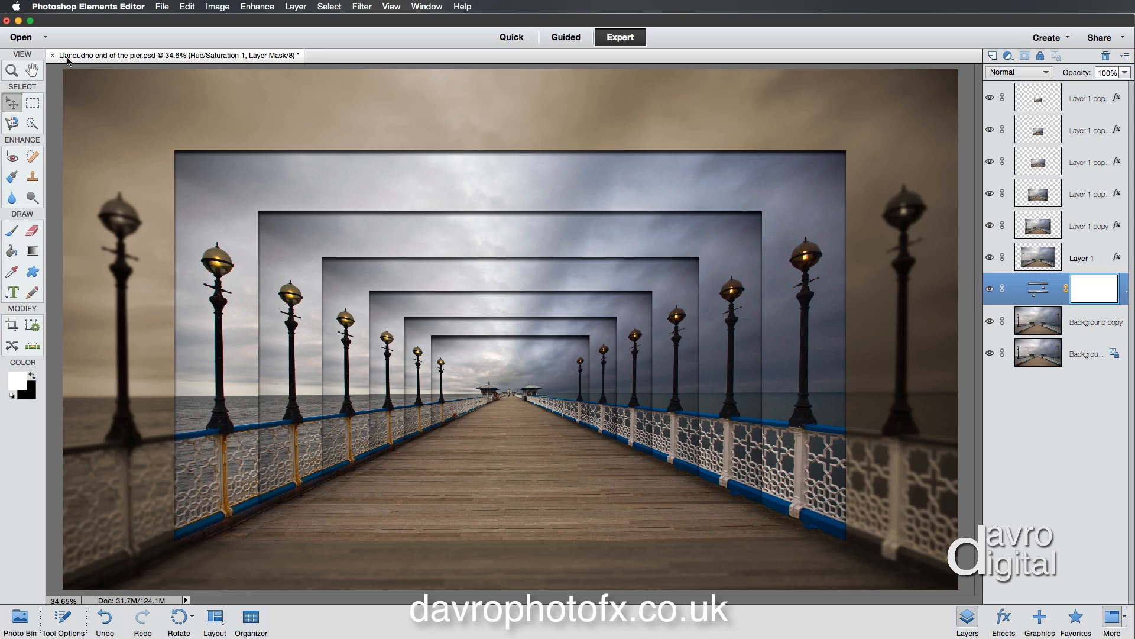
mouse_move(131, 60)
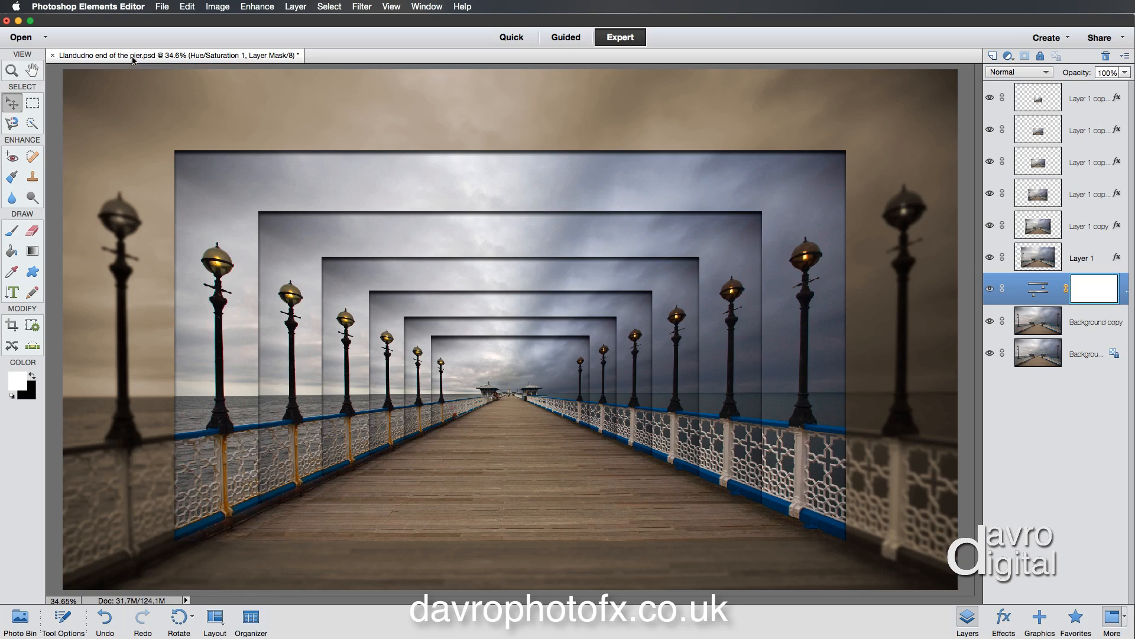
mouse_move(161, 6)
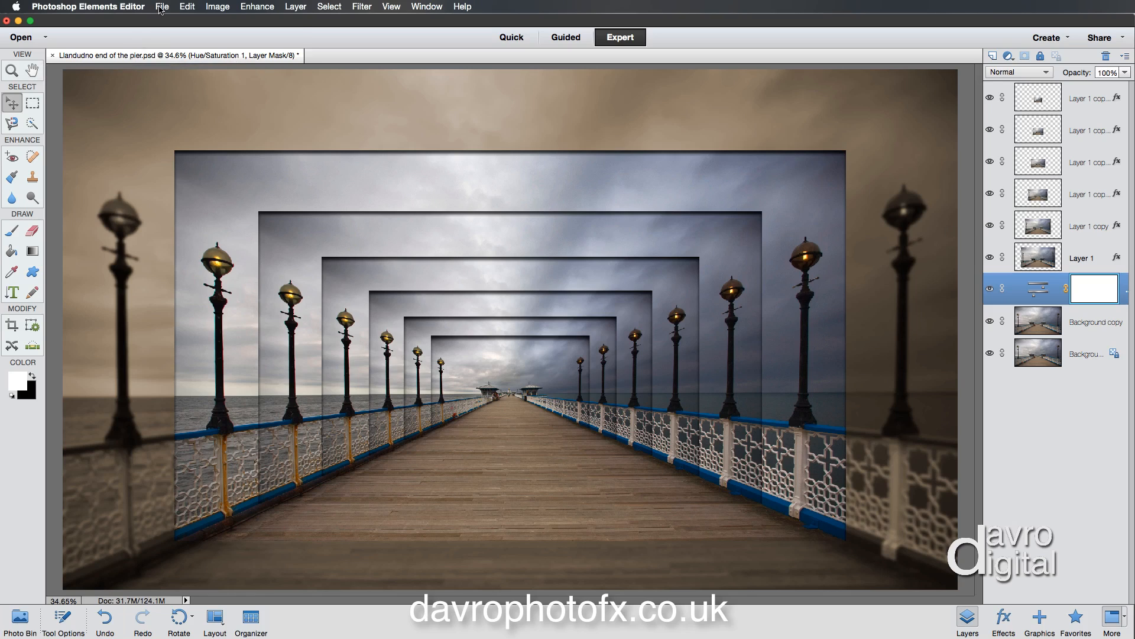
Save the layered image as 'end of the pier Llandudno.psd' in Photoshop format with Layers kept.
left_click(161, 6)
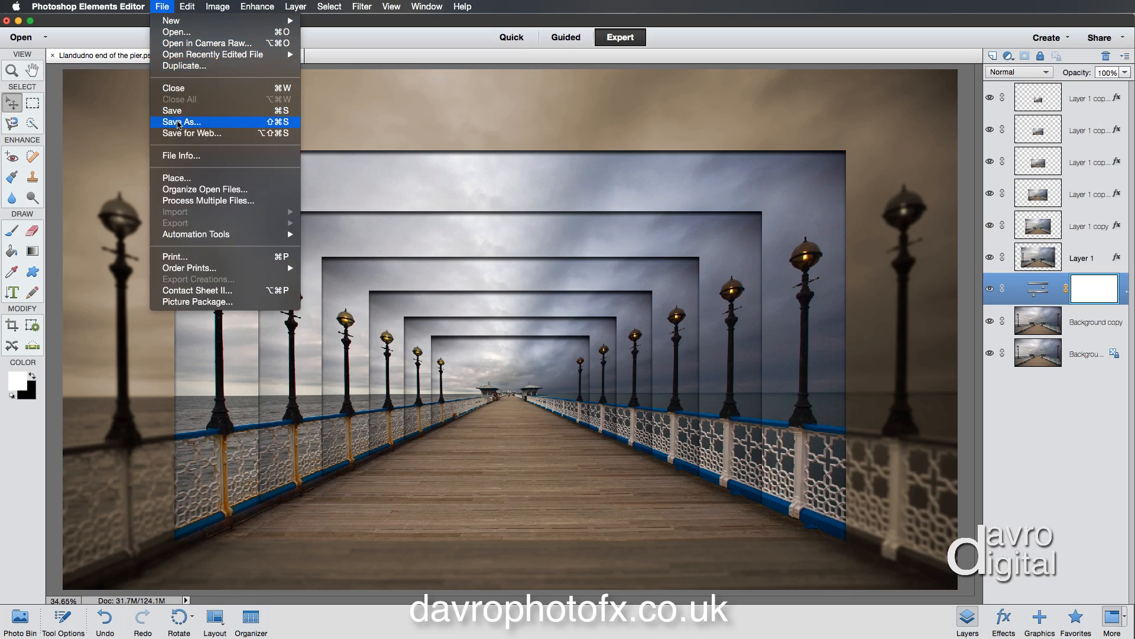
left_click(180, 122)
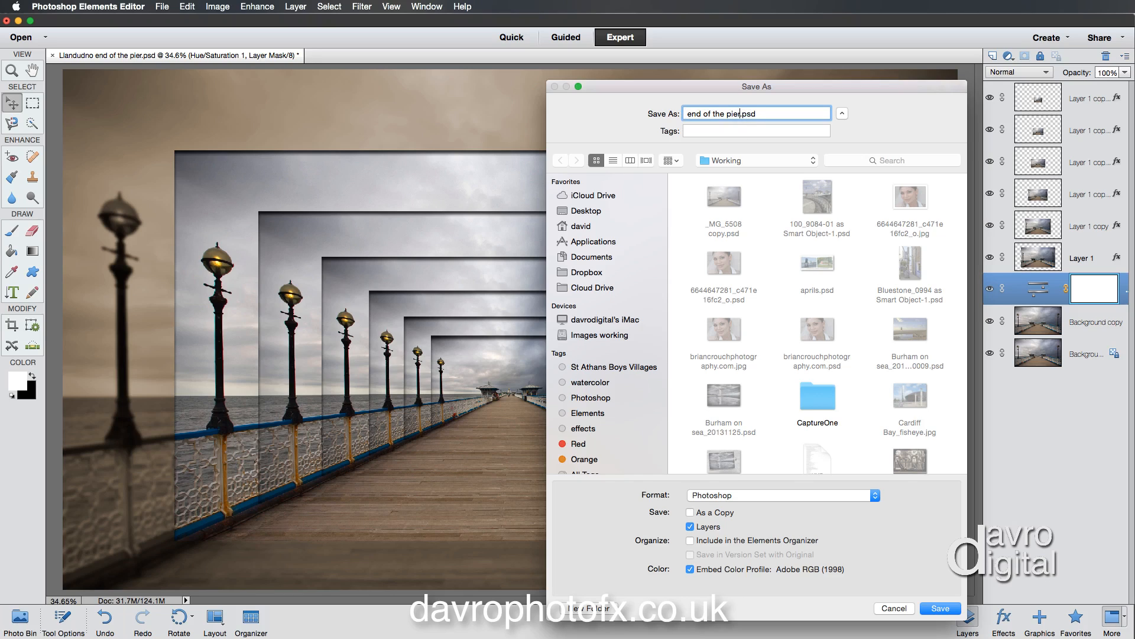
type("Llandudno")
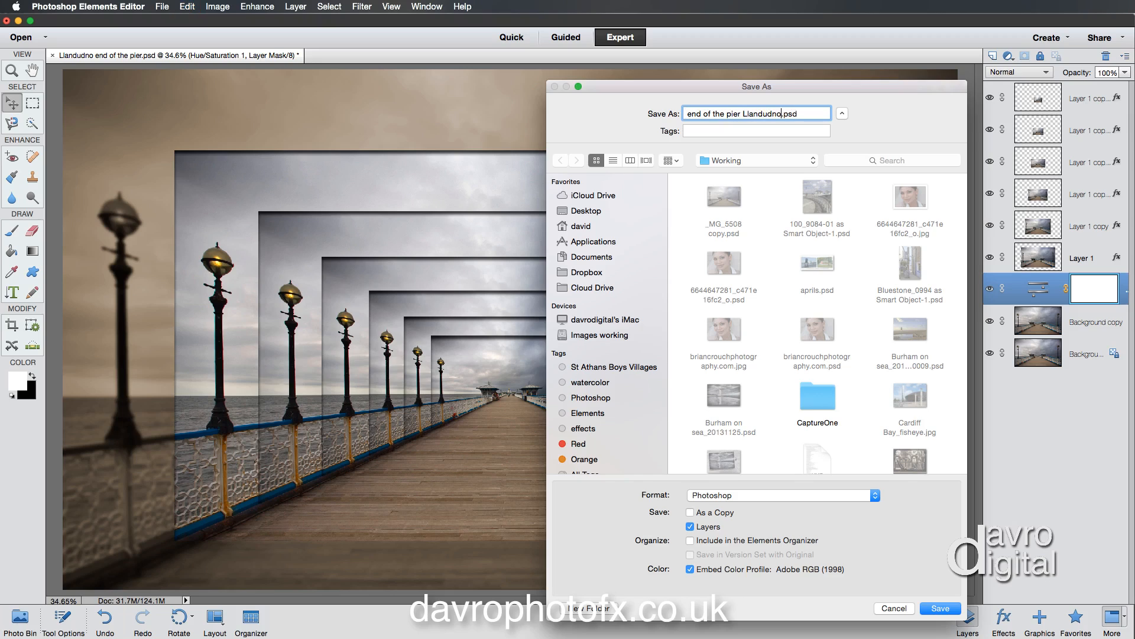
mouse_move(774, 182)
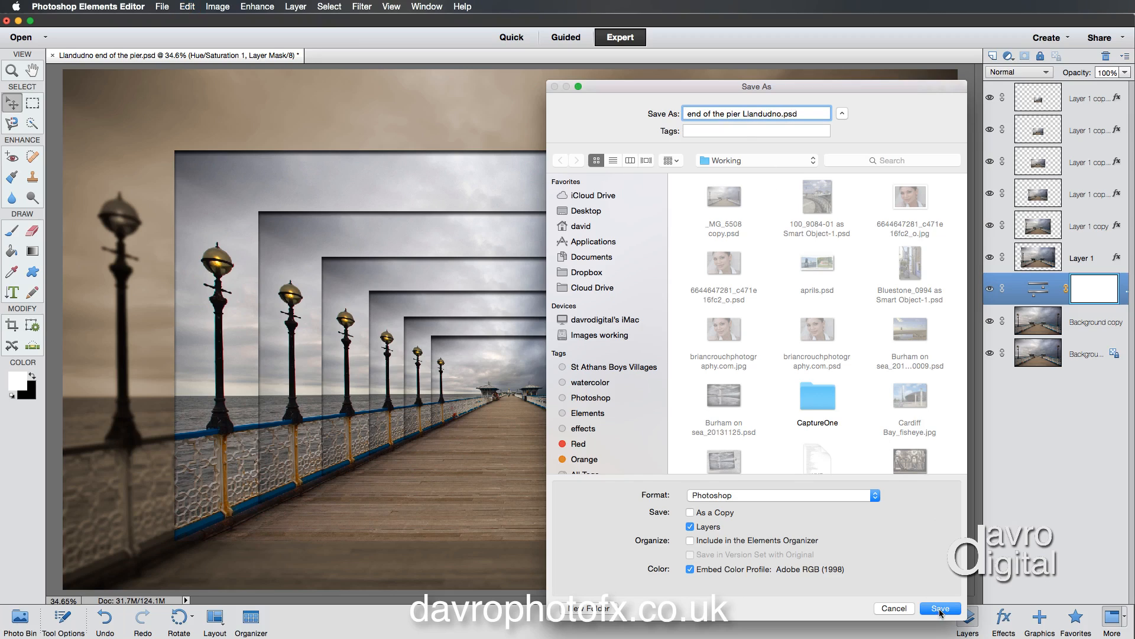
mouse_move(722, 498)
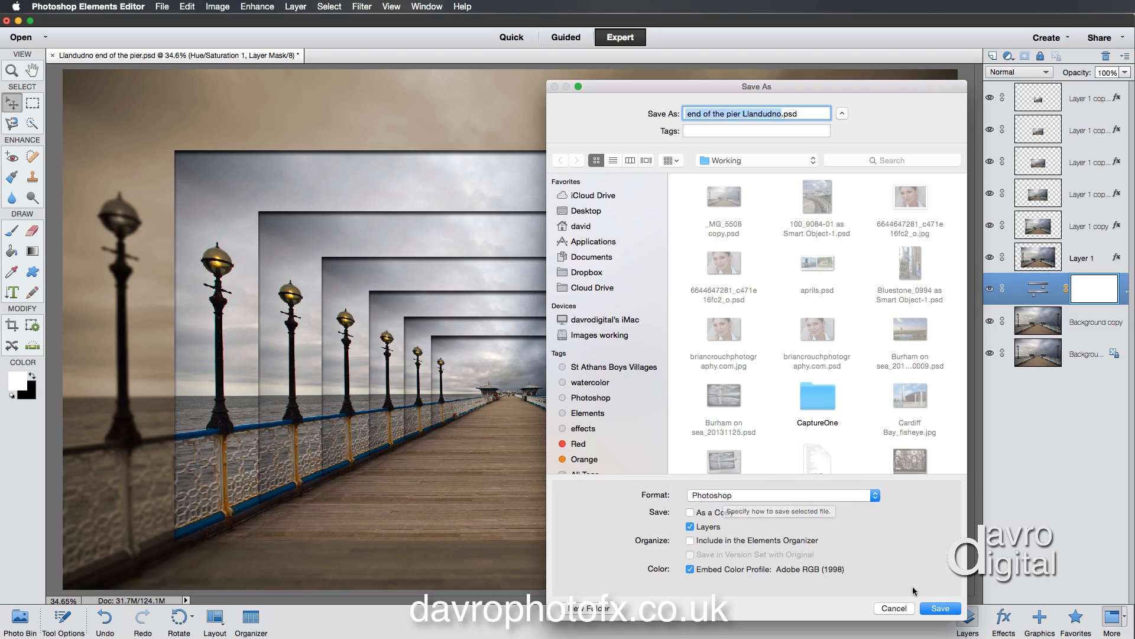
left_click(939, 608)
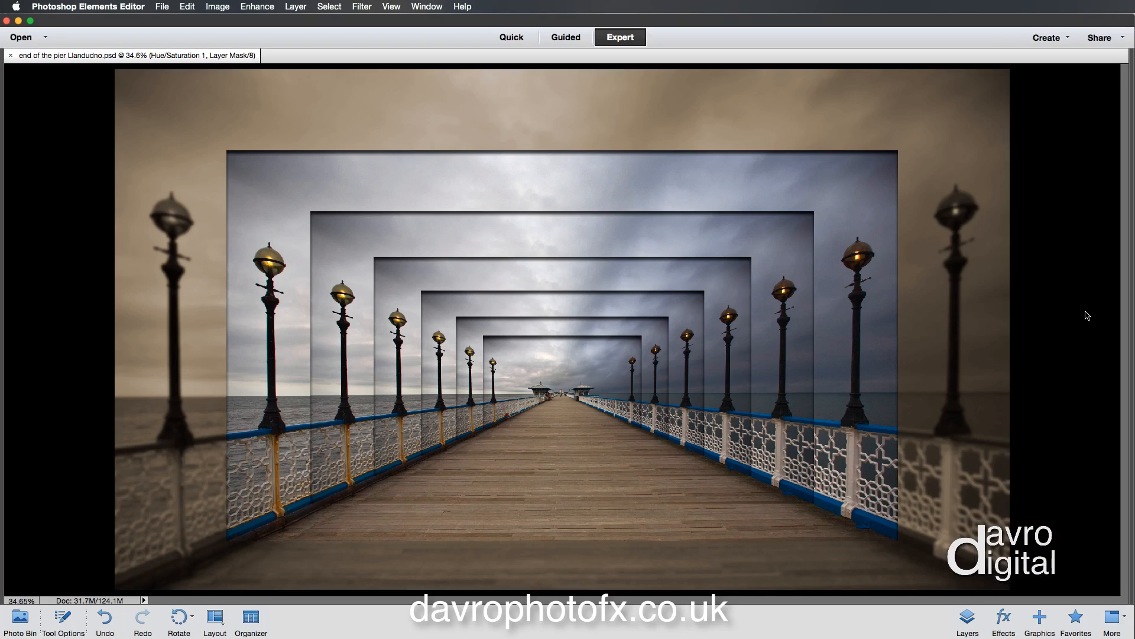
mouse_move(996, 375)
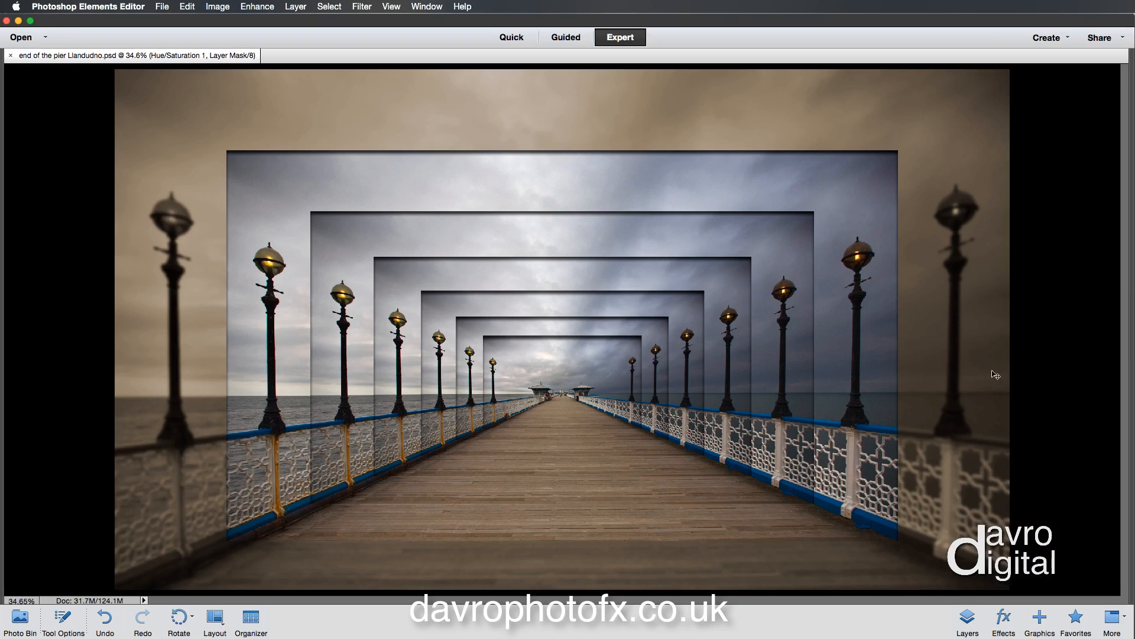
mouse_move(1022, 451)
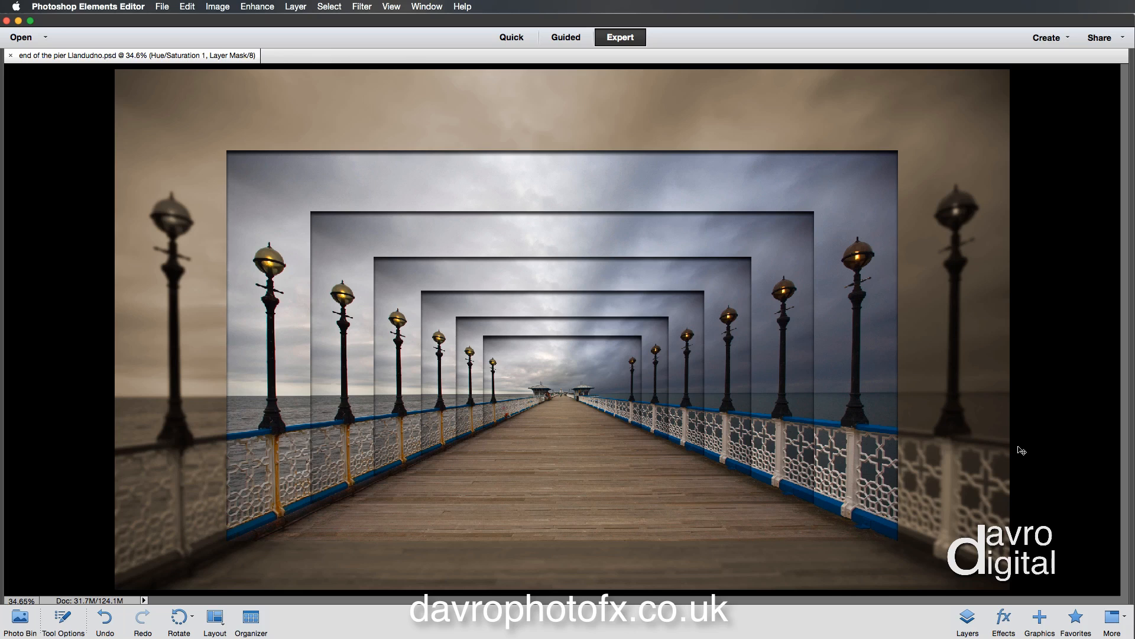